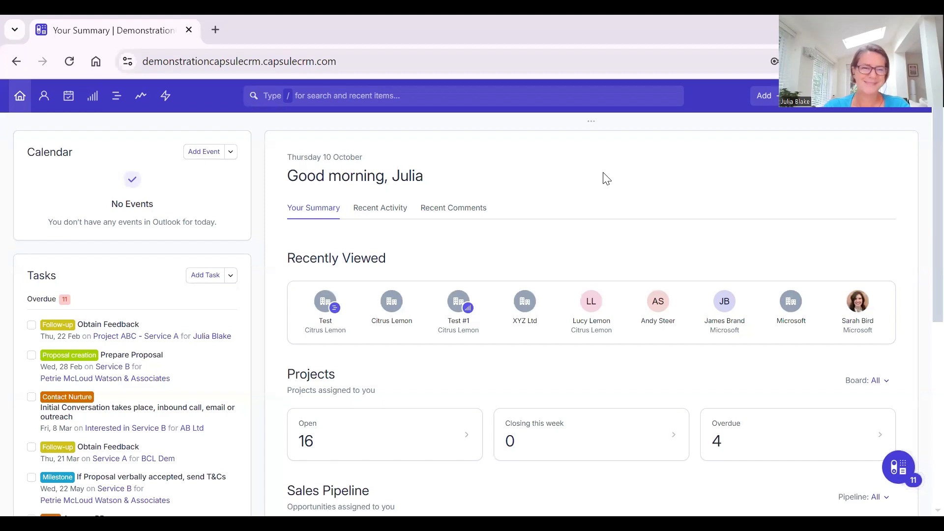
pyautogui.moveTo(600, 205)
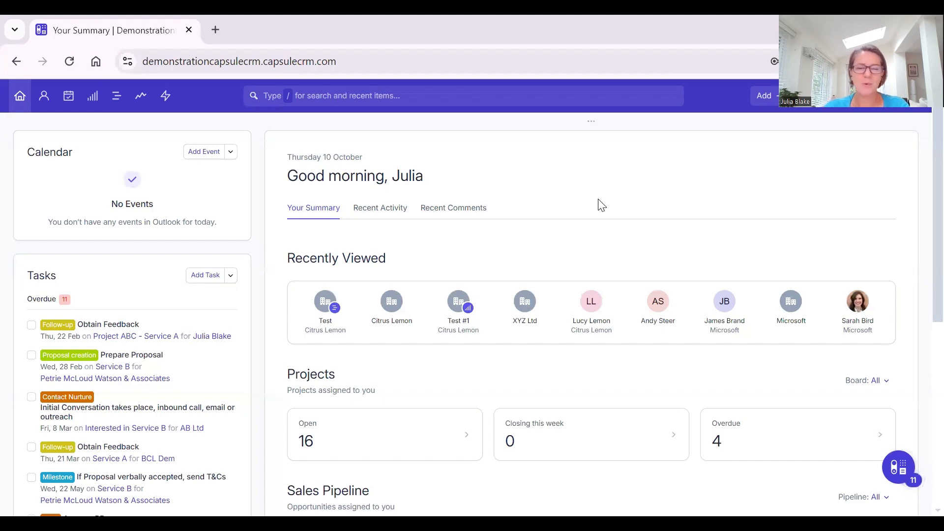
pyautogui.moveTo(94, 194)
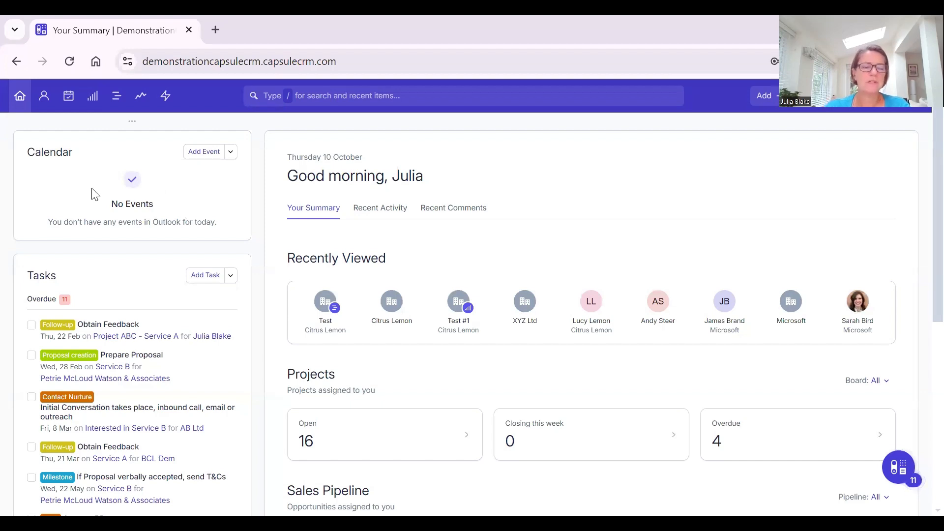
pyautogui.moveTo(78, 157)
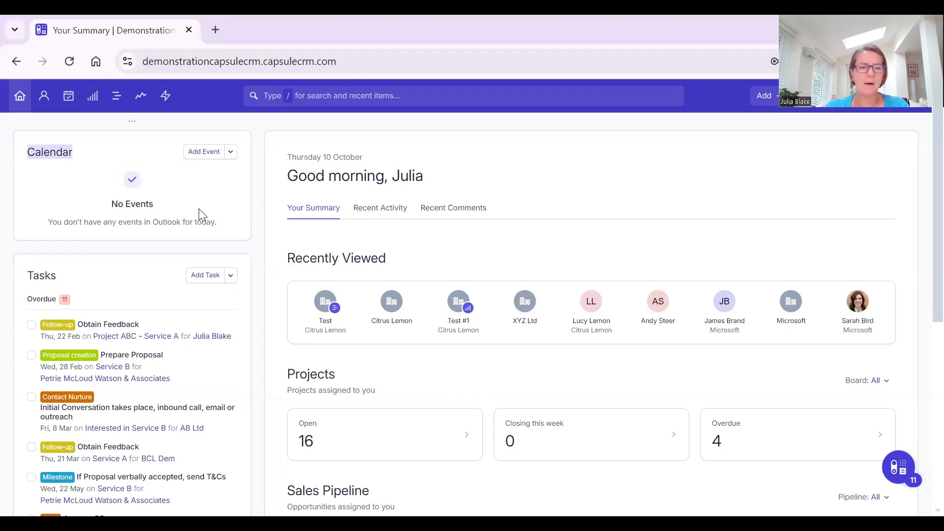
pyautogui.moveTo(171, 185)
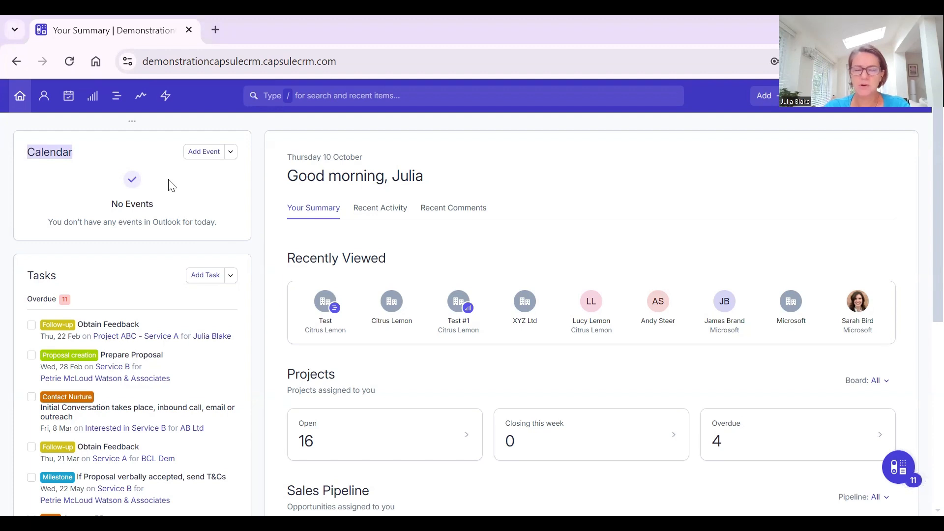
pyautogui.moveTo(41, 275)
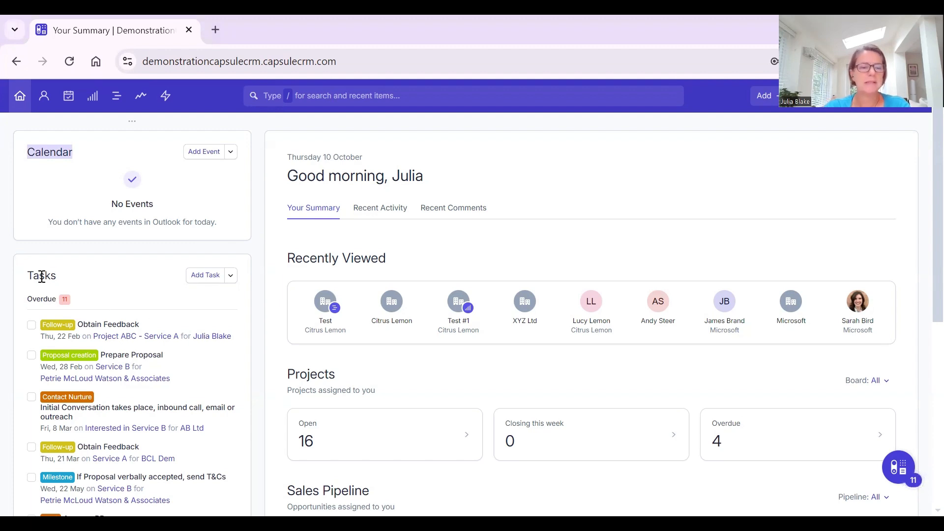
# Scroll the Your Summary dashboard down to the Sales Pipeline panel and back.
pyautogui.scroll(-3)
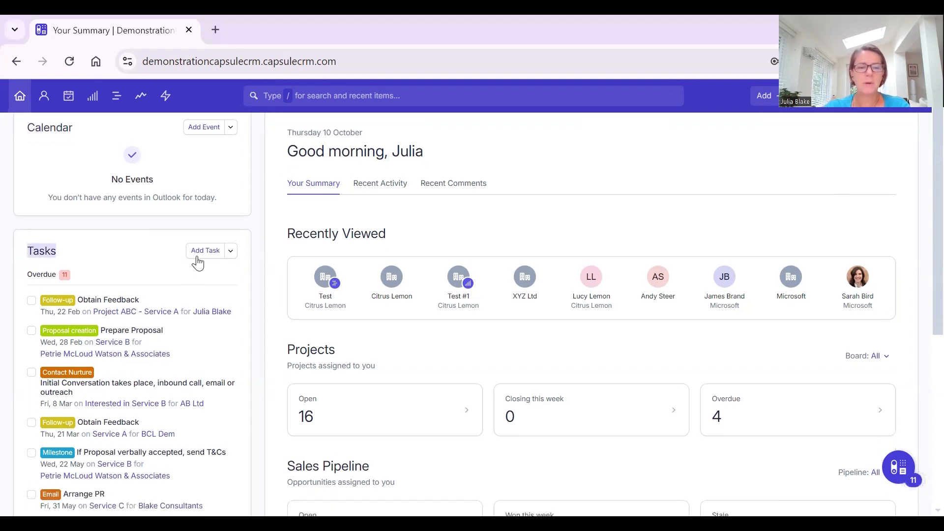
pyautogui.scroll(-3)
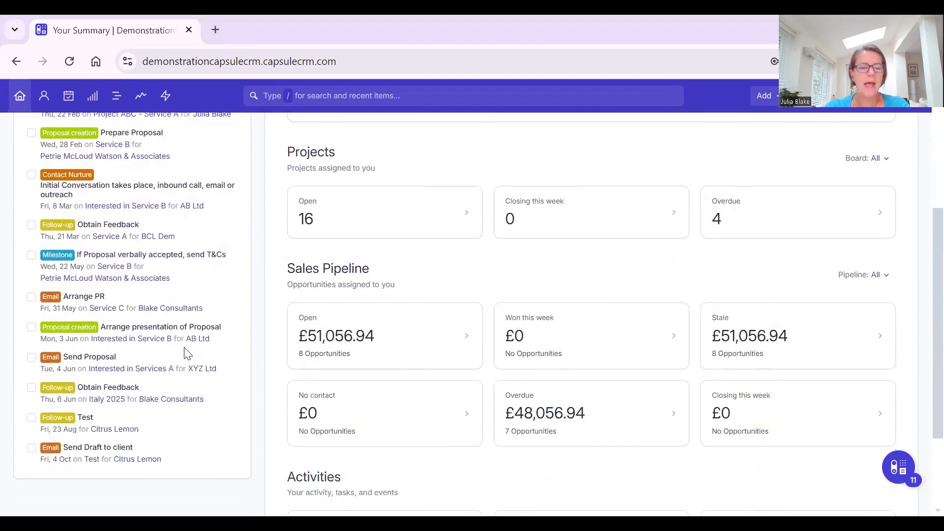
pyautogui.scroll(-3)
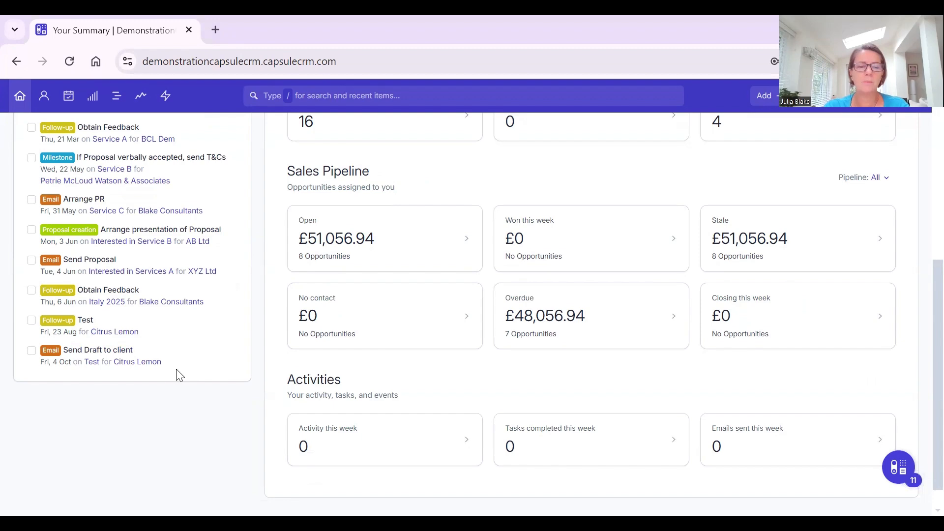
pyautogui.scroll(3)
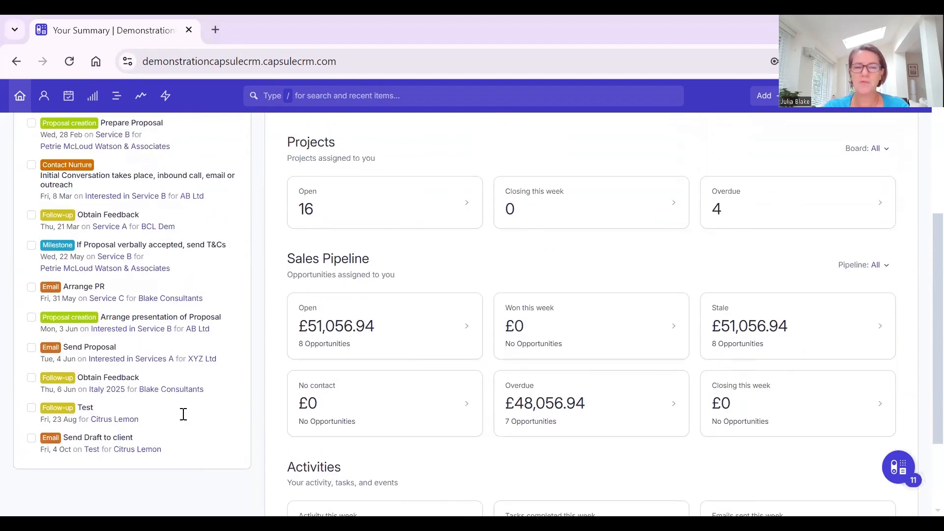
pyautogui.scroll(3)
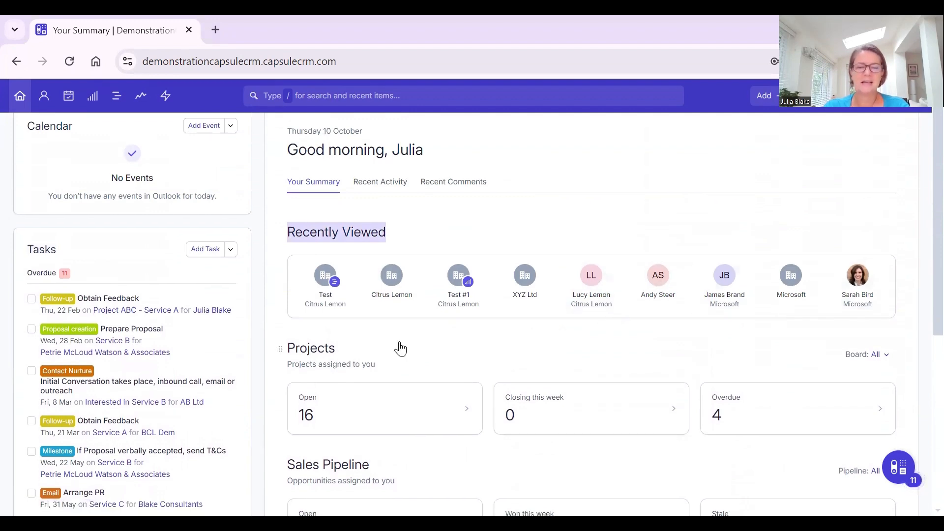
pyautogui.scroll(-3)
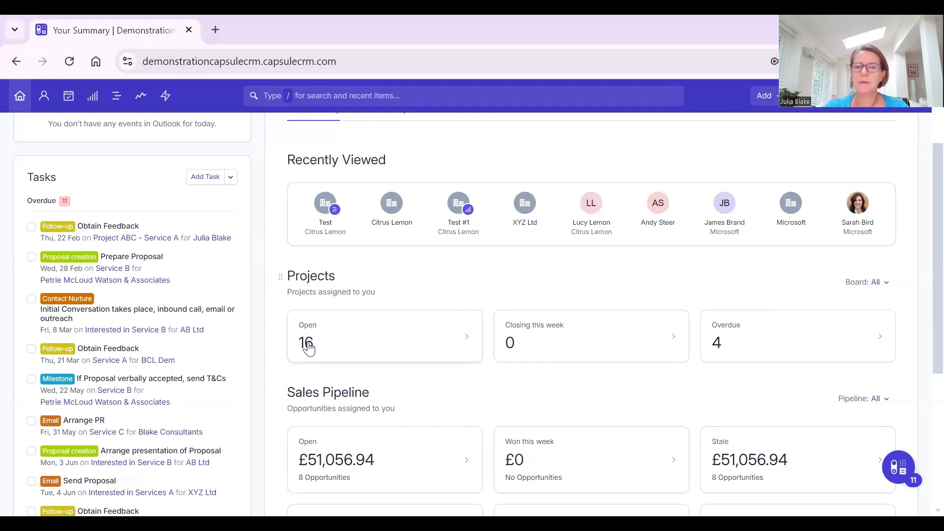
pyautogui.moveTo(768, 344)
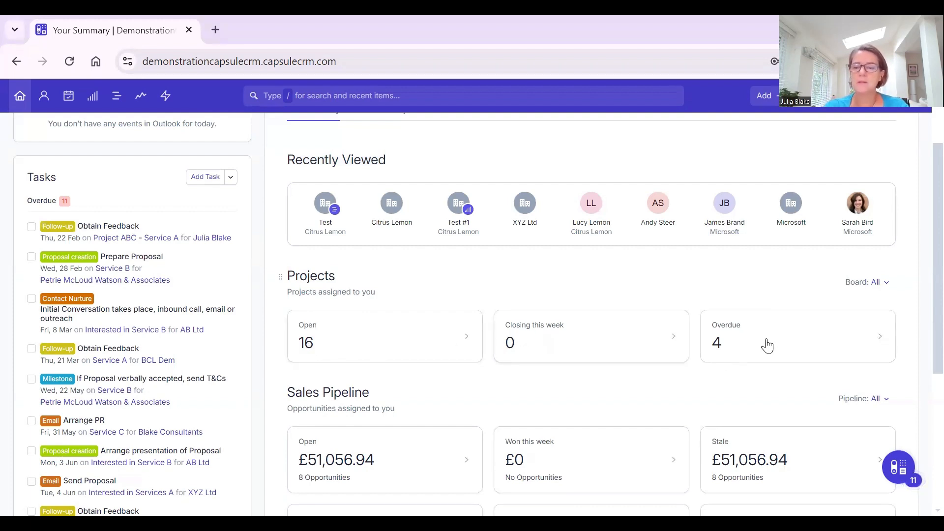
pyautogui.moveTo(776, 344)
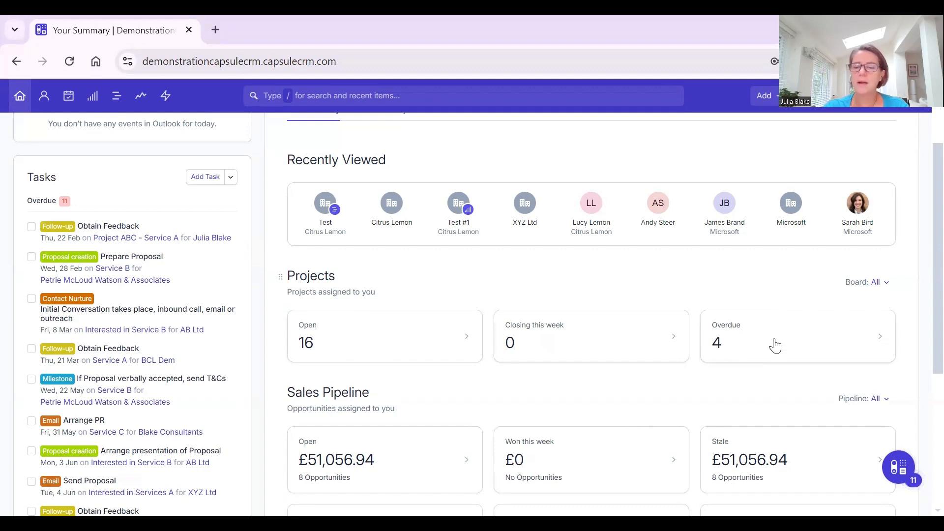
# List the four overdue projects, dismiss the list, and scroll to the Activities totals.
pyautogui.click(795, 336)
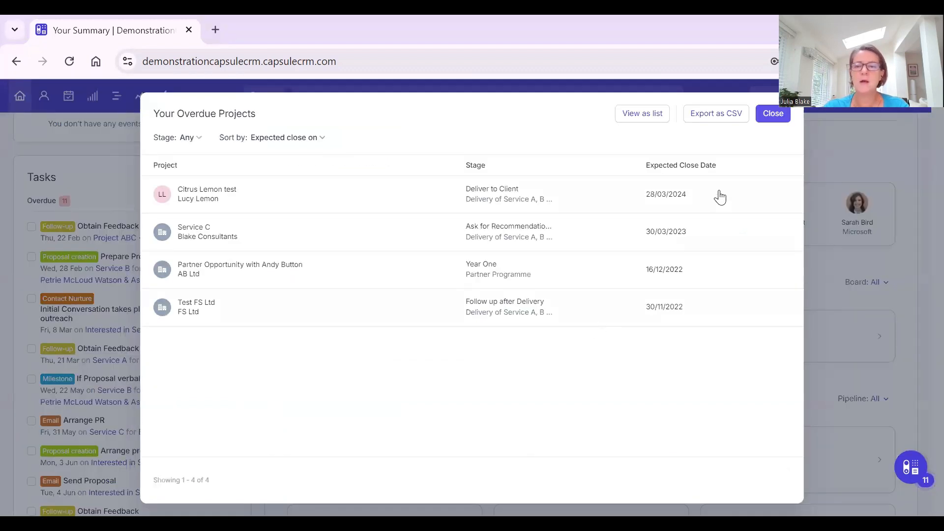
pyautogui.moveTo(755, 175)
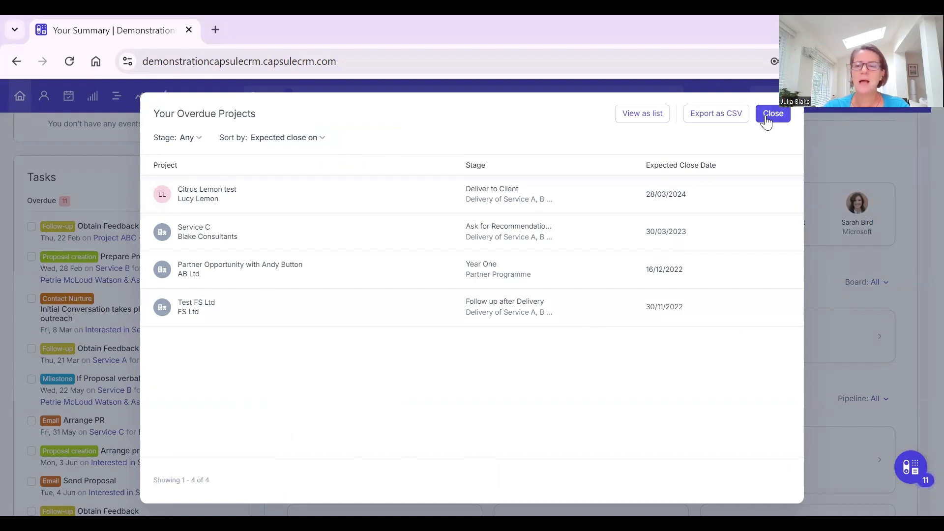
pyautogui.click(773, 113)
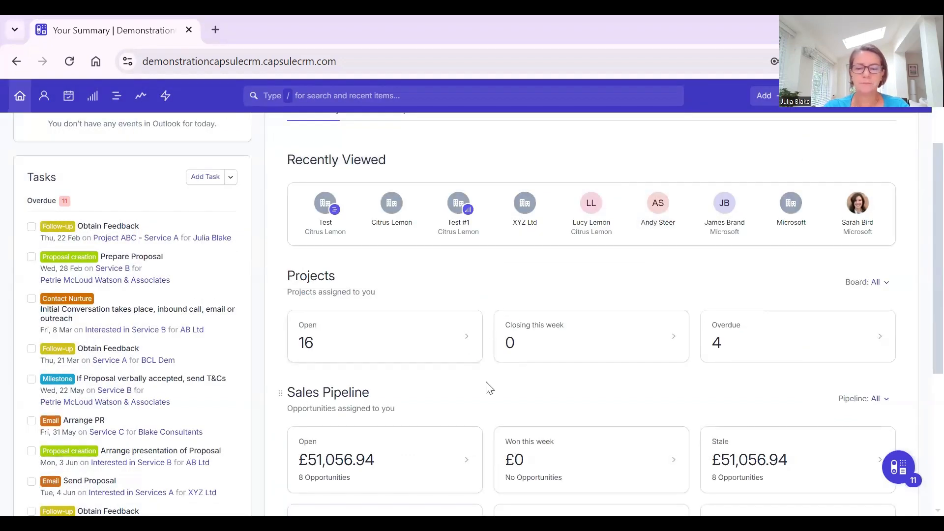
pyautogui.scroll(-3)
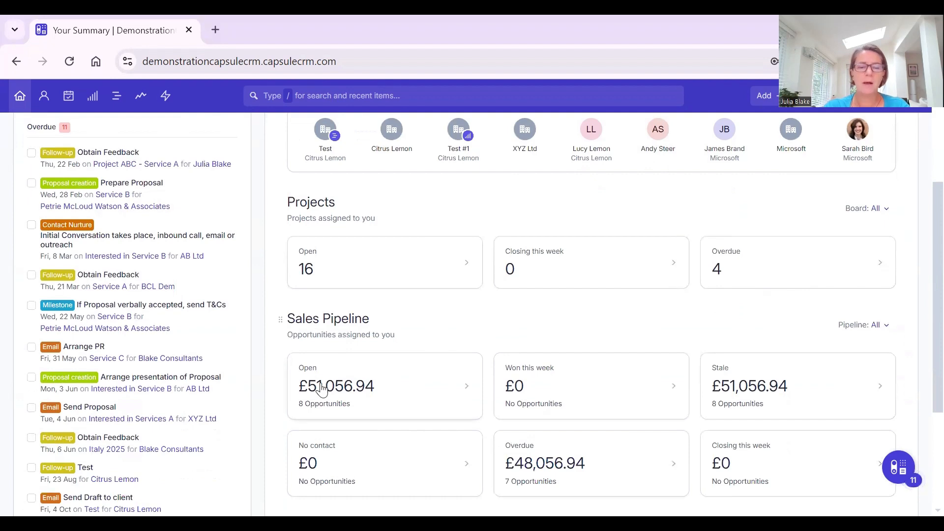
pyautogui.moveTo(352, 392)
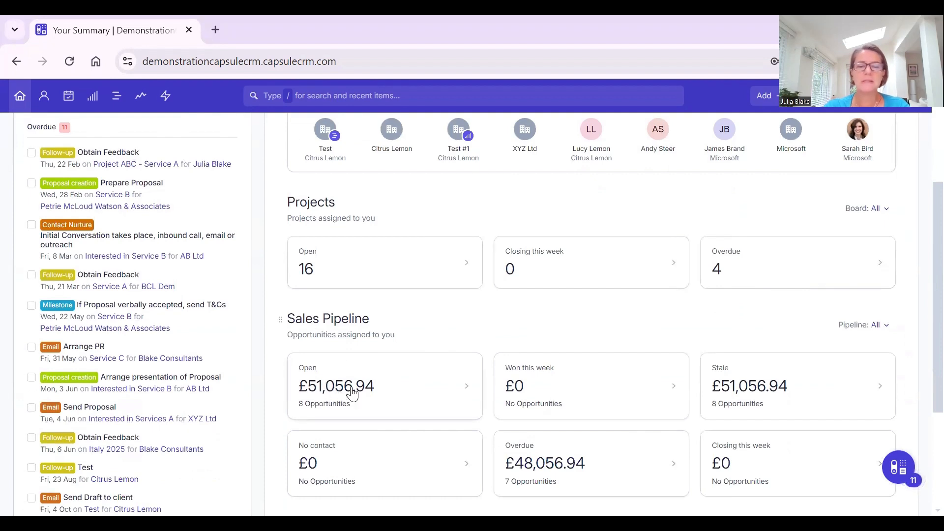
pyautogui.moveTo(377, 399)
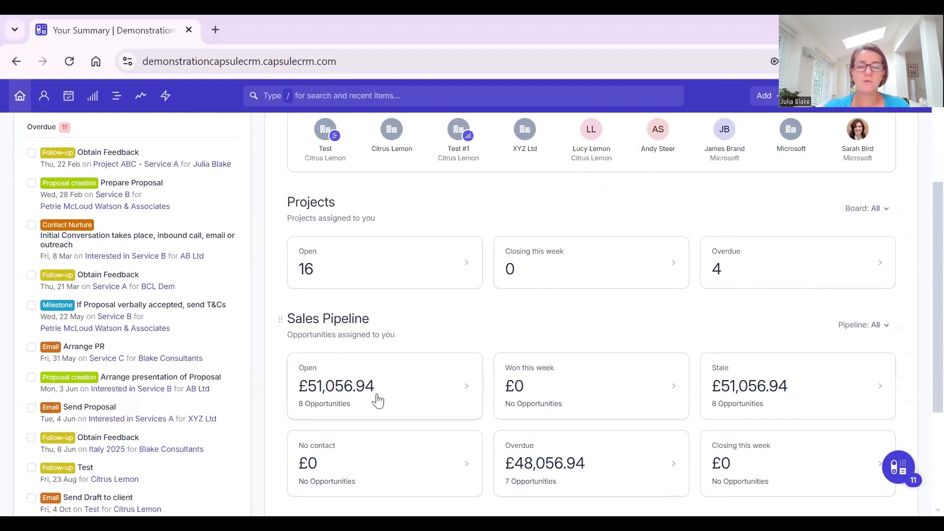
pyautogui.moveTo(578, 399)
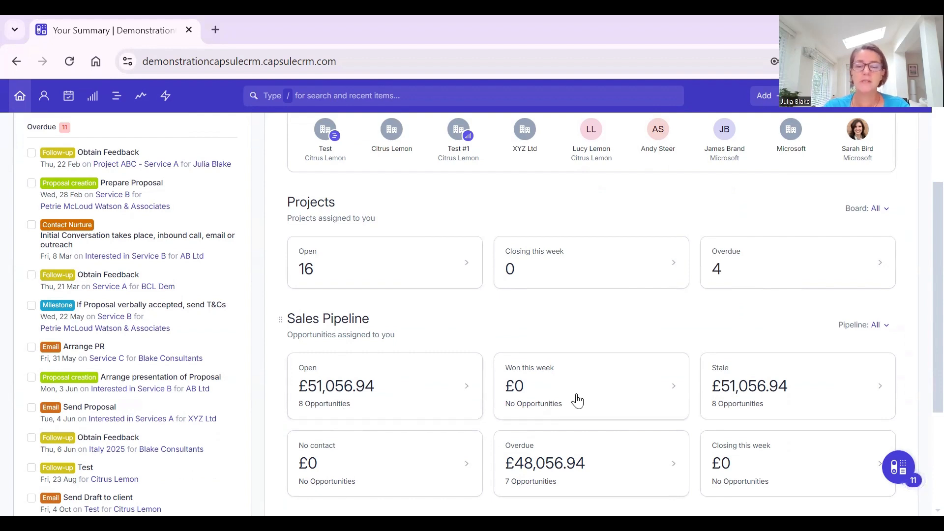
pyautogui.moveTo(757, 400)
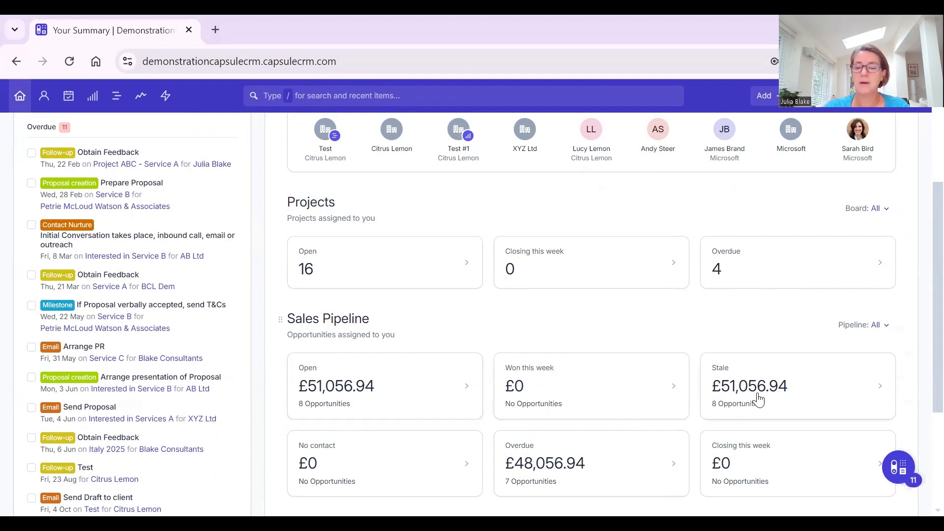
pyautogui.moveTo(765, 402)
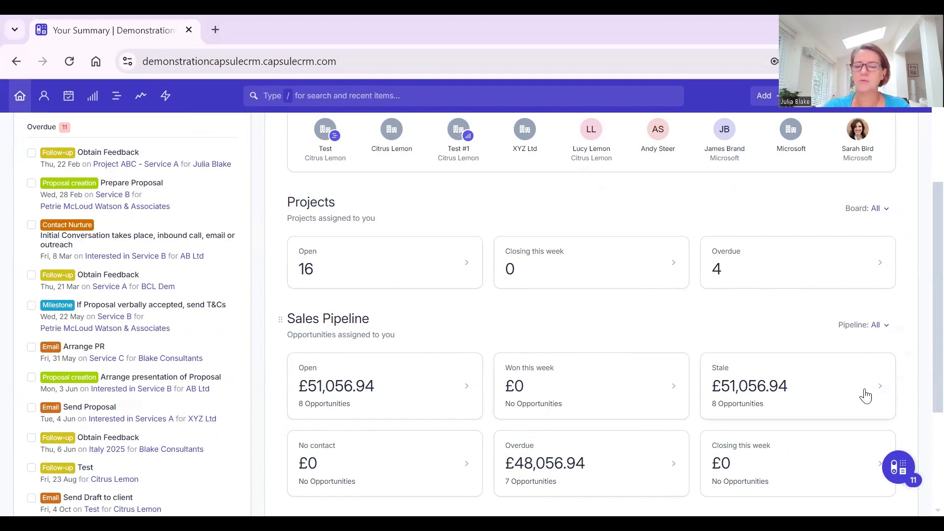
pyautogui.scroll(-3)
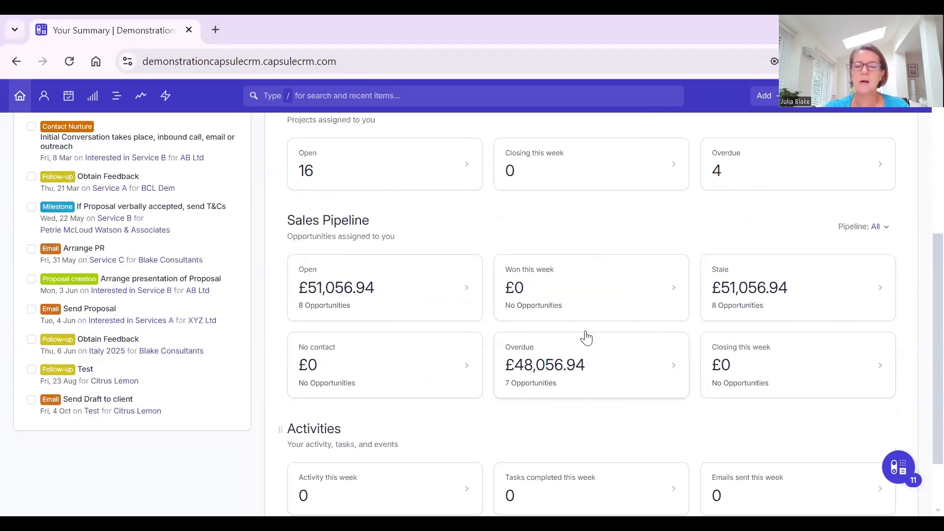
pyautogui.moveTo(553, 373)
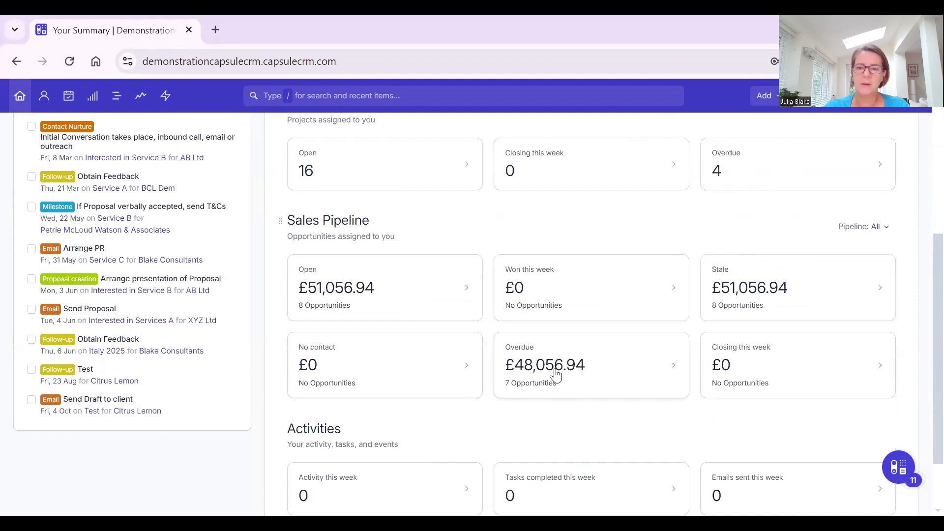
pyautogui.moveTo(580, 355)
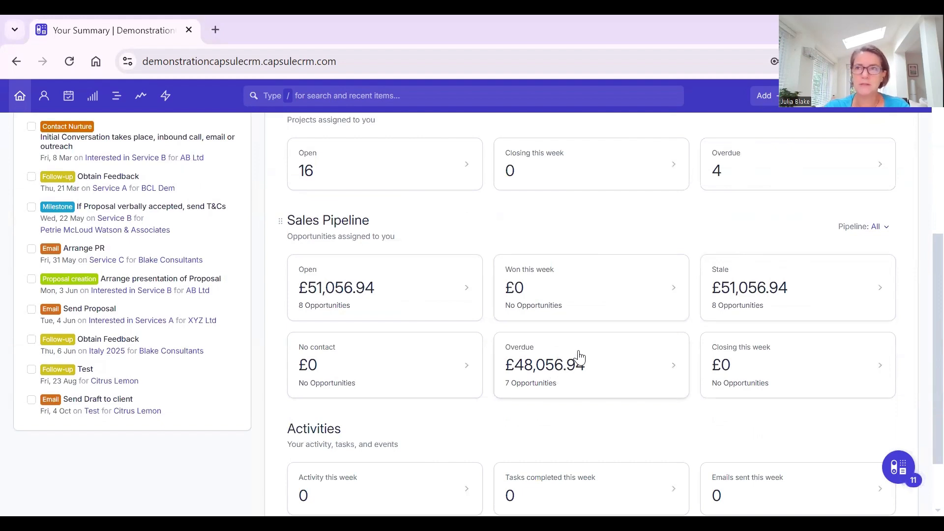
pyautogui.scroll(-3)
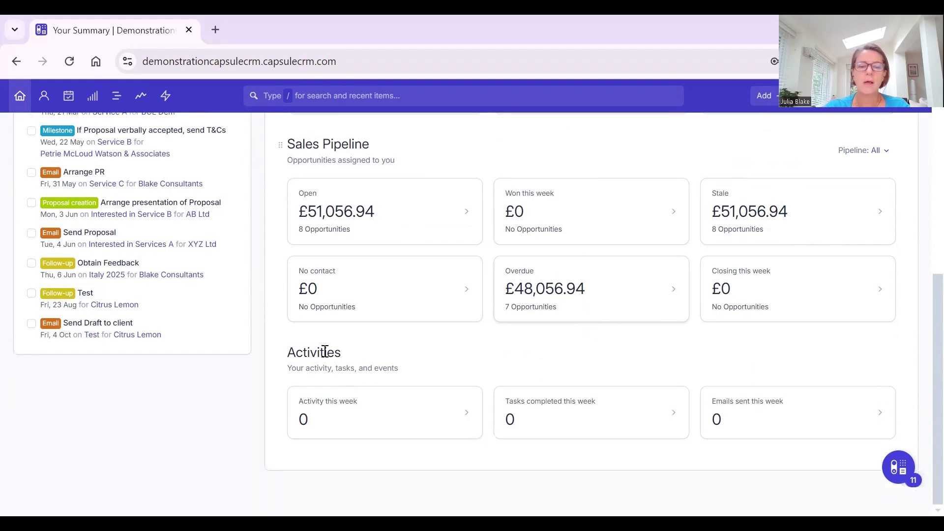
pyautogui.moveTo(358, 458)
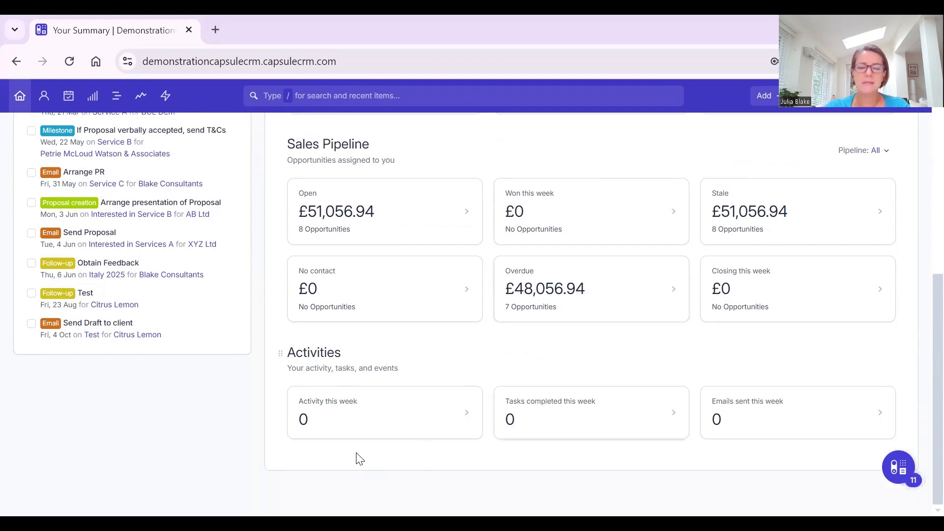
pyautogui.scroll(3)
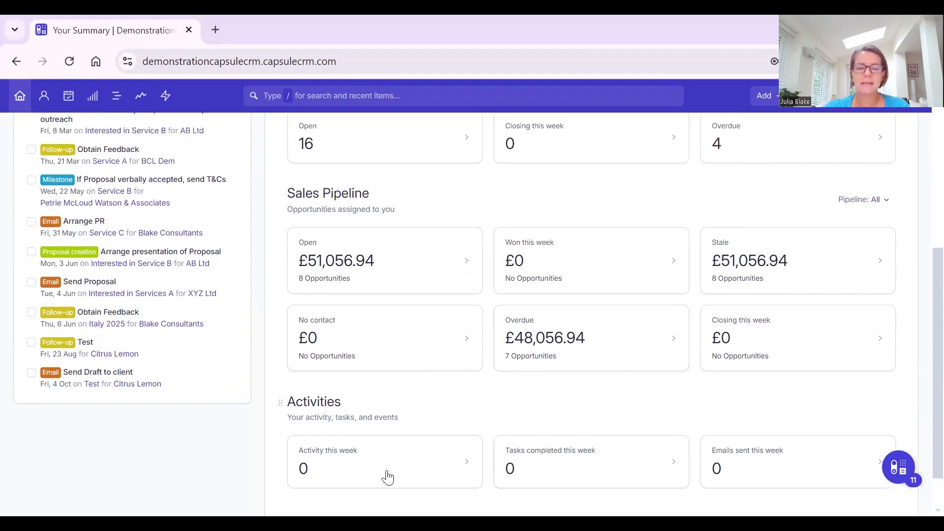
pyautogui.moveTo(586, 450)
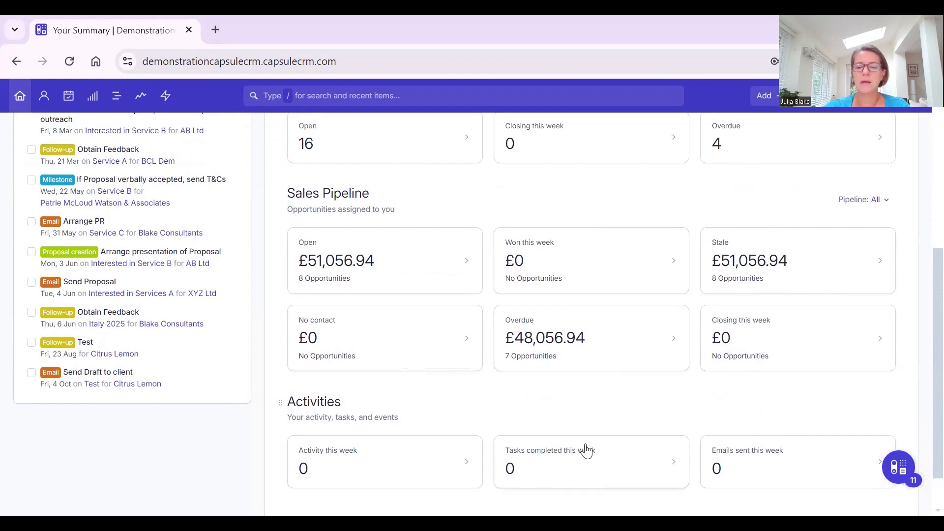
pyautogui.moveTo(576, 422)
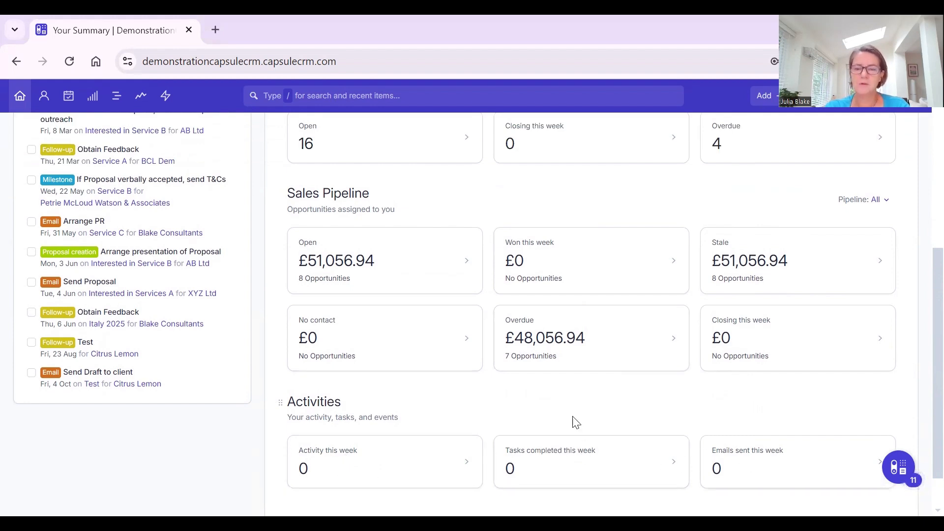
pyautogui.moveTo(685, 442)
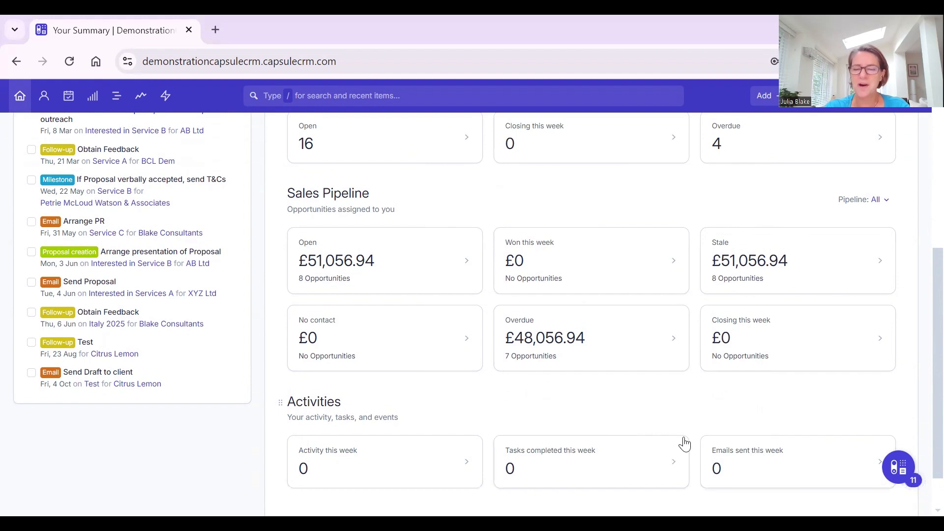
pyautogui.moveTo(750, 463)
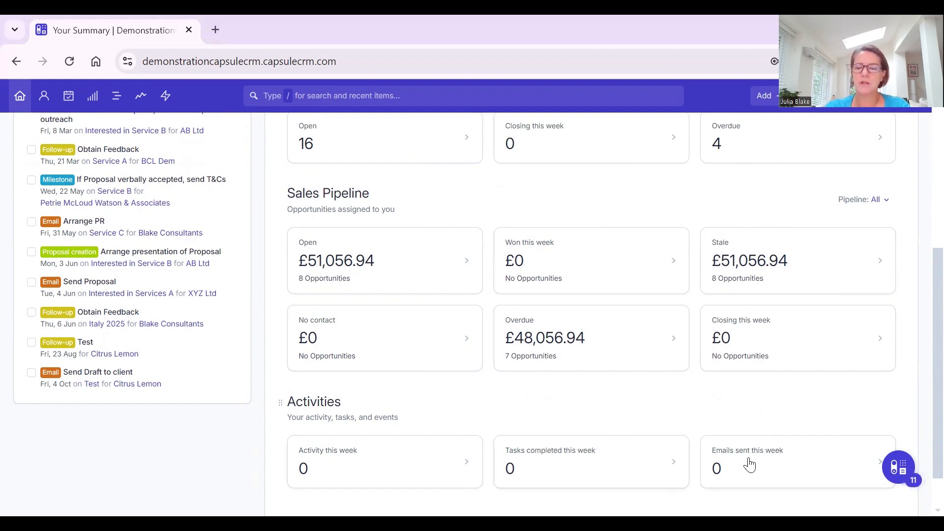
pyautogui.moveTo(538, 433)
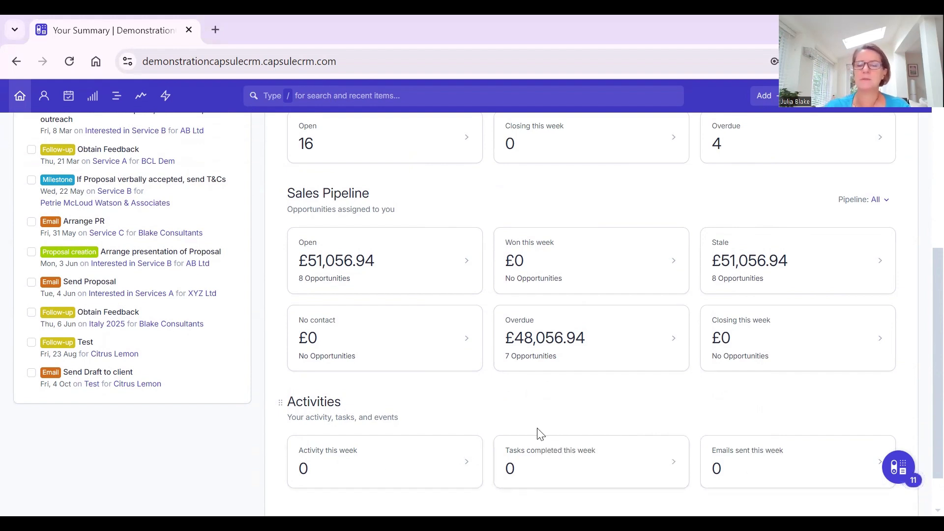
# Scroll the dashboard back up to the greeting and Recently Viewed records.
pyautogui.scroll(3)
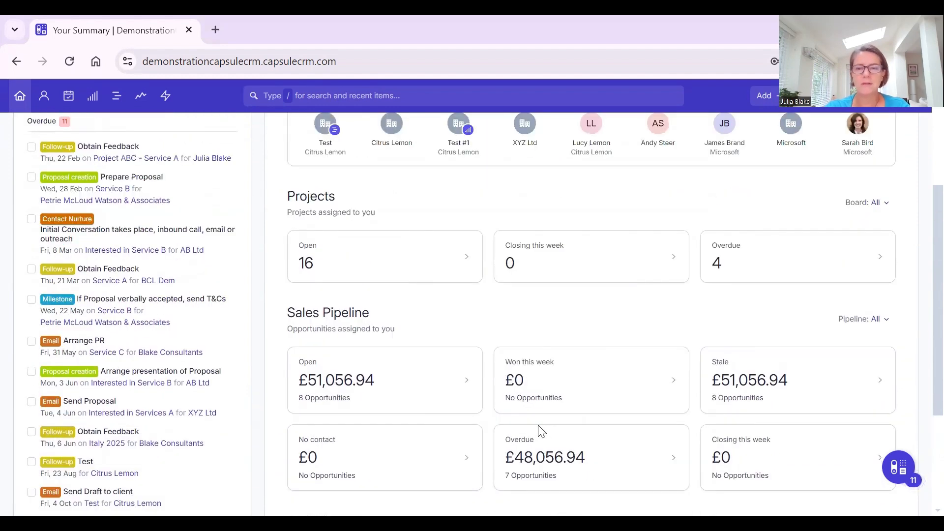
pyautogui.scroll(3)
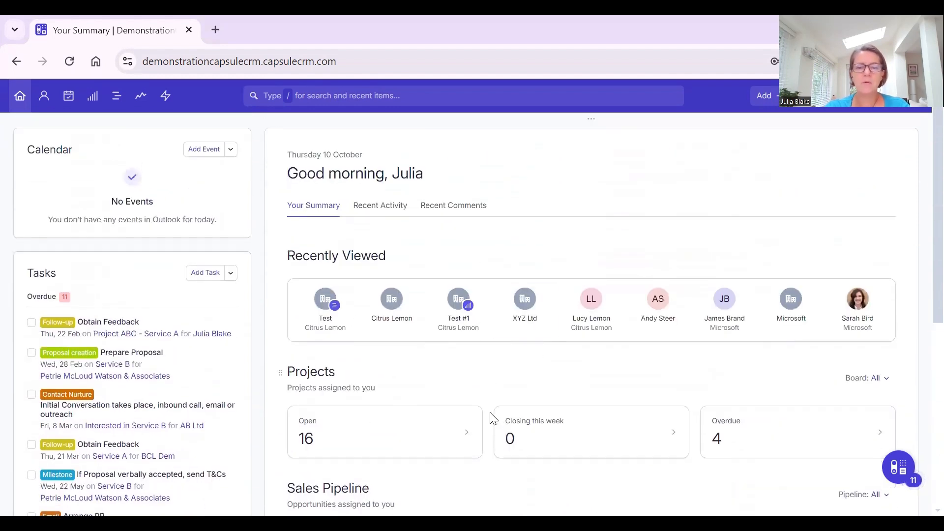
pyautogui.scroll(-3)
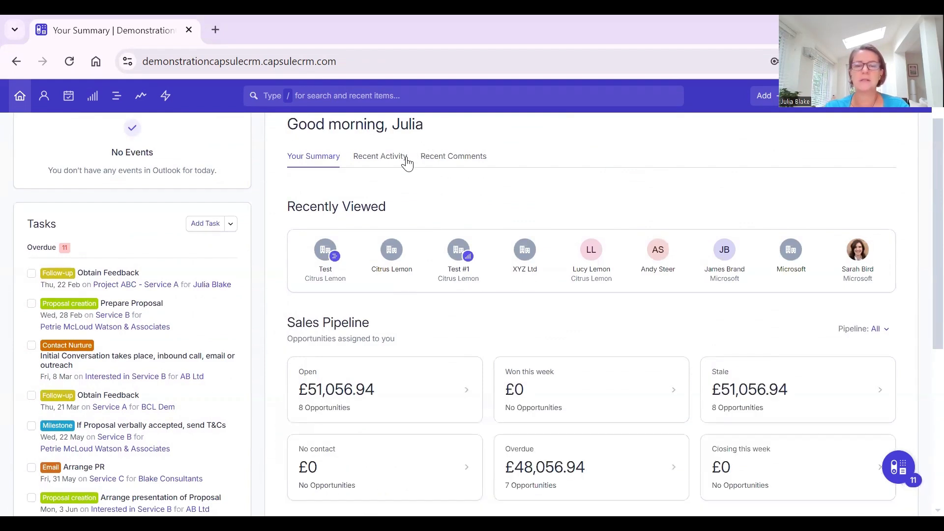
pyautogui.moveTo(376, 156)
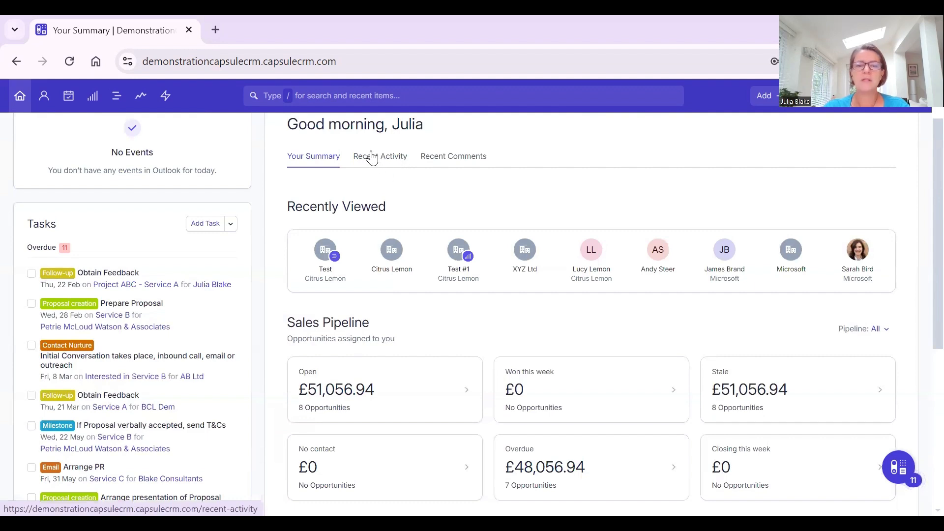
# Show the Recent Activity feed and scroll through its meetings, notes, tasks and emails.
pyautogui.click(380, 156)
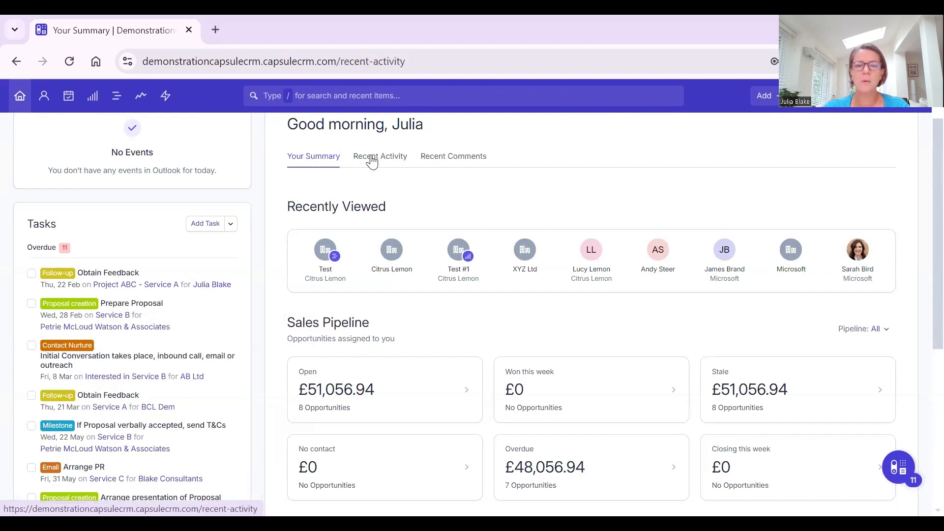
pyautogui.click(380, 156)
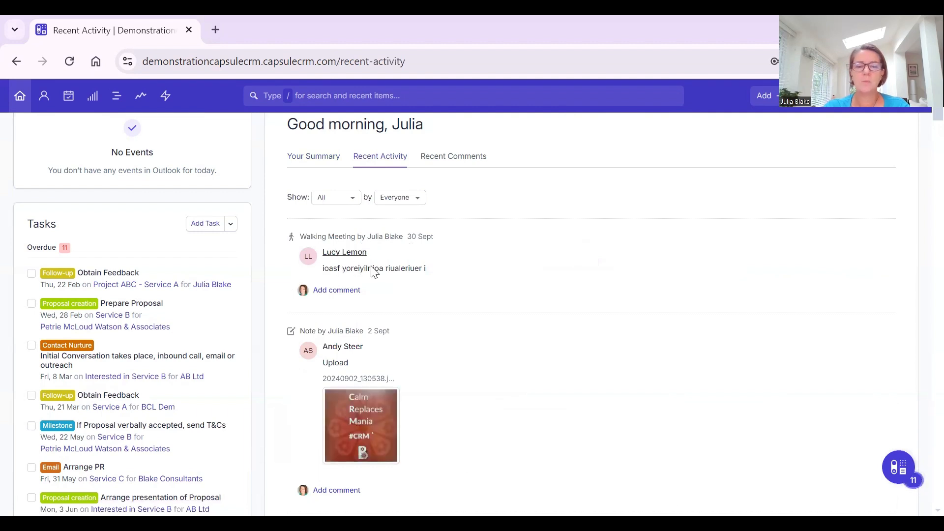
pyautogui.moveTo(424, 395)
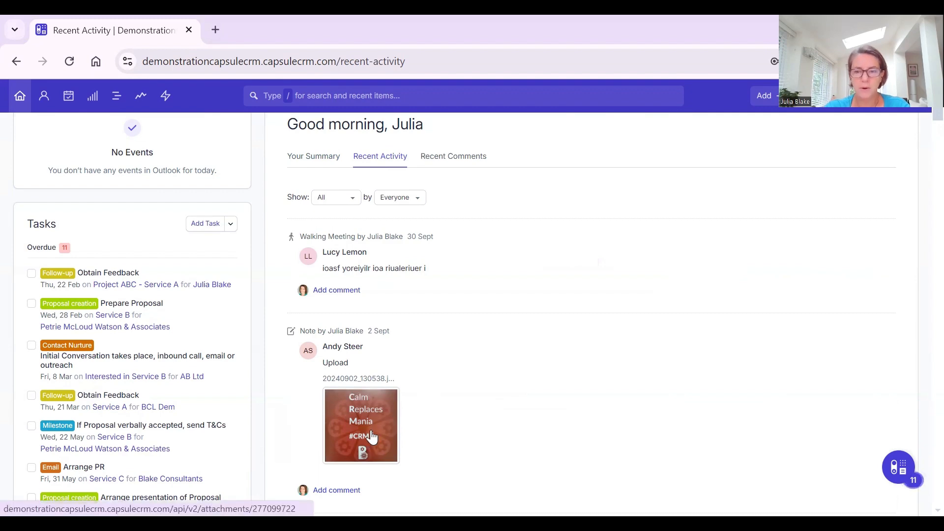
pyautogui.scroll(-3)
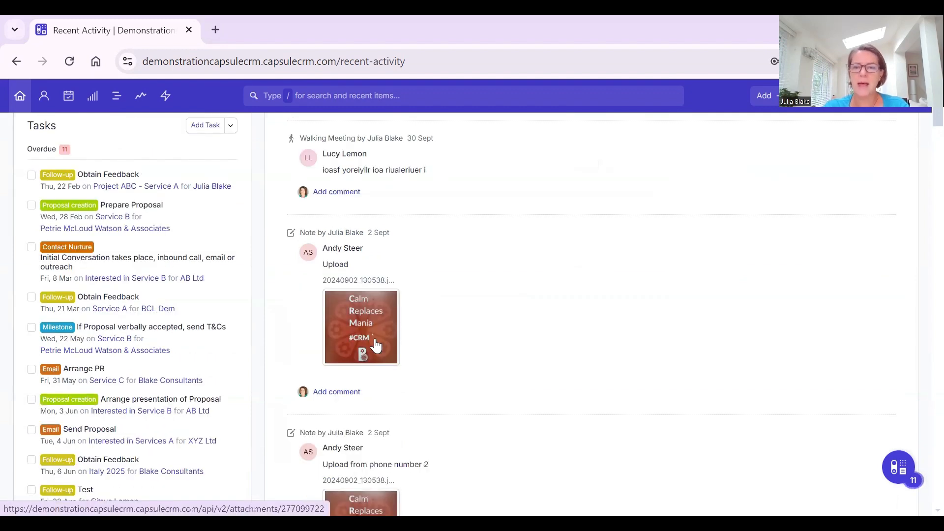
pyautogui.scroll(-3)
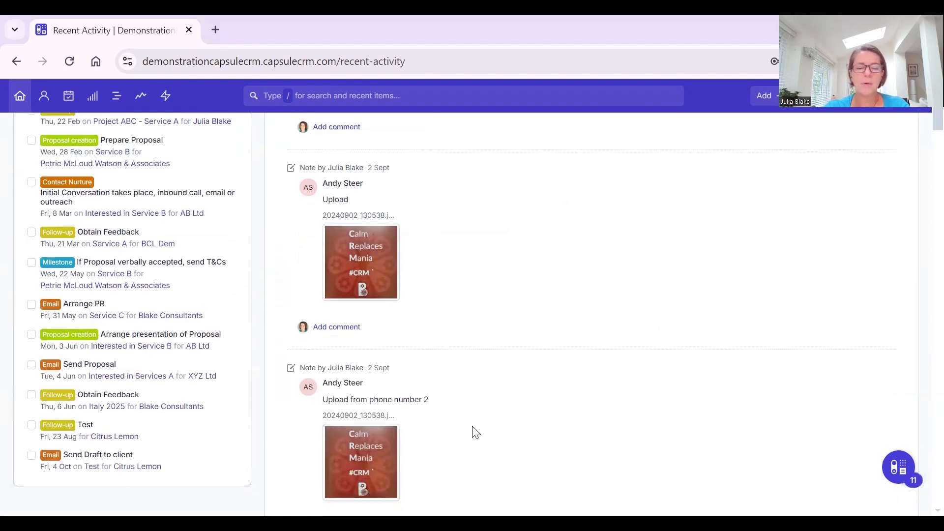
pyautogui.scroll(-3)
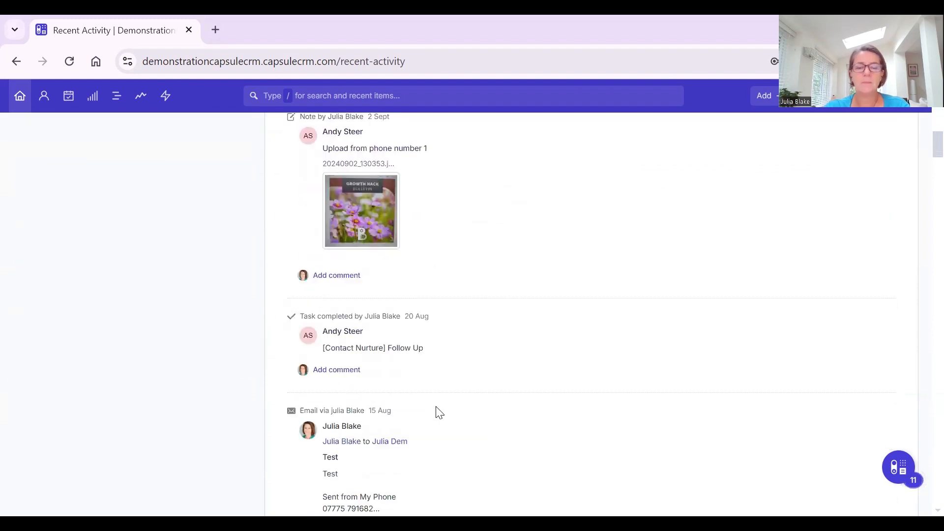
pyautogui.moveTo(430, 448)
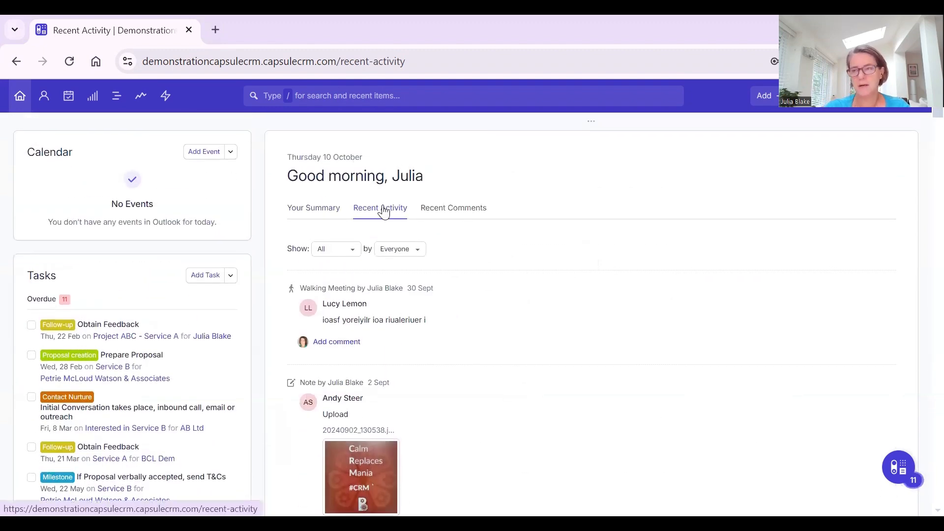
pyautogui.moveTo(471, 211)
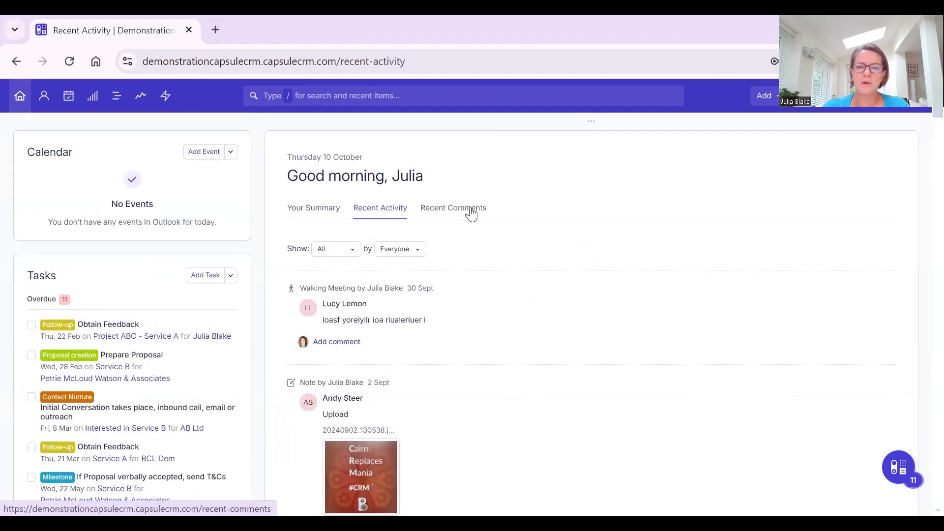
# Show the Recent Comments view with its empty prompt to start comments and threads.
pyautogui.click(453, 207)
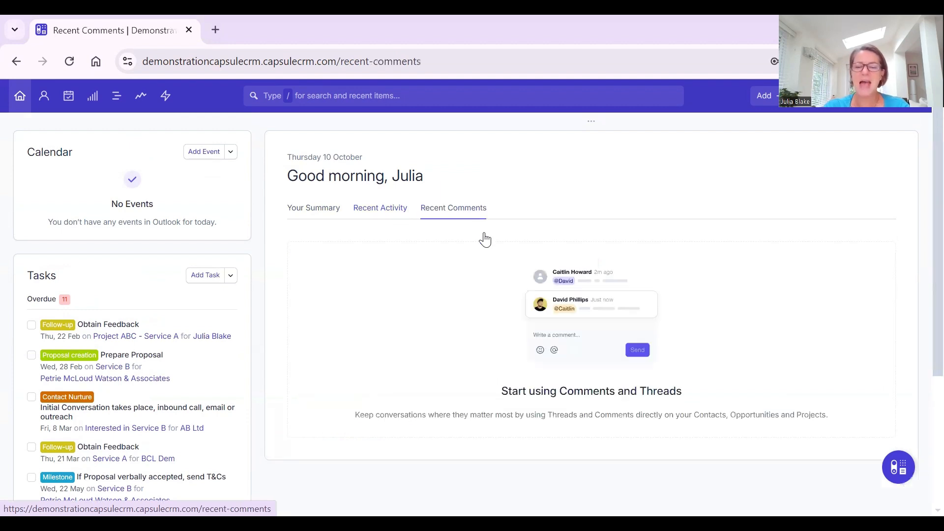
pyautogui.moveTo(409, 281)
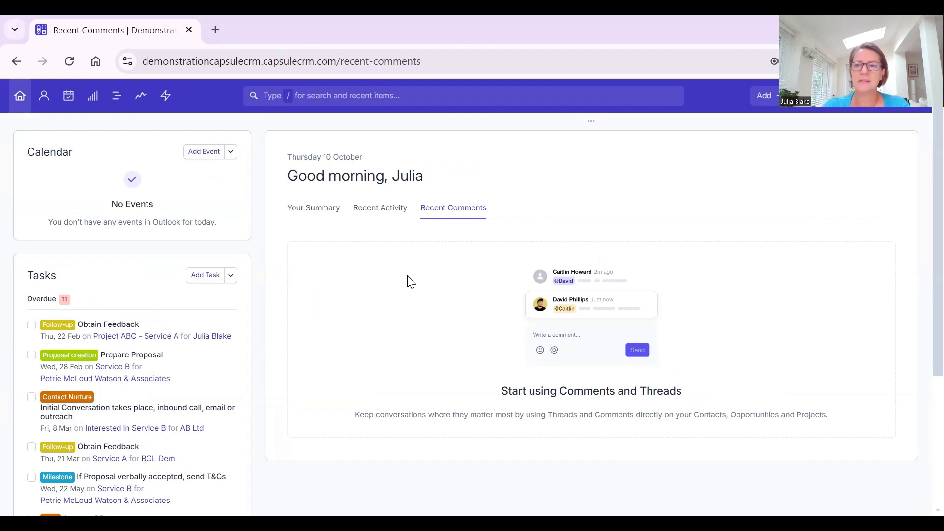
pyautogui.moveTo(547, 176)
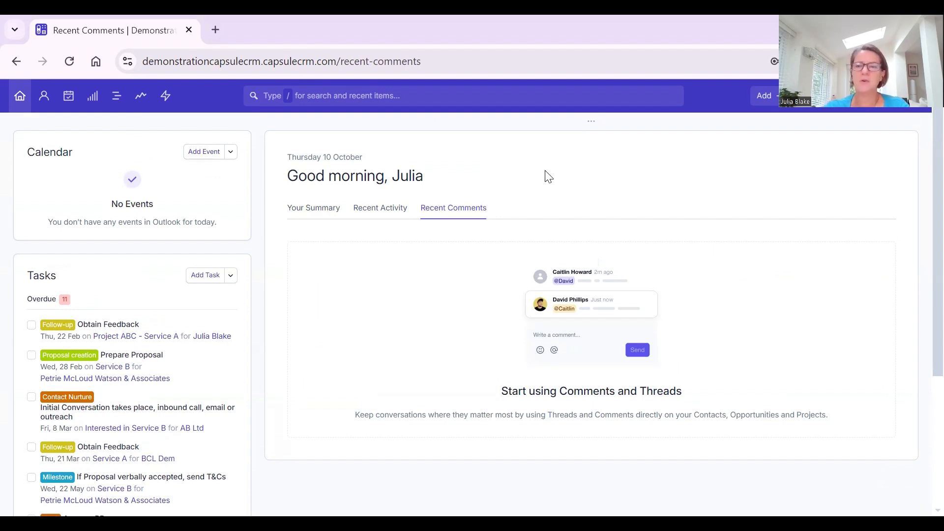
pyautogui.moveTo(553, 182)
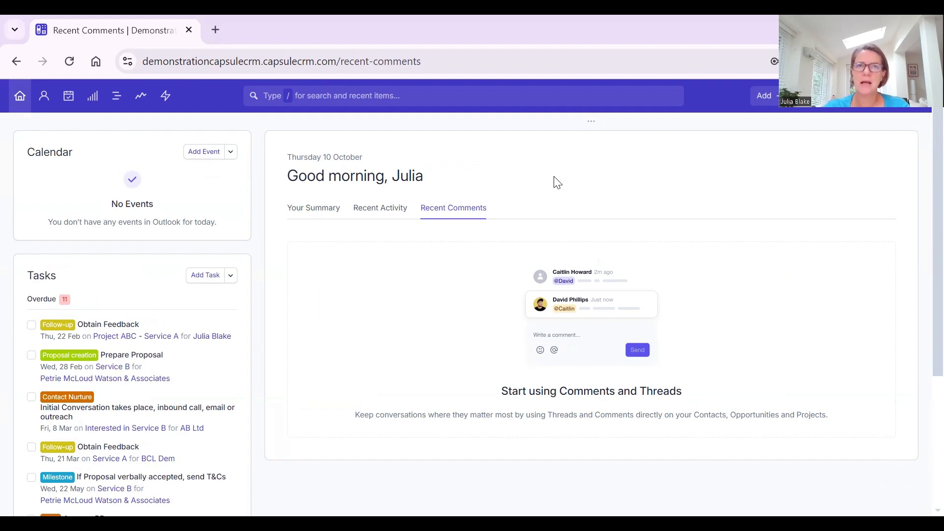
pyautogui.moveTo(559, 185)
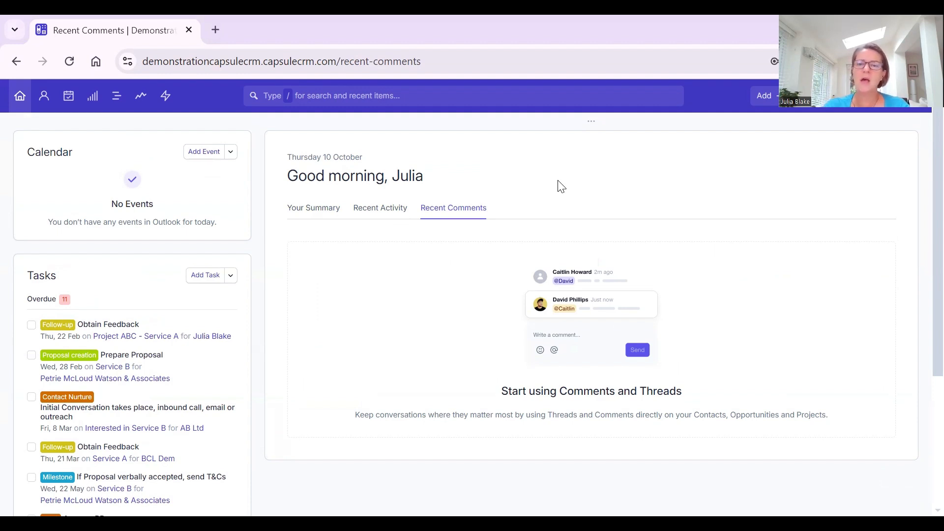
pyautogui.moveTo(358, 313)
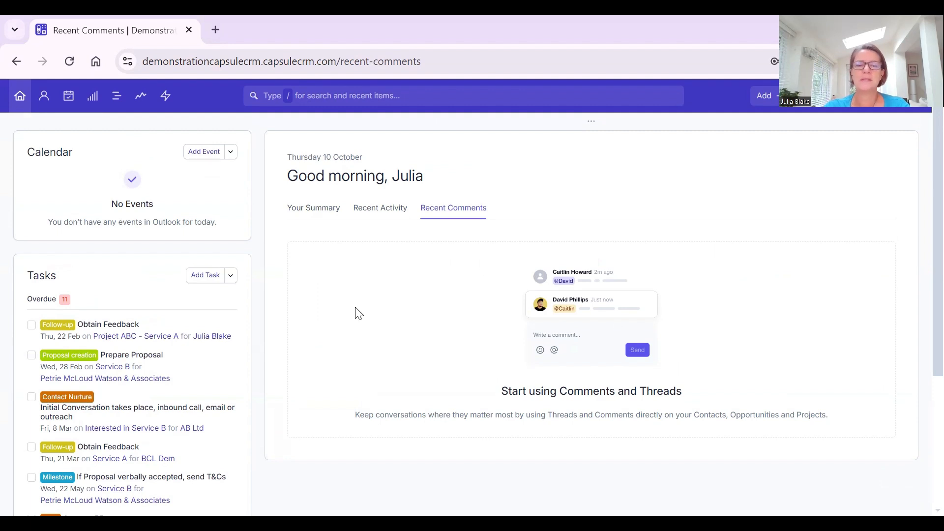
pyautogui.moveTo(466, 216)
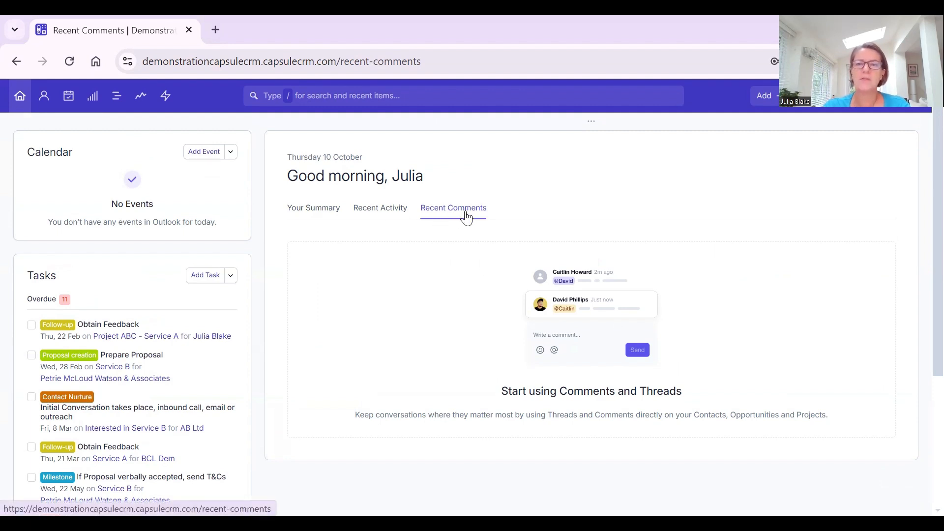
pyautogui.moveTo(9, 88)
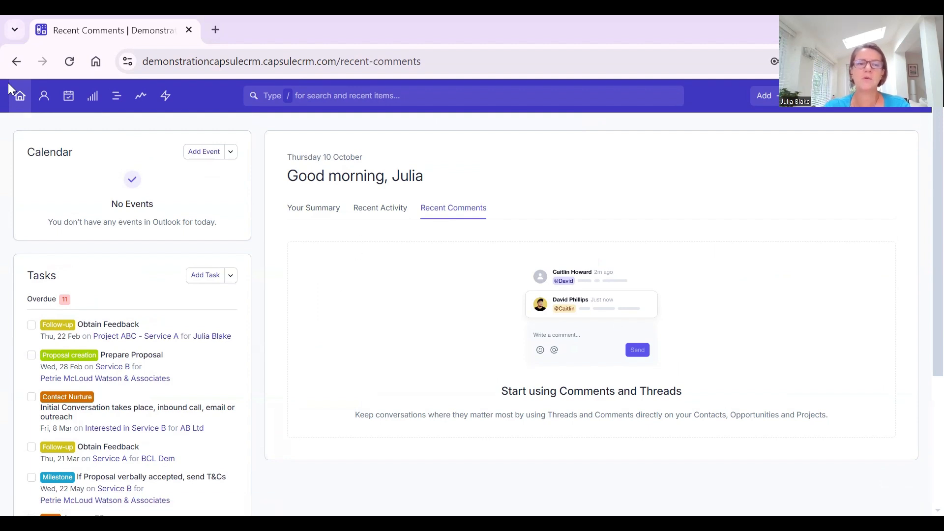
pyautogui.moveTo(43, 96)
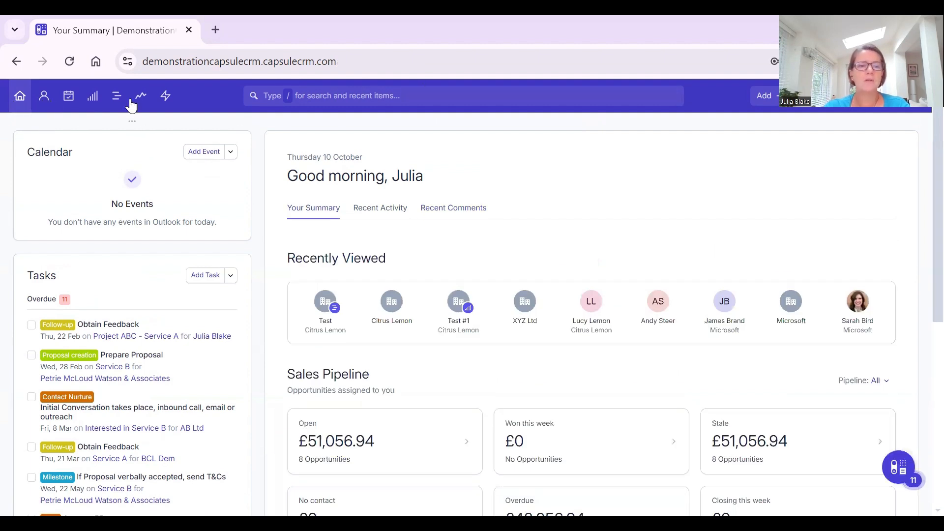
pyautogui.moveTo(20, 95)
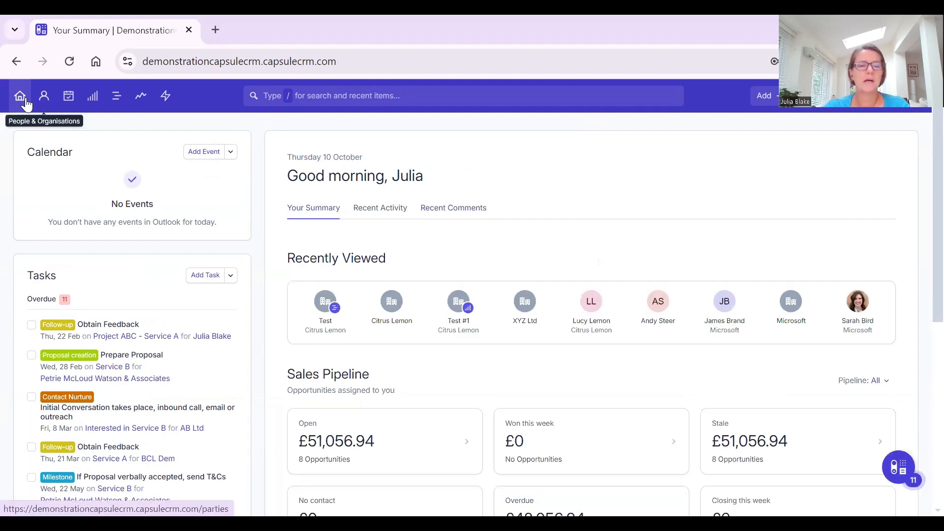
pyautogui.moveTo(43, 96)
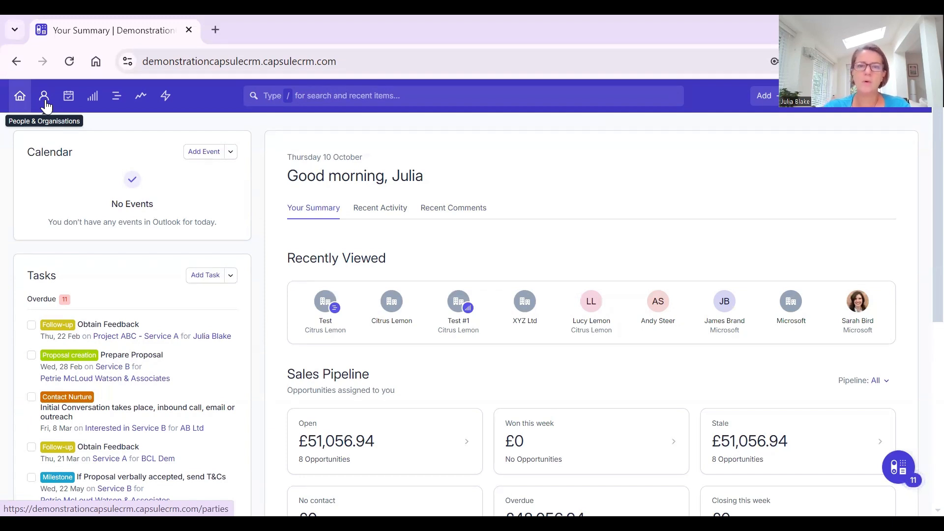
pyautogui.moveTo(68, 95)
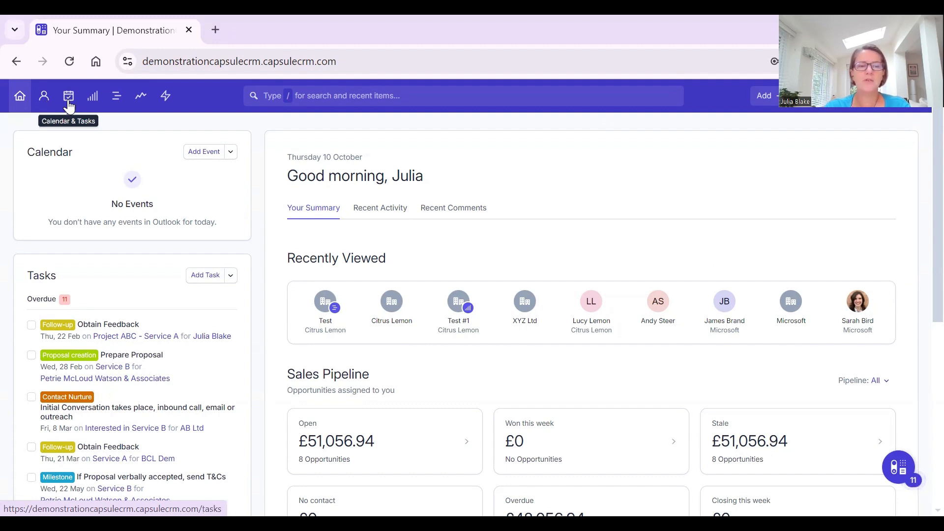
pyautogui.moveTo(117, 96)
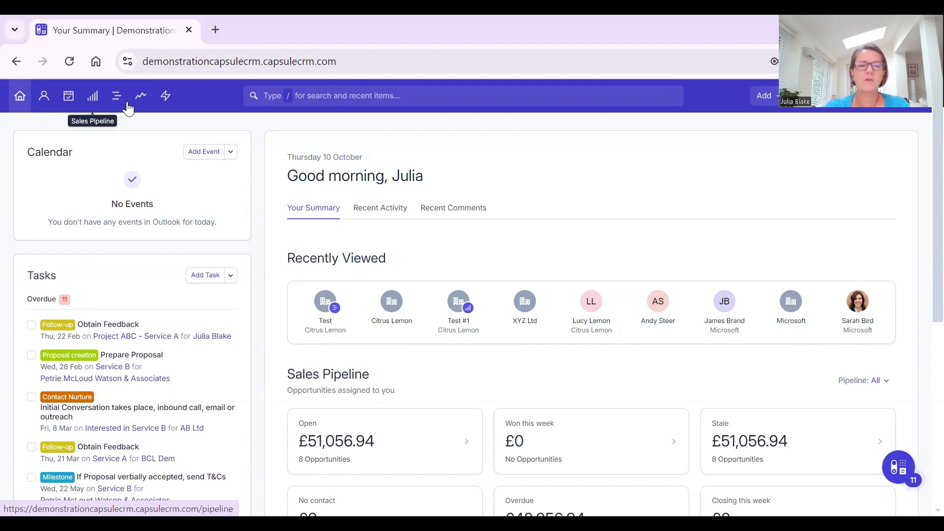
pyautogui.moveTo(140, 95)
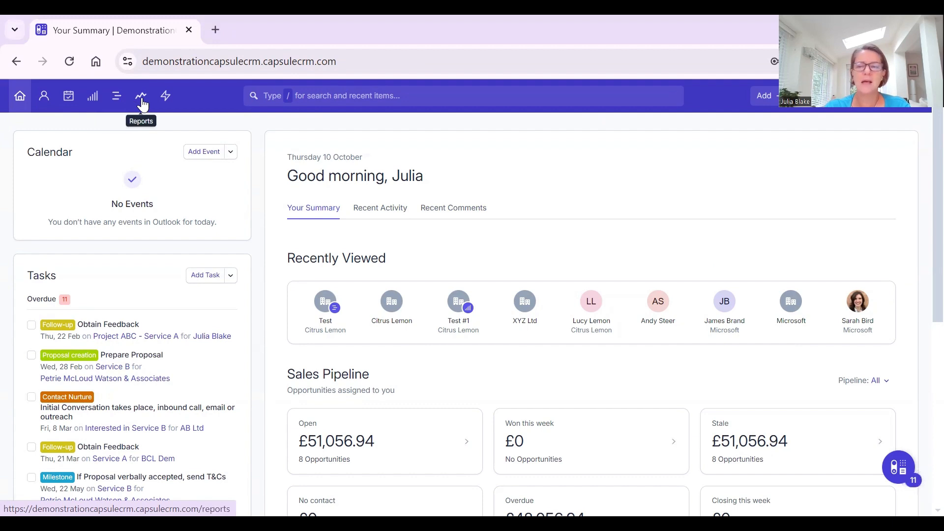
pyautogui.moveTo(164, 95)
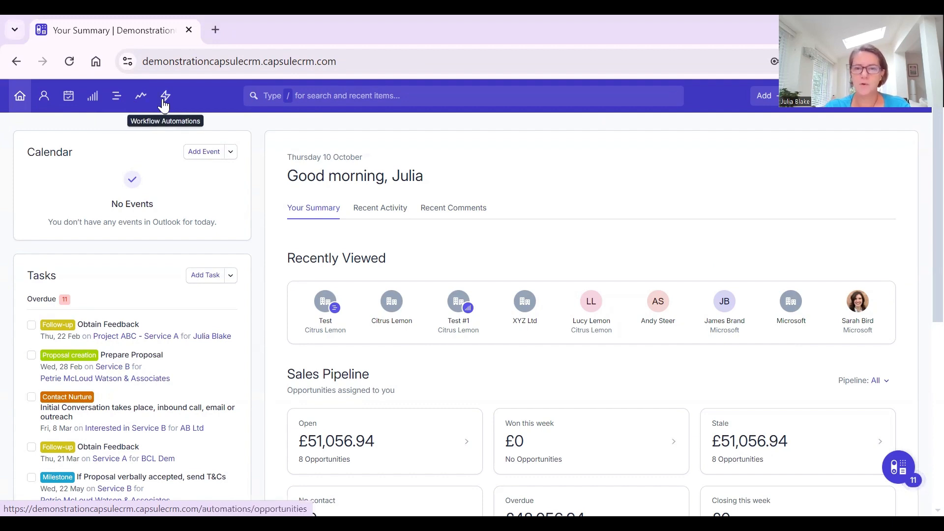
pyautogui.moveTo(44, 95)
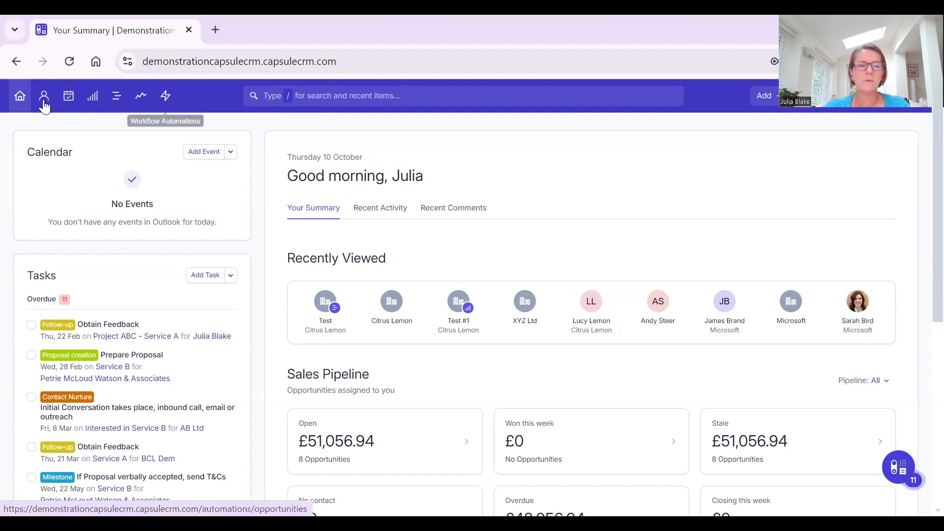
pyautogui.moveTo(44, 96)
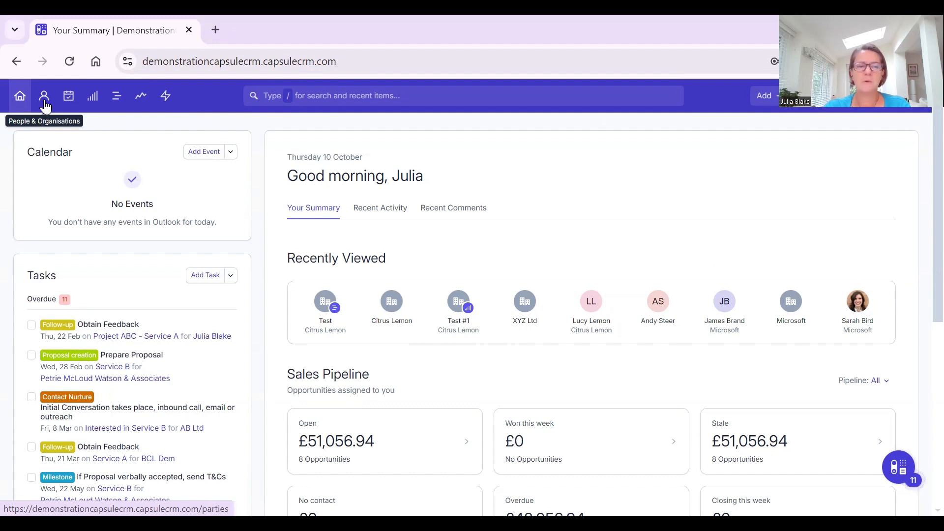
pyautogui.click(43, 96)
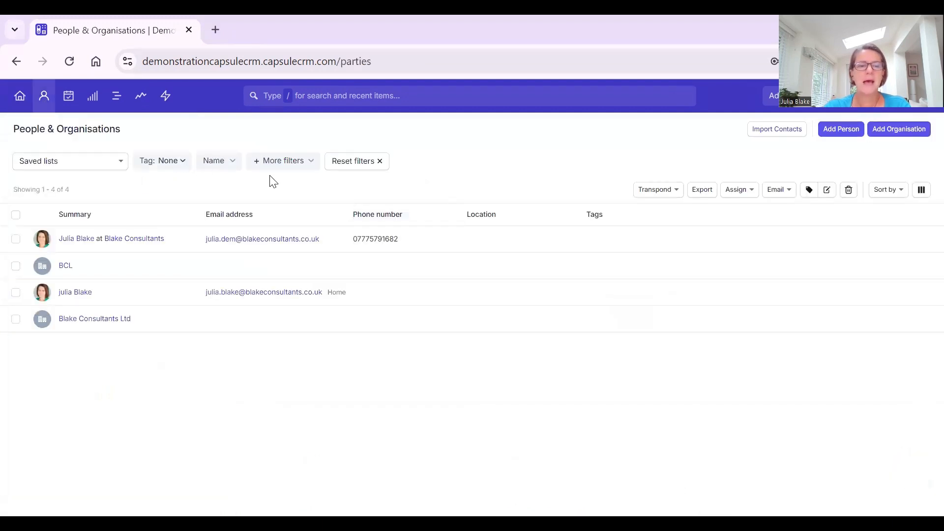
pyautogui.click(353, 160)
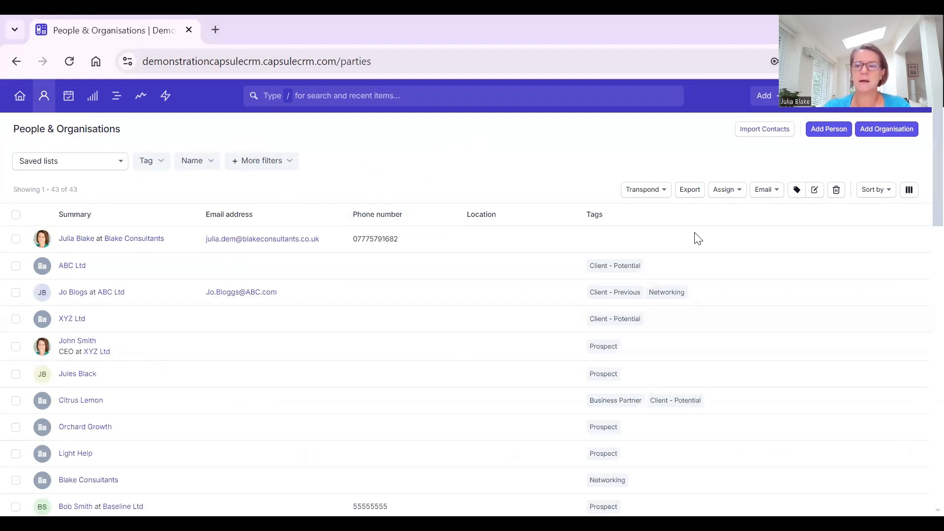
pyautogui.moveTo(329, 327)
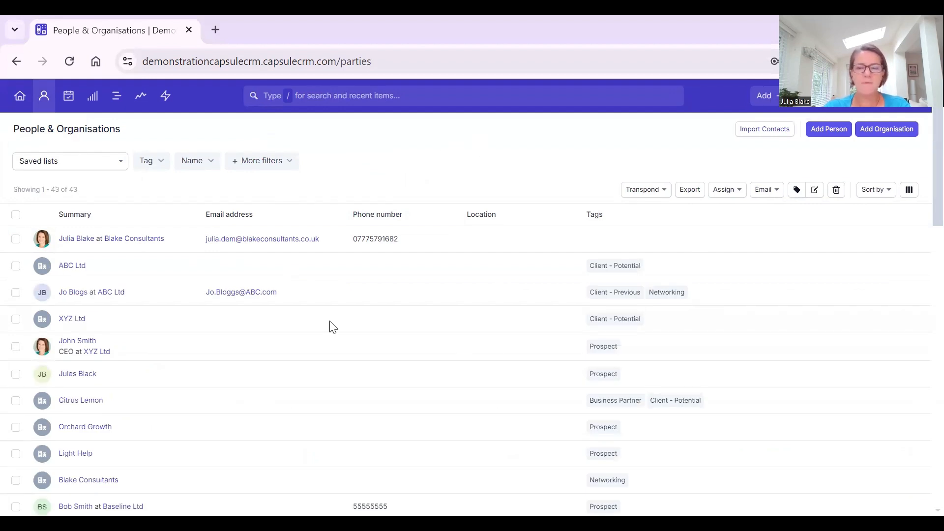
pyautogui.moveTo(606, 248)
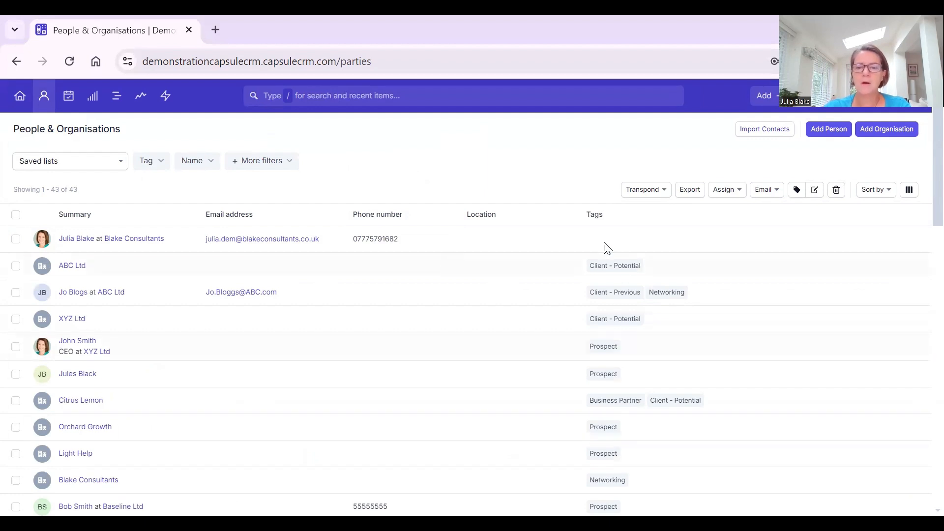
pyautogui.moveTo(617, 413)
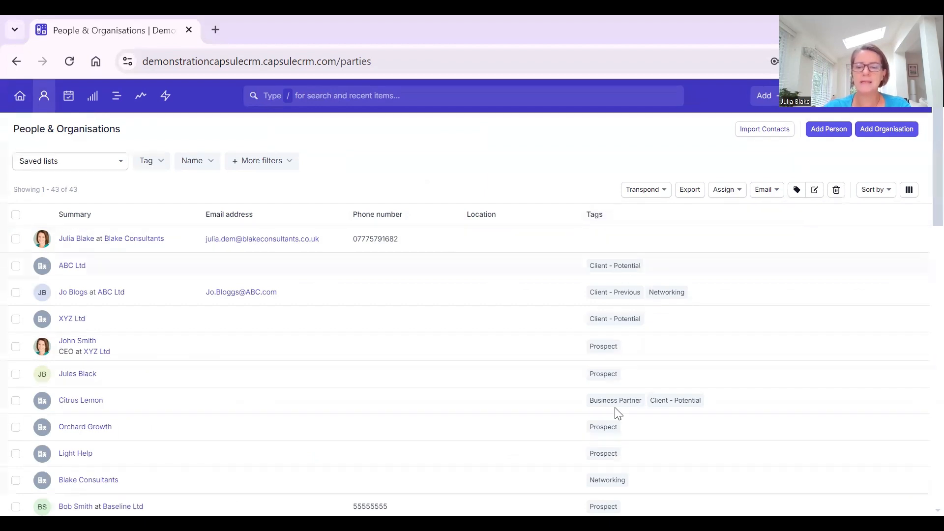
pyautogui.moveTo(619, 359)
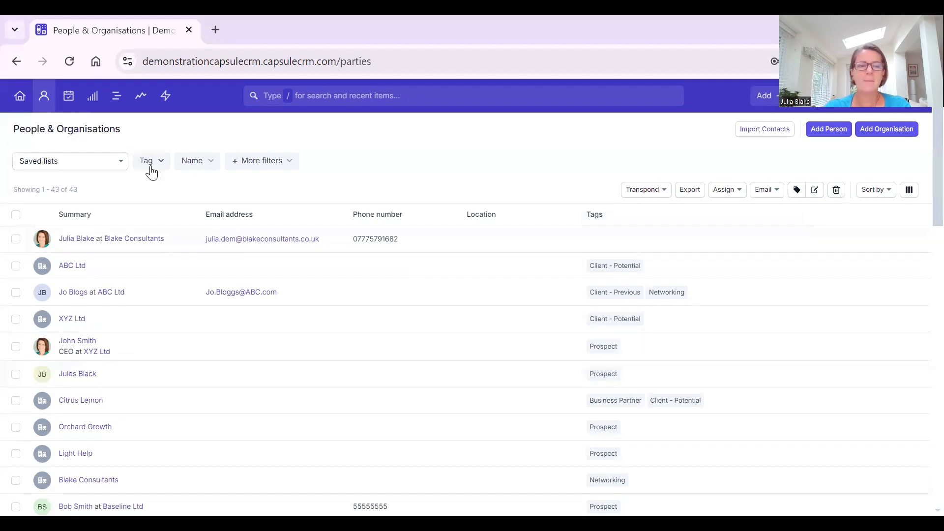
# Filter the contact list to the Prospect tag, leaving seven contacts.
pyautogui.click(151, 161)
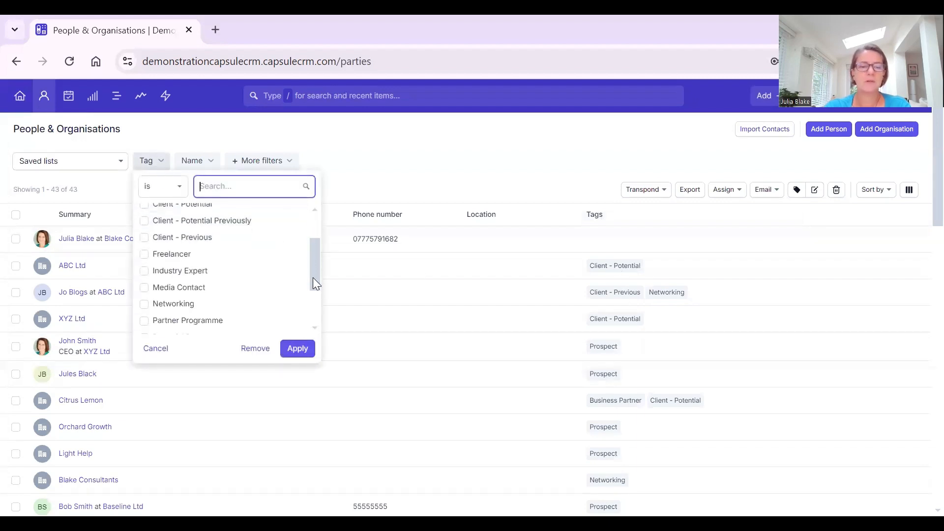
pyautogui.click(170, 301)
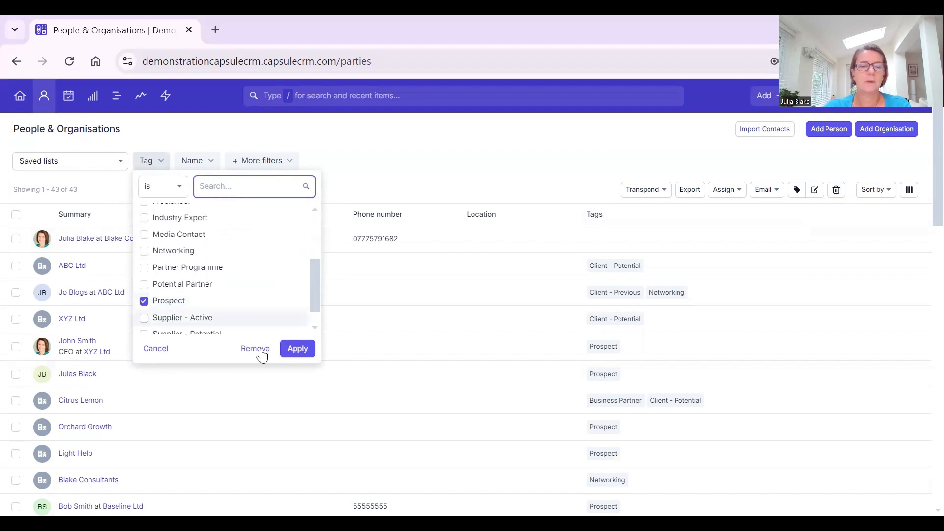
pyautogui.click(297, 349)
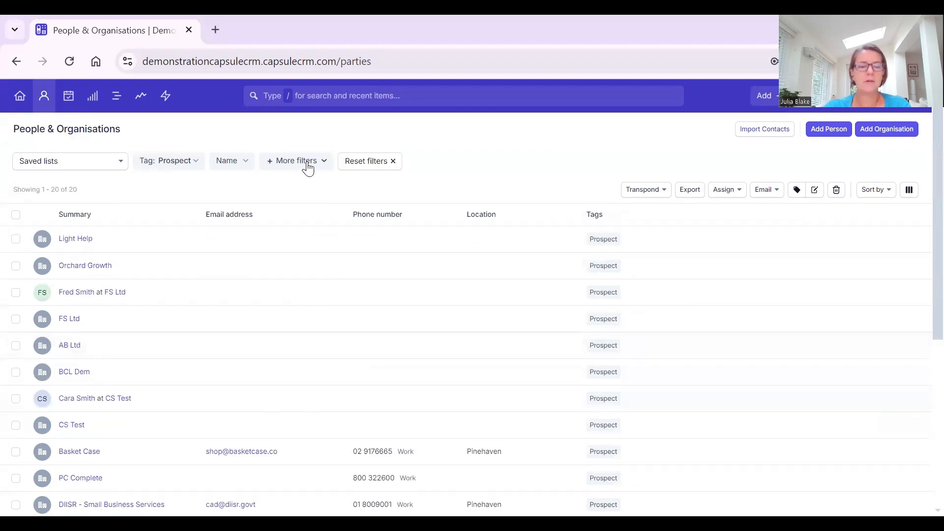
# Add a Type filter set to Person via More filters, then clear the filters.
pyautogui.click(295, 160)
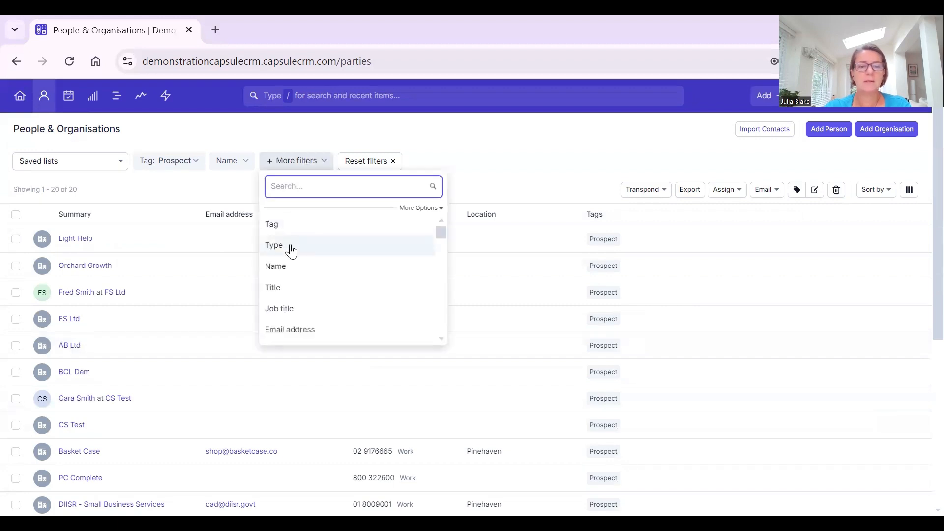
pyautogui.click(275, 244)
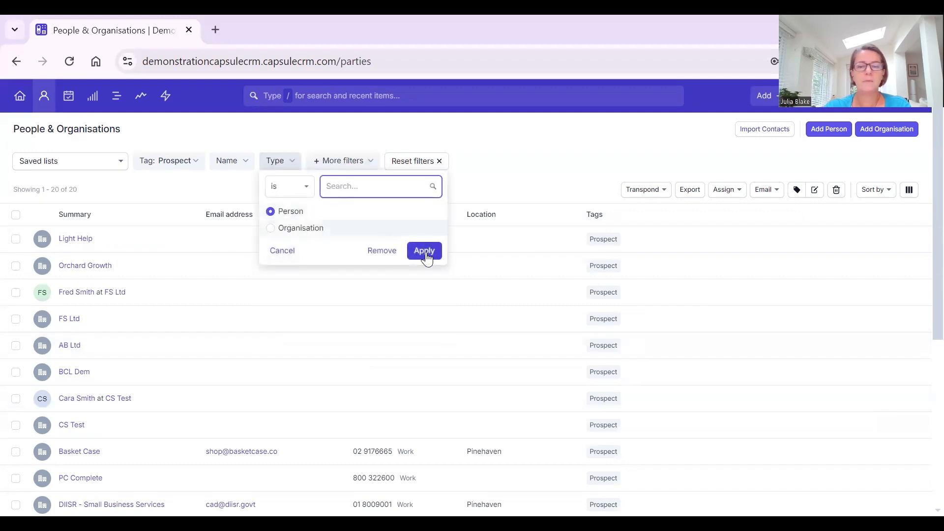
pyautogui.click(424, 251)
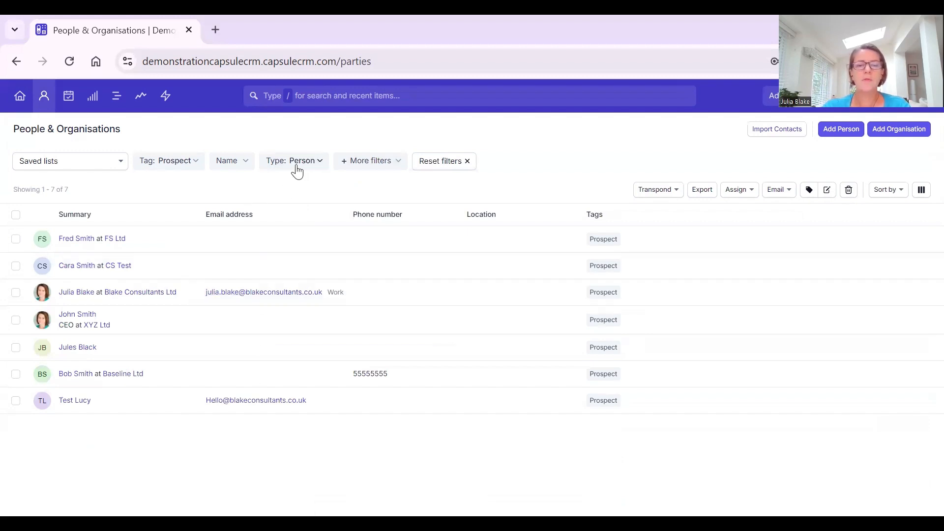
pyautogui.click(439, 160)
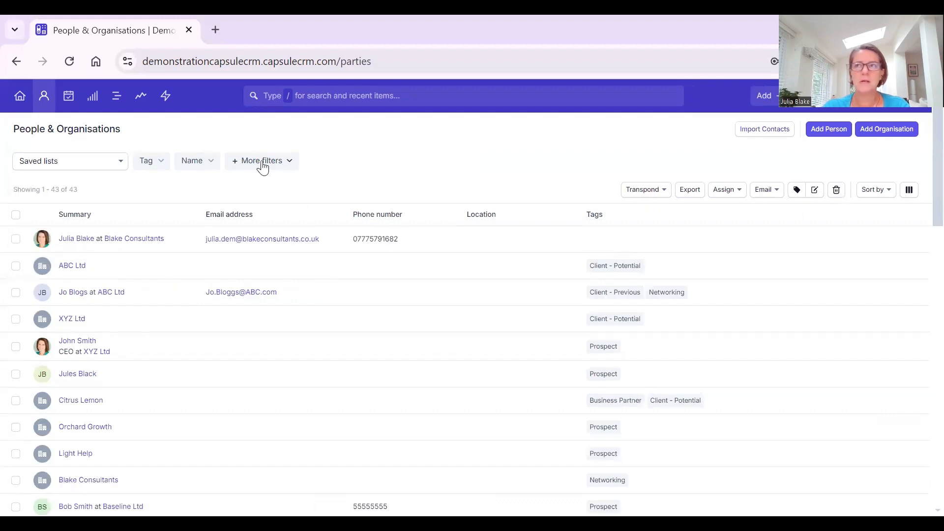
# Add a filter on the associated organisation's Tag, set to Client - Active.
pyautogui.click(260, 160)
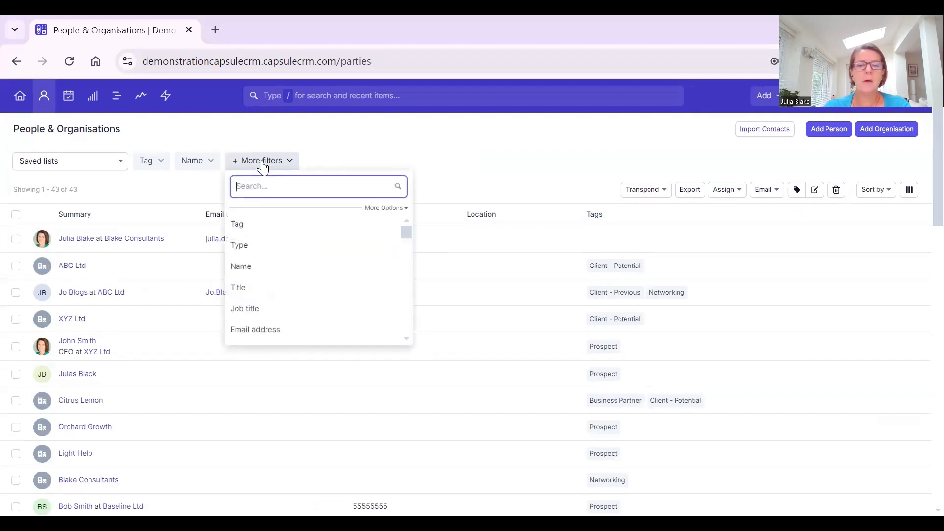
pyautogui.moveTo(374, 212)
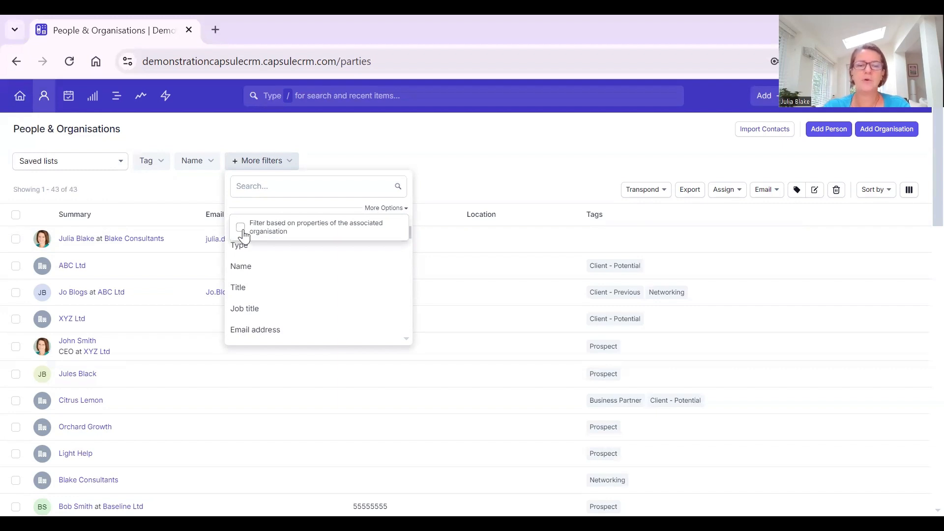
pyautogui.click(241, 229)
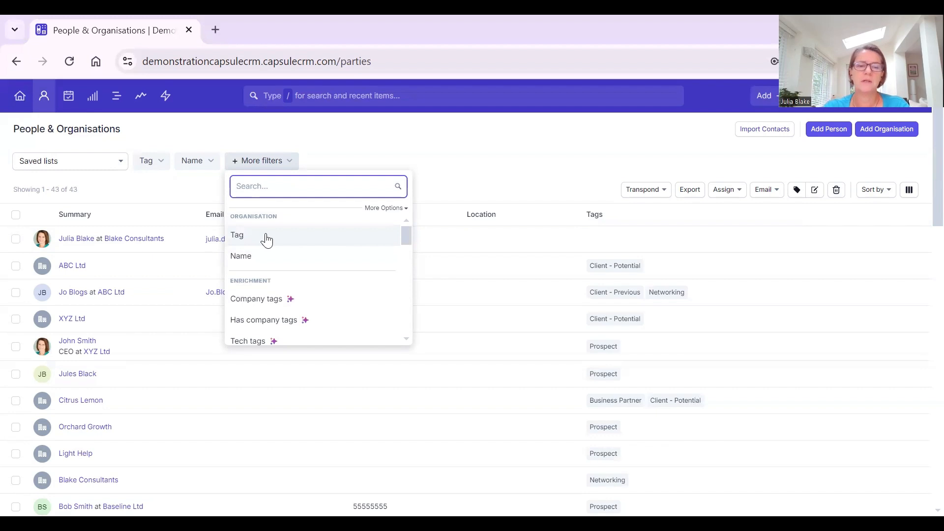
pyautogui.click(237, 235)
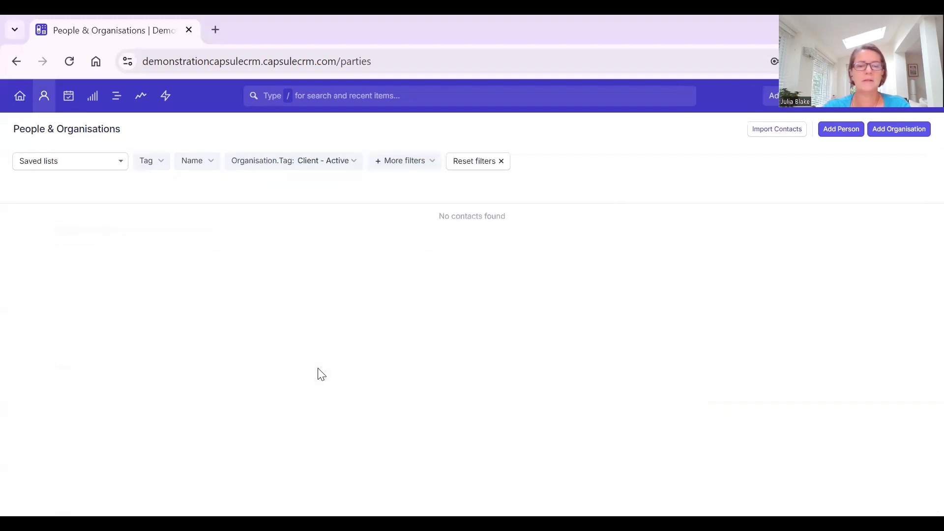
# Change the organisation-tag filter to Client - Potential and select all three contacts.
pyautogui.click(294, 160)
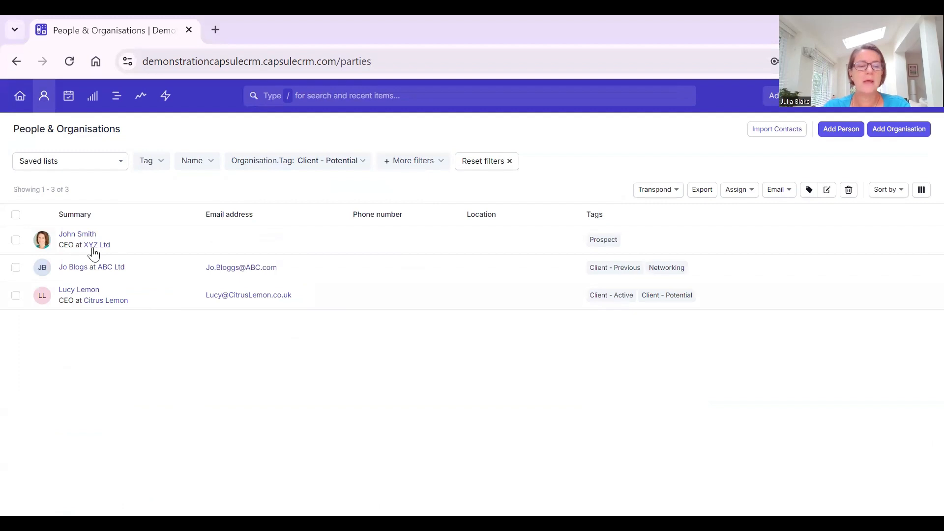
pyautogui.moveTo(111, 266)
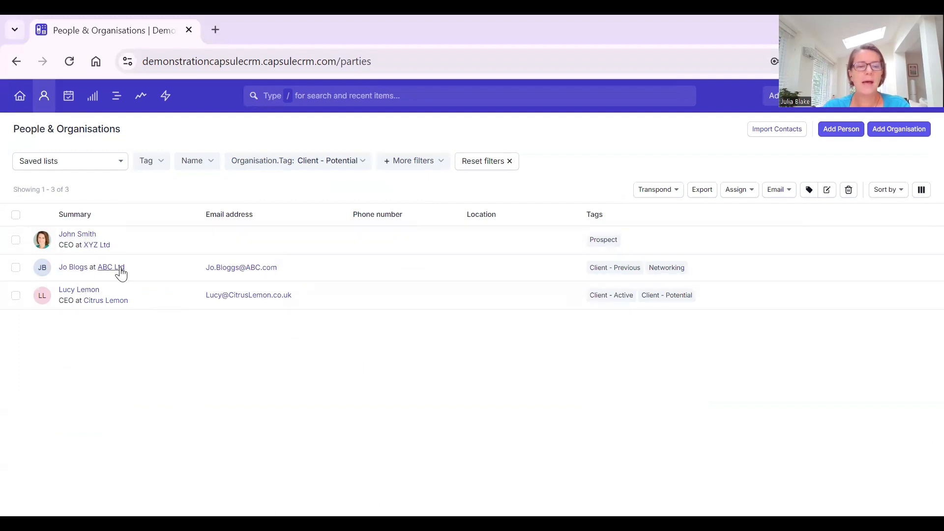
pyautogui.moveTo(459, 360)
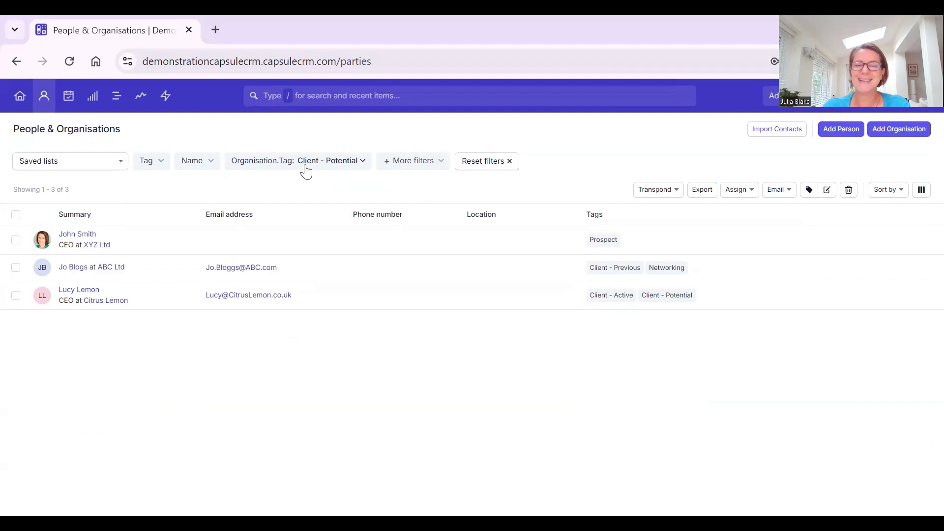
pyautogui.moveTo(643, 215)
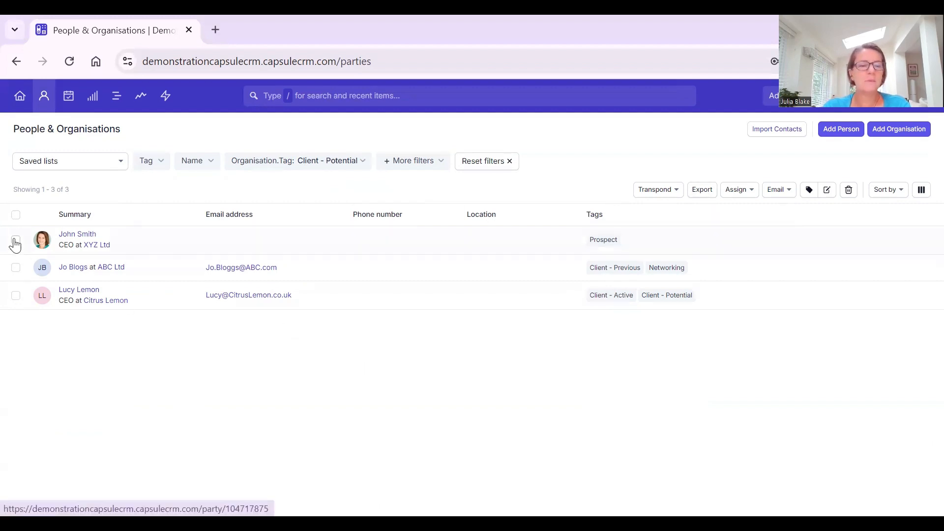
pyautogui.click(16, 215)
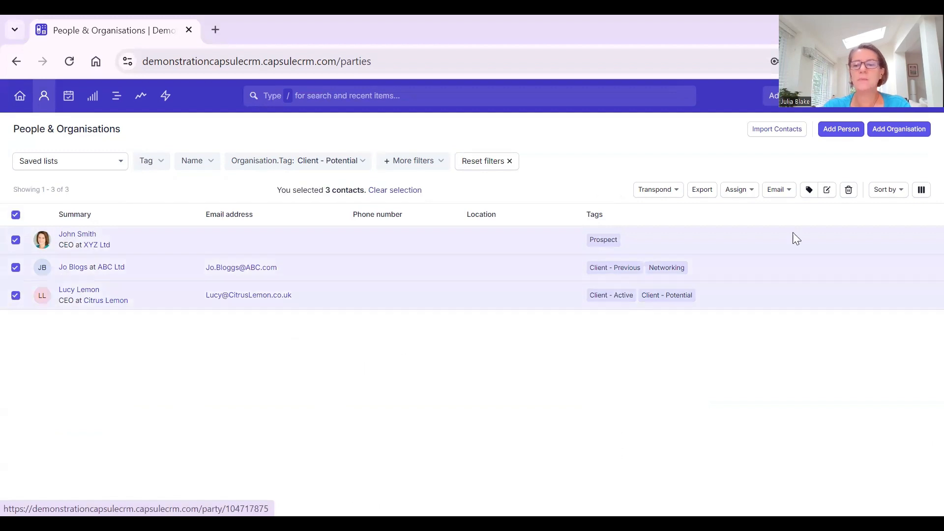
pyautogui.moveTo(809, 190)
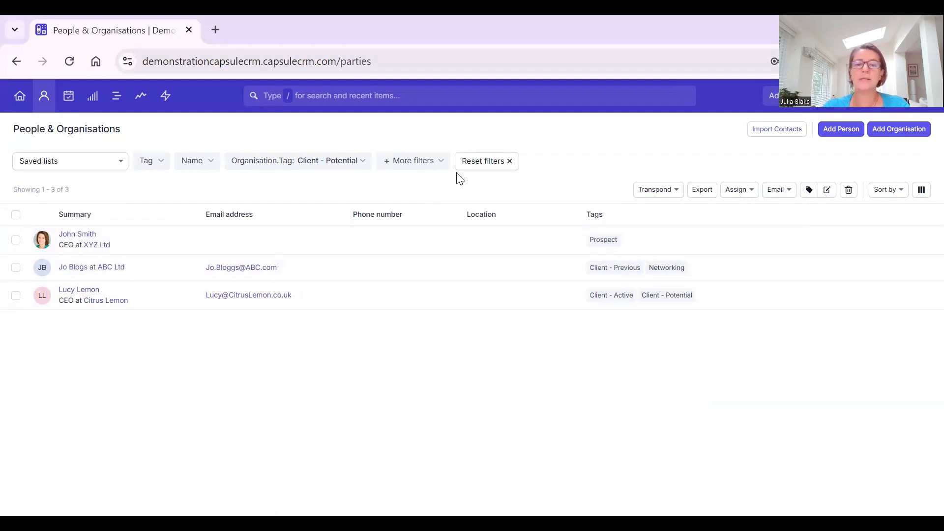
pyautogui.moveTo(480, 210)
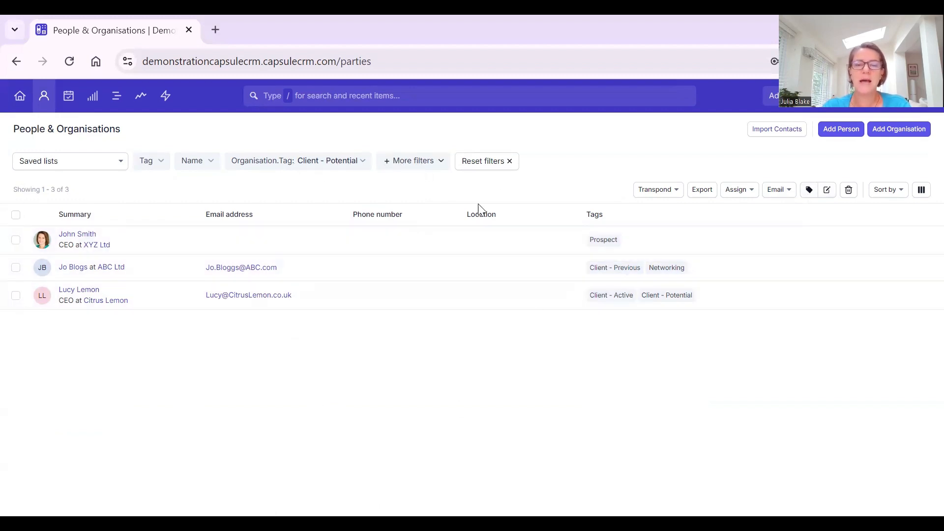
# Add an organisation Legal Entity filter, remove it, and reopen More filters.
pyautogui.click(412, 160)
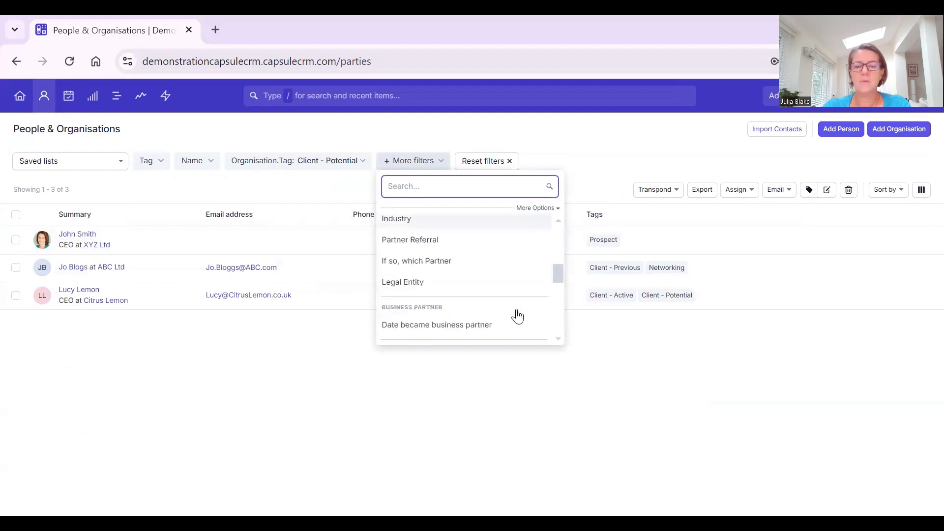
pyautogui.scroll(-3)
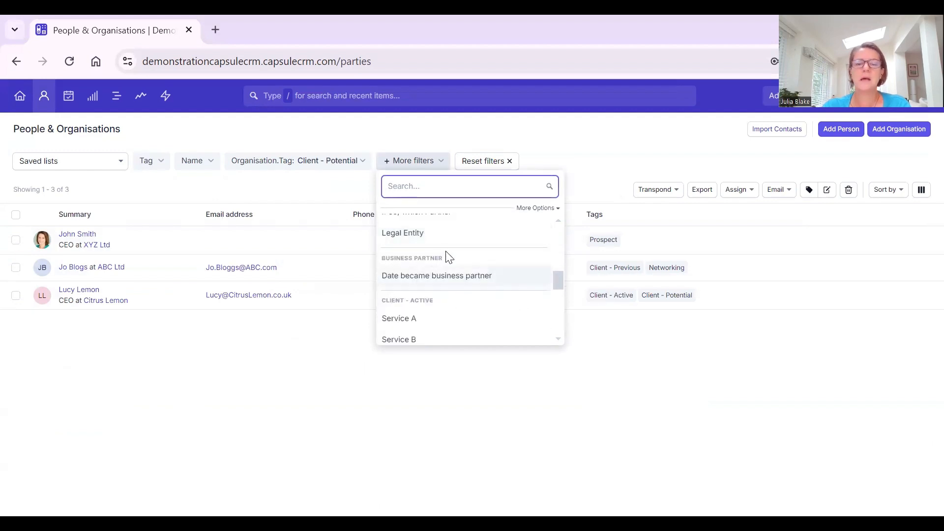
pyautogui.click(402, 233)
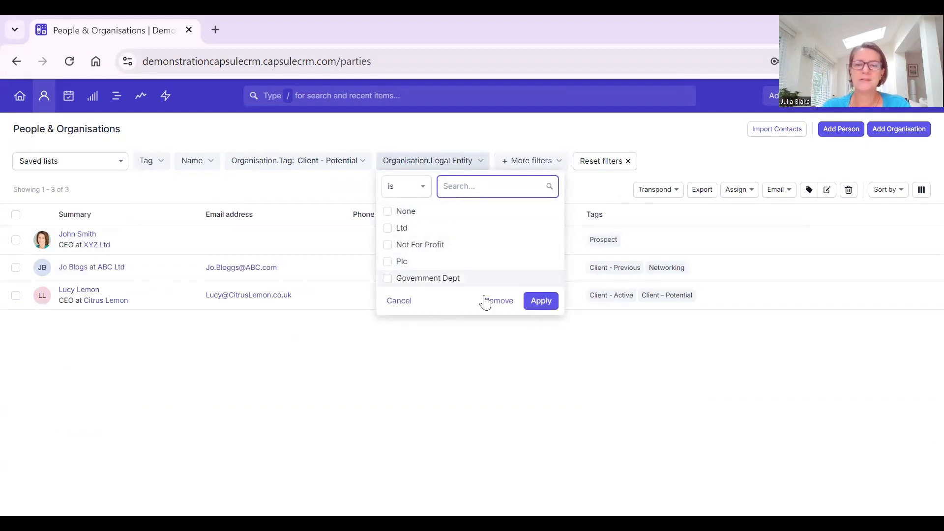
pyautogui.click(497, 301)
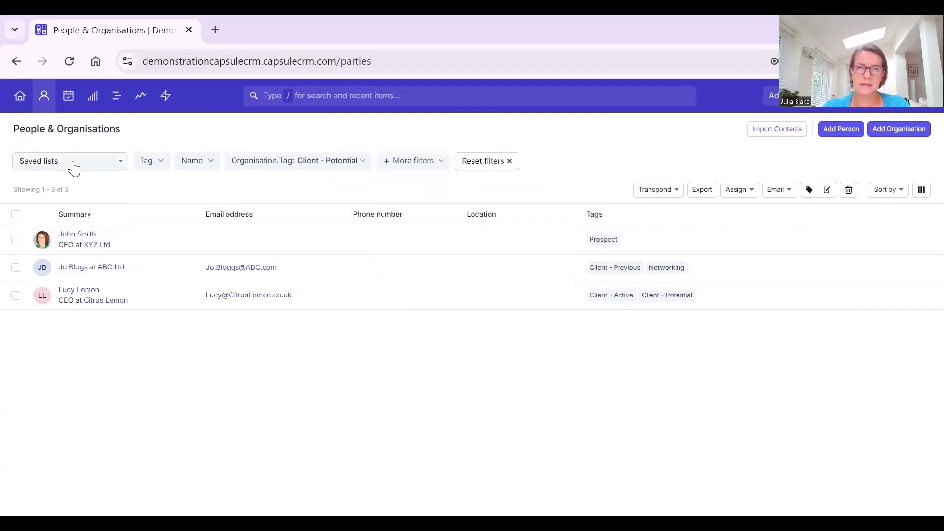
pyautogui.moveTo(178, 283)
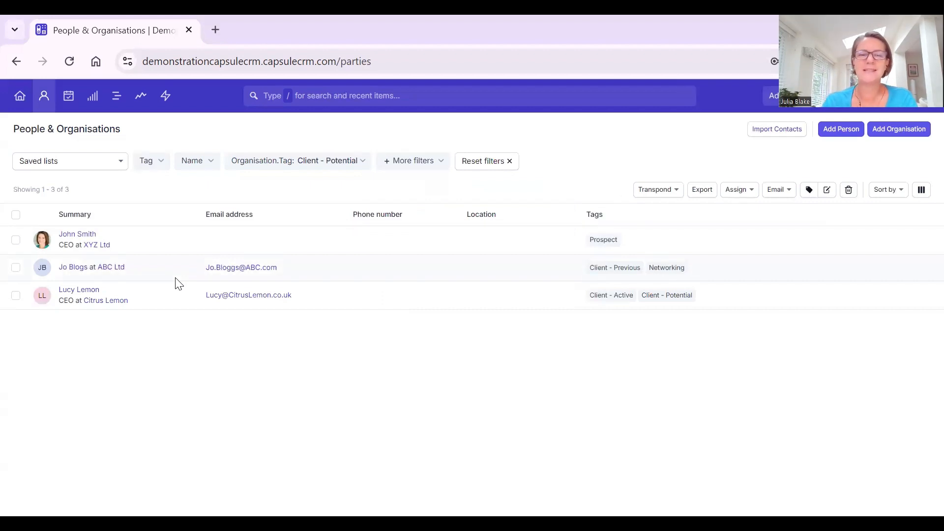
pyautogui.moveTo(235, 136)
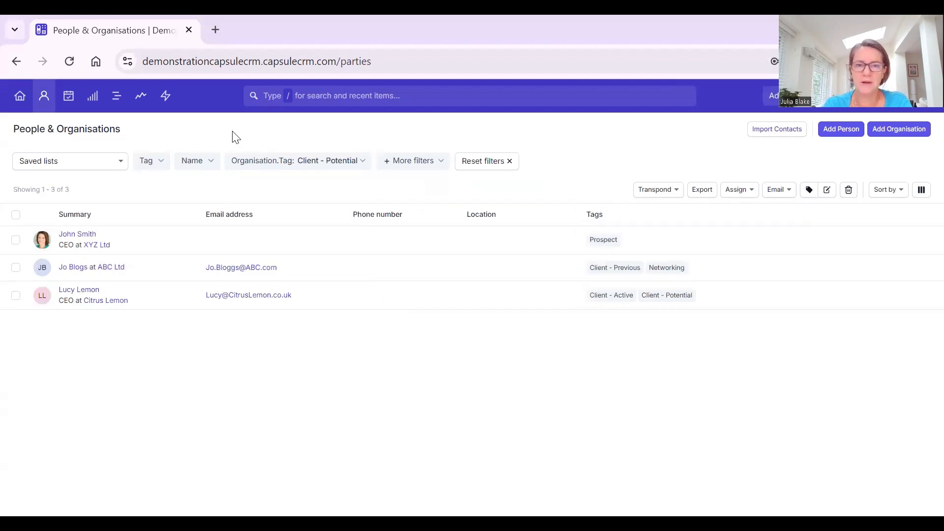
pyautogui.click(412, 160)
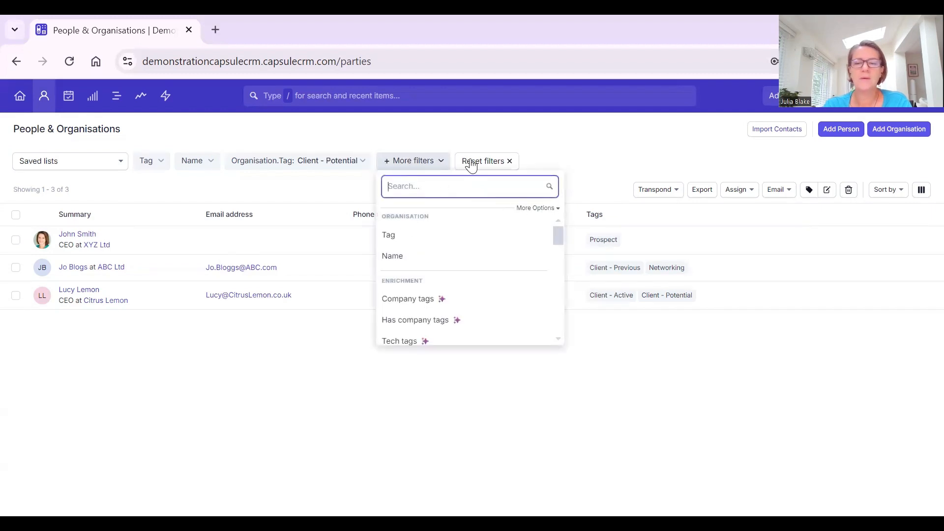
# Reset filters to all 43 contacts and scroll More filters to the Enrichment options.
pyautogui.click(482, 160)
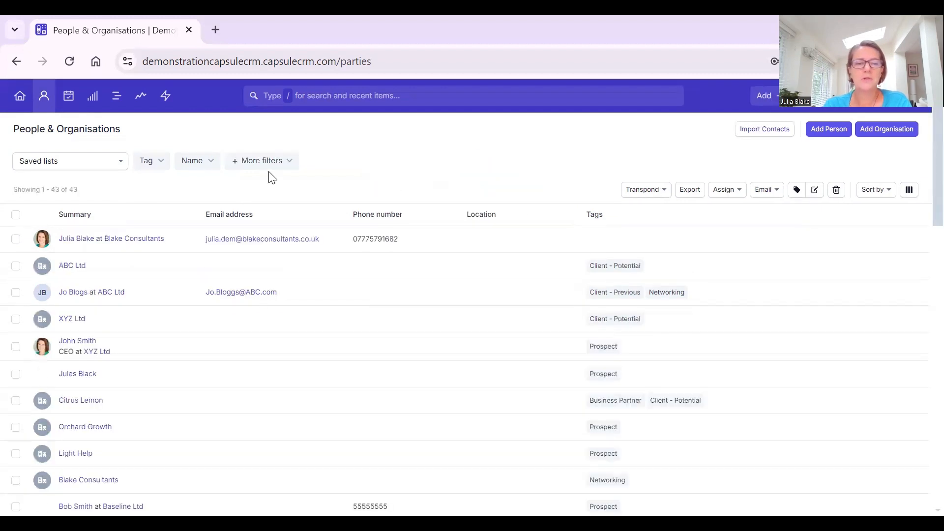
pyautogui.click(262, 160)
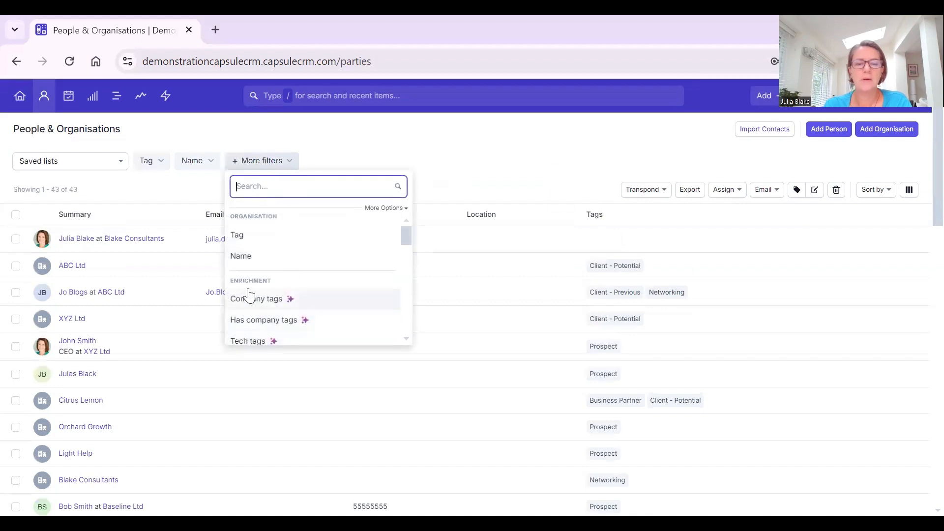
pyautogui.moveTo(296, 300)
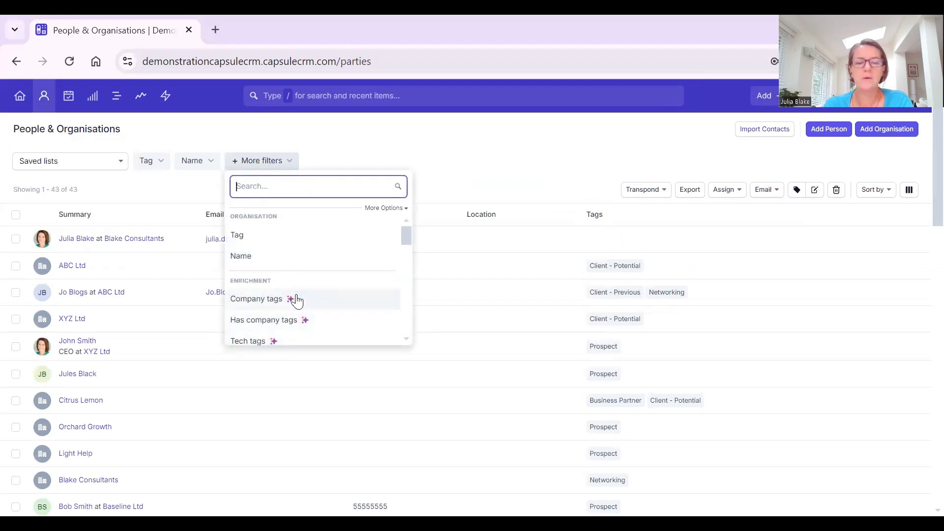
pyautogui.scroll(-3)
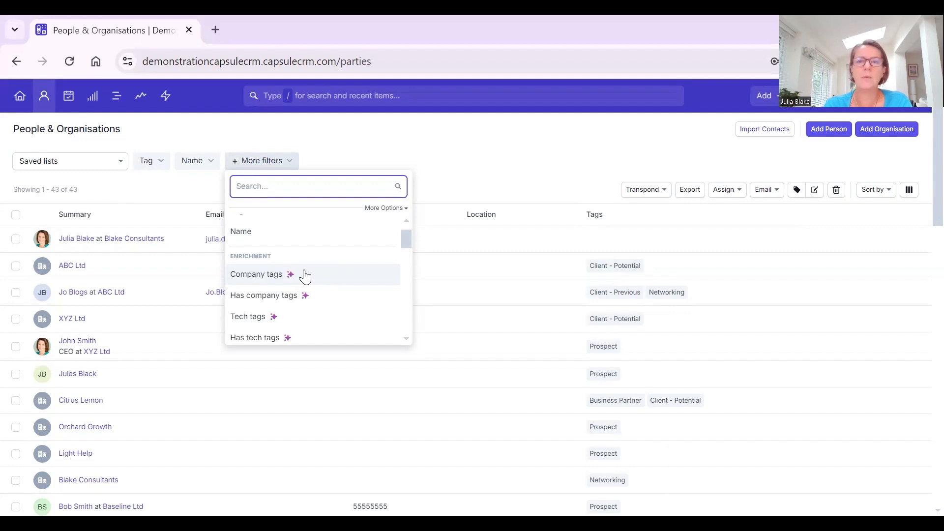
pyautogui.moveTo(284, 315)
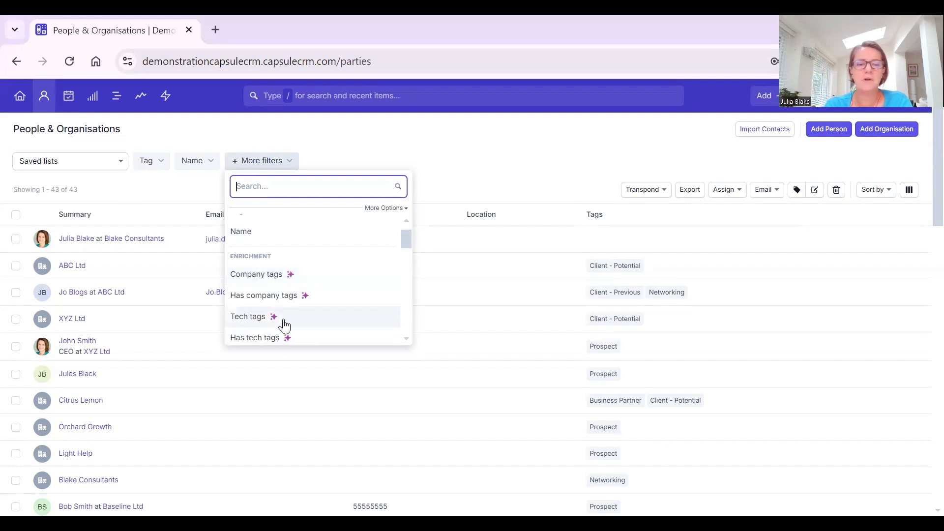
pyautogui.scroll(-3)
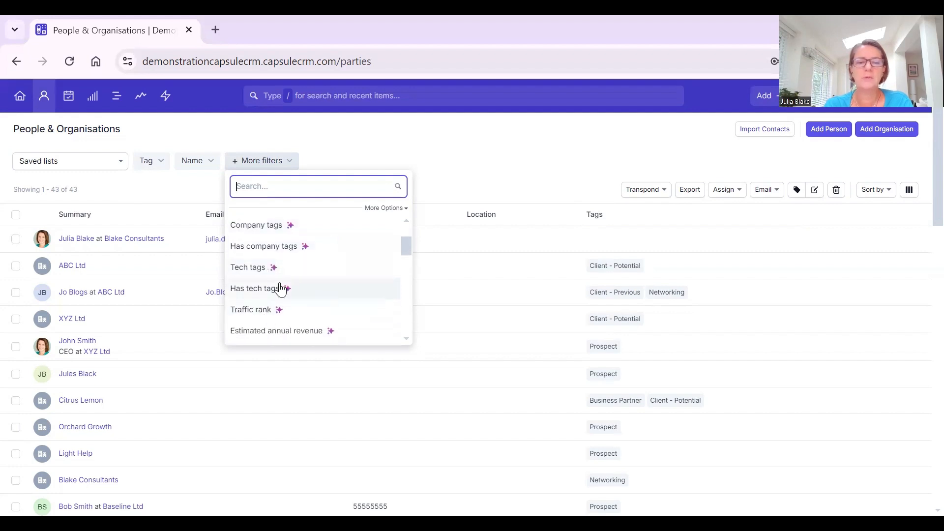
pyautogui.scroll(-3)
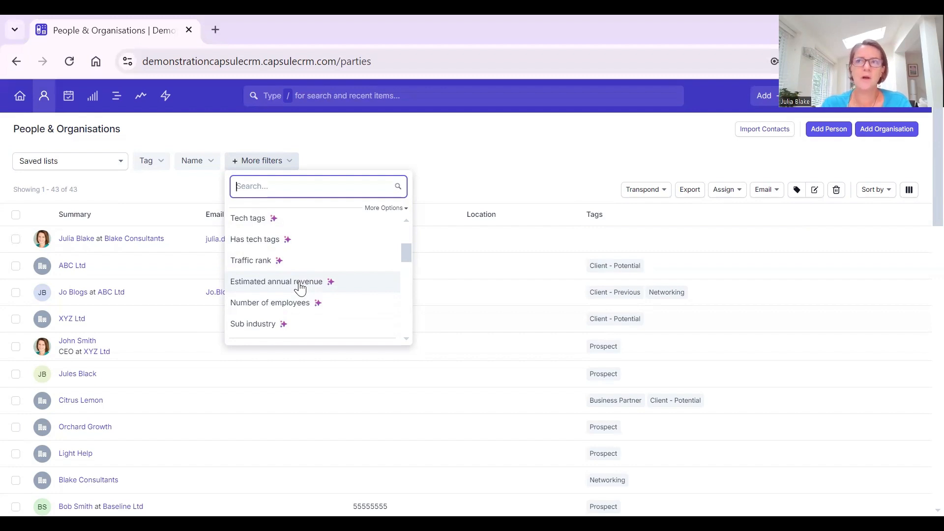
# Filter by estimated annual revenue bands $1M-$10M, $10M-$50M and $500M-$1B, each finding none.
pyautogui.click(276, 281)
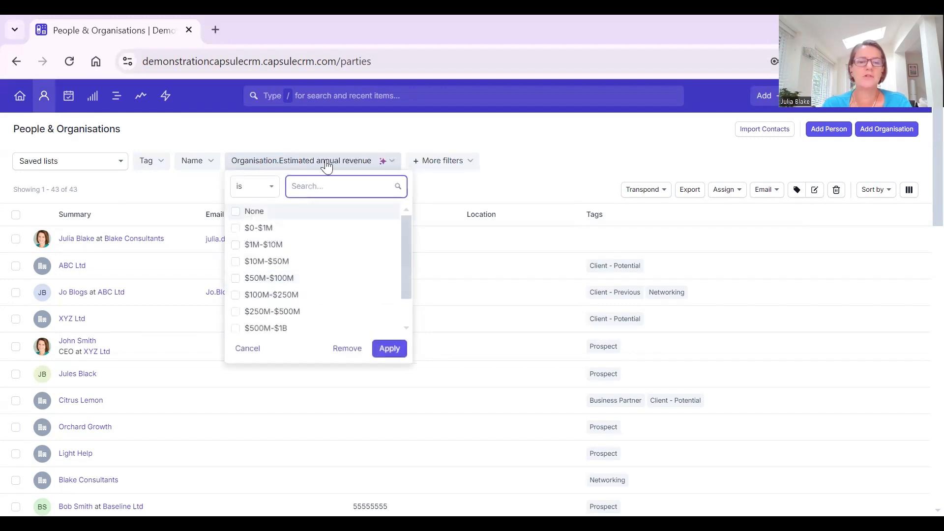
pyautogui.click(235, 245)
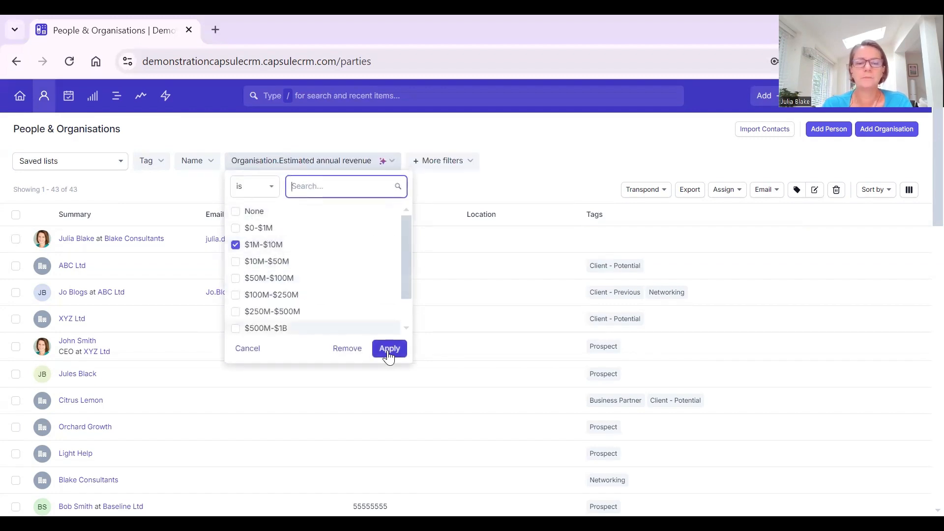
pyautogui.click(389, 348)
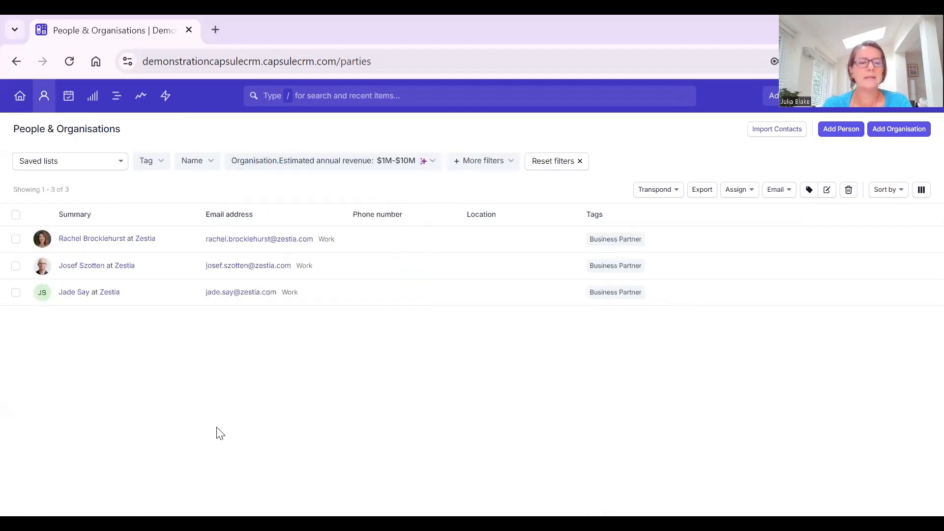
pyautogui.moveTo(364, 167)
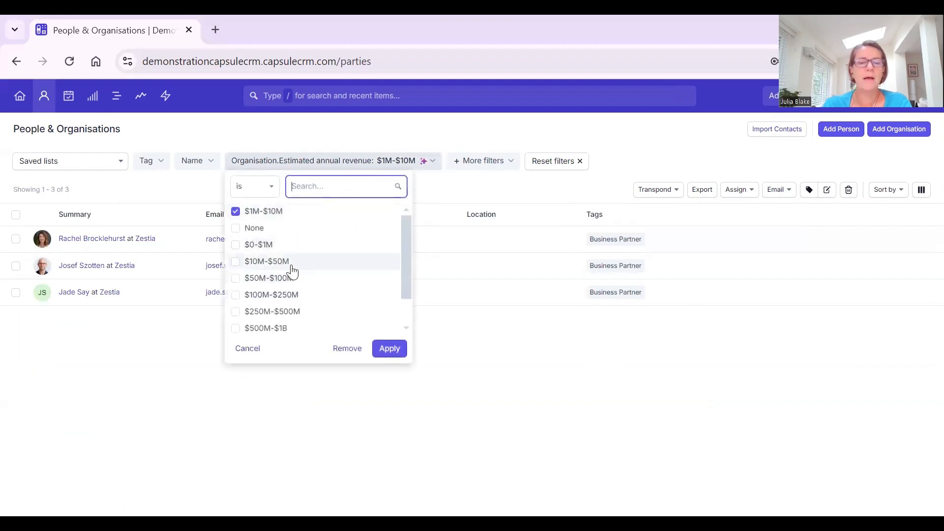
pyautogui.click(389, 348)
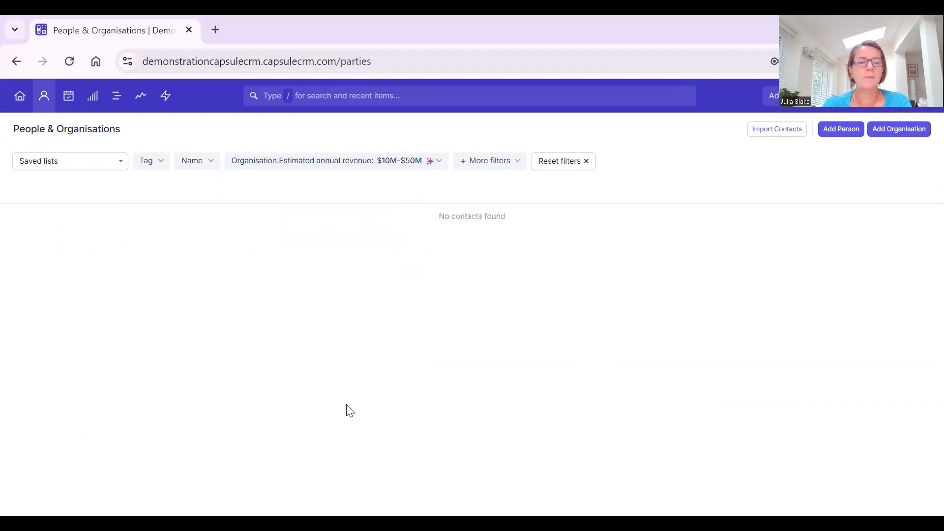
pyautogui.click(335, 160)
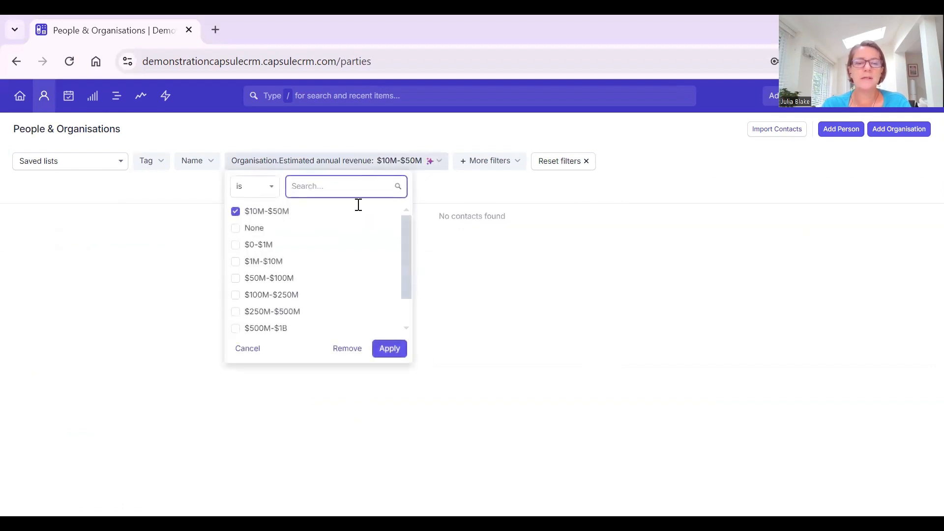
pyautogui.click(235, 327)
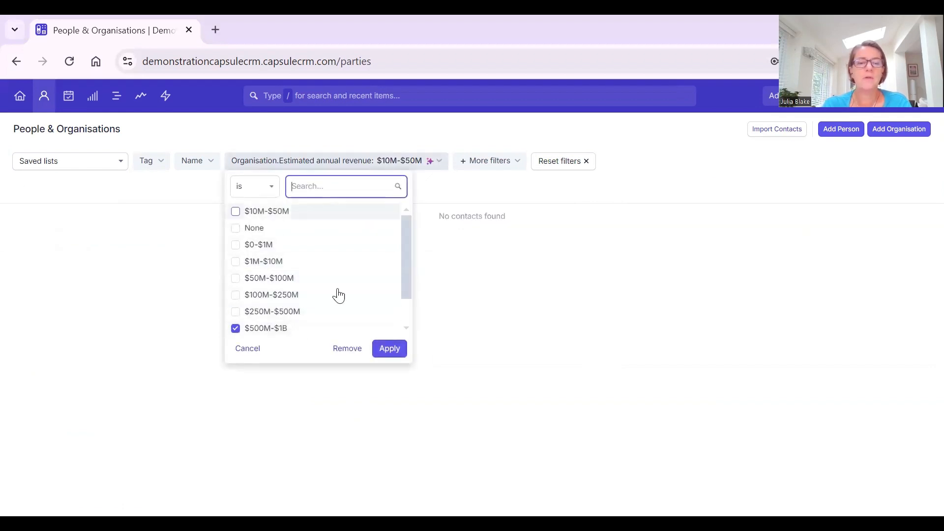
pyautogui.click(389, 348)
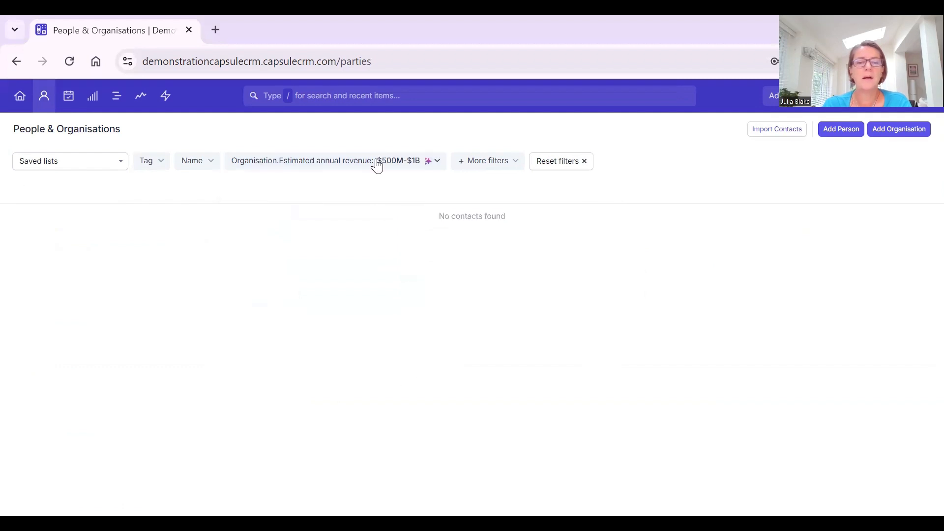
# Try the $10M-$50M and $50M-$100M bands together, then remove the revenue filter.
pyautogui.click(334, 160)
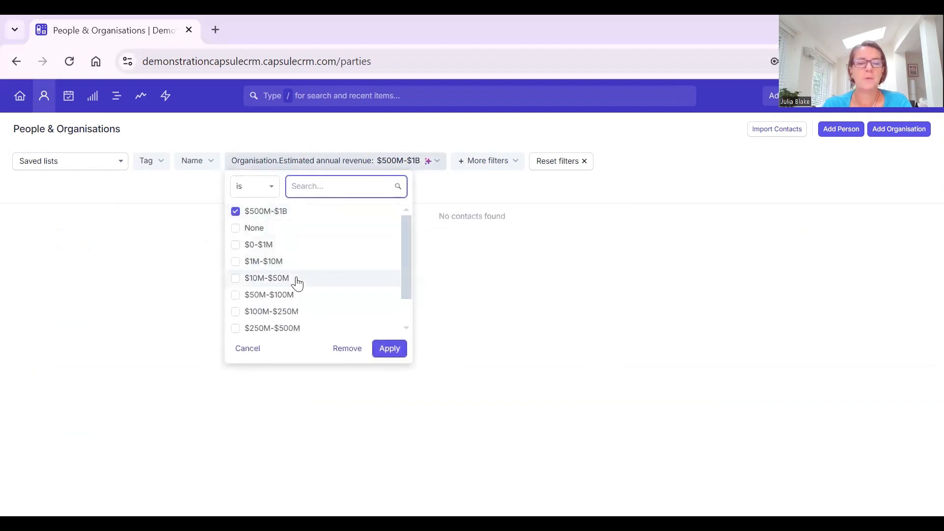
pyautogui.click(235, 278)
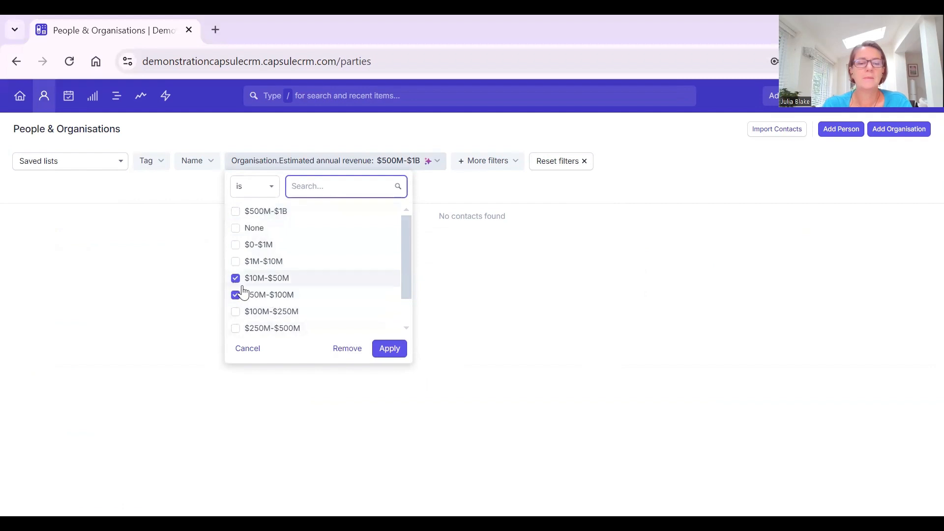
pyautogui.click(390, 348)
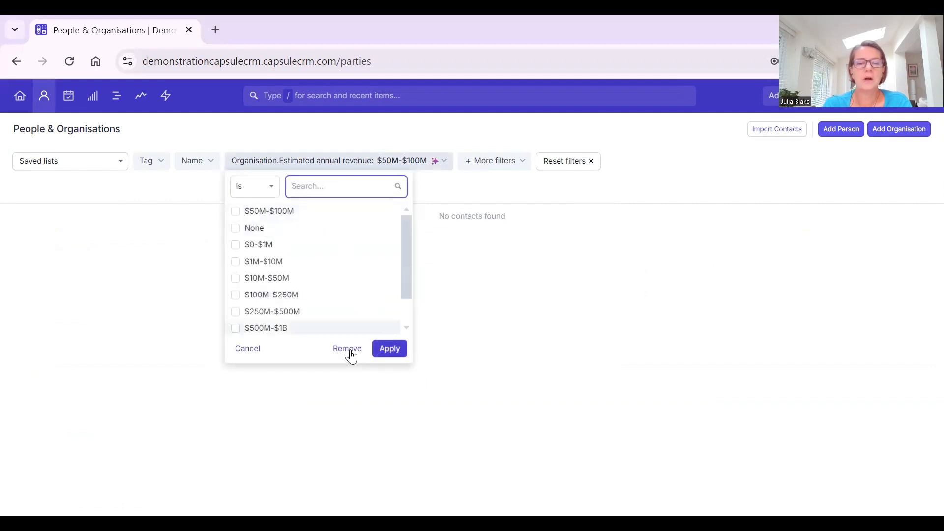
pyautogui.click(347, 349)
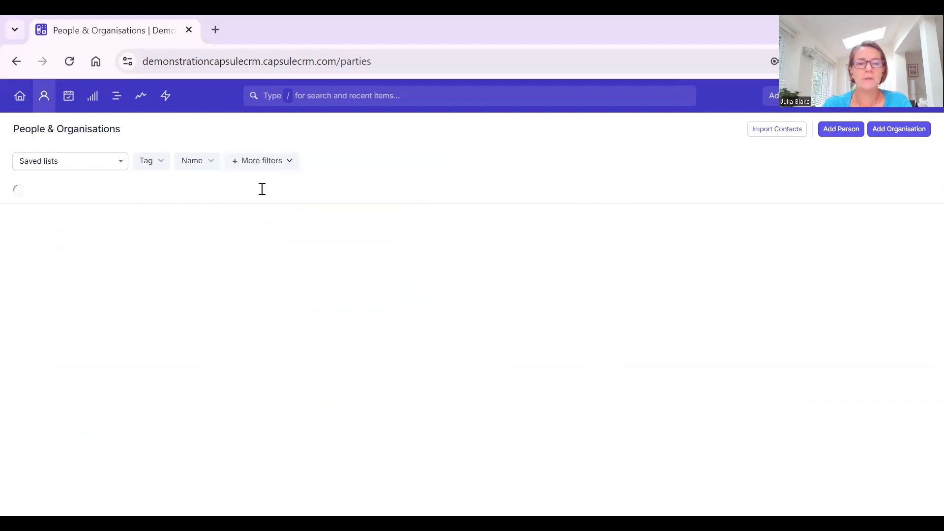
pyautogui.click(260, 160)
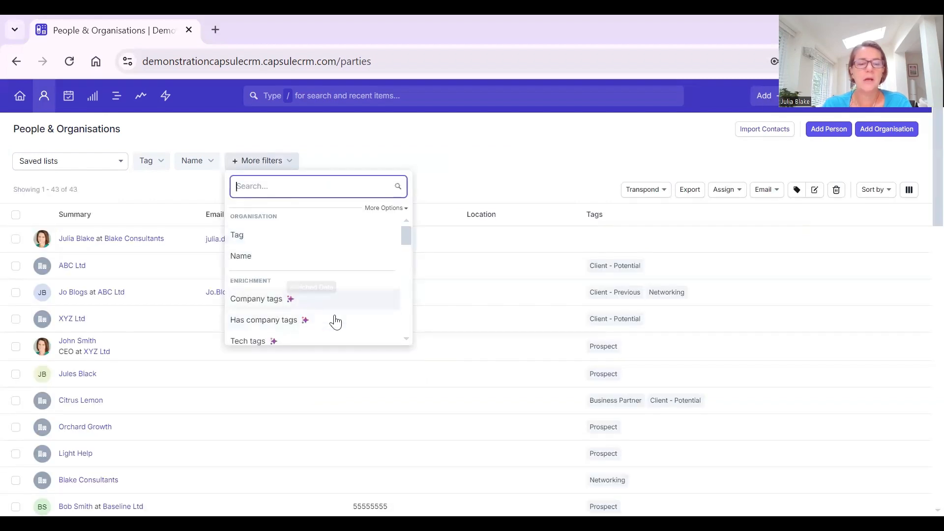
pyautogui.scroll(-3)
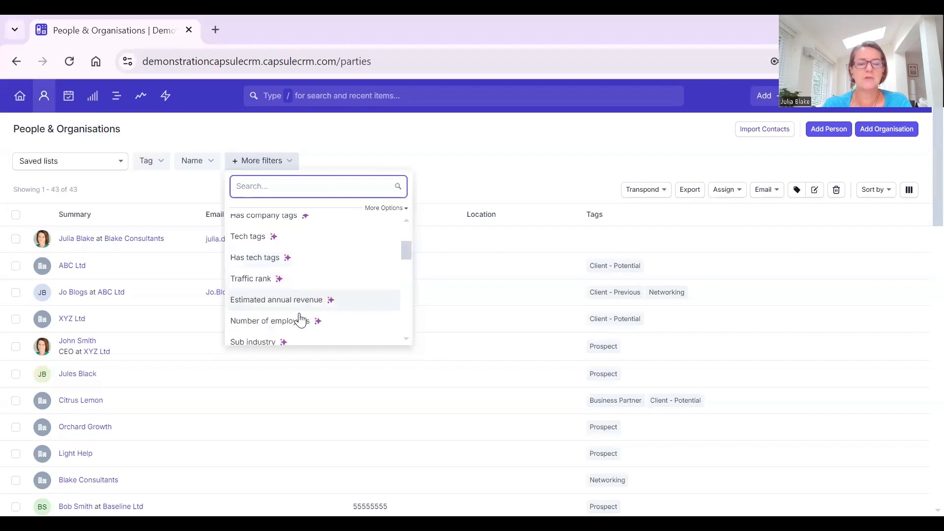
pyautogui.scroll(-3)
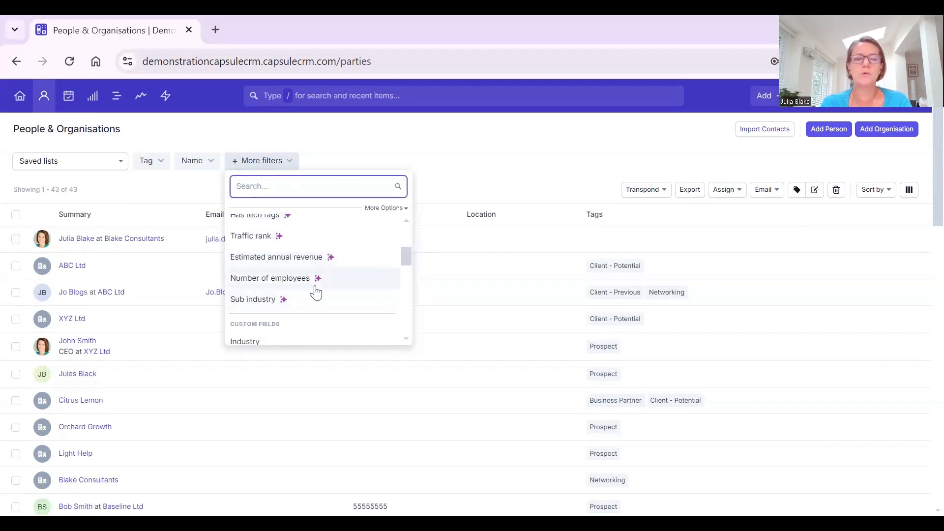
pyautogui.scroll(3)
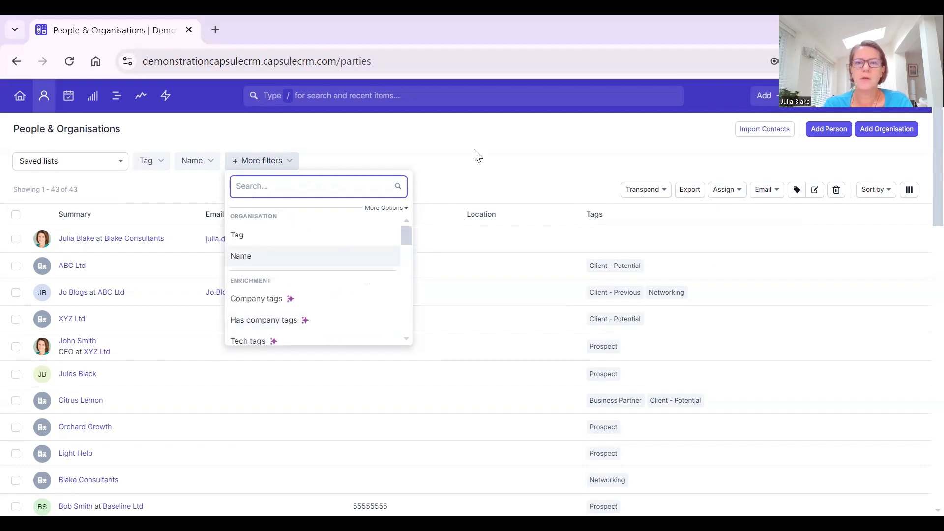
pyautogui.moveTo(474, 144)
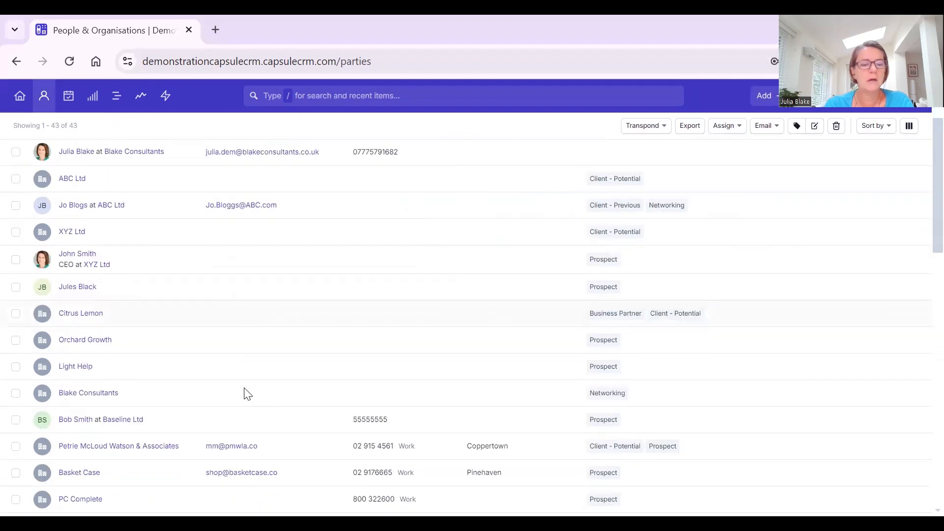
pyautogui.scroll(-3)
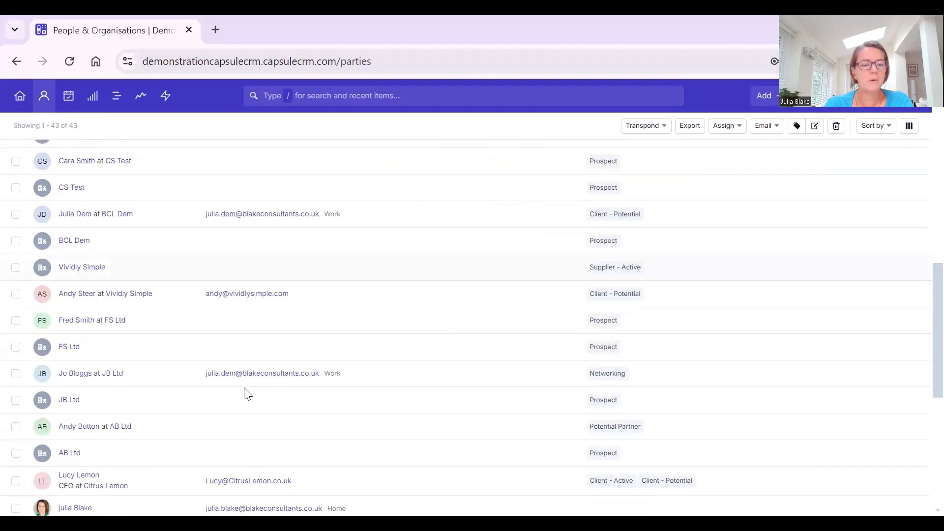
pyautogui.scroll(-3)
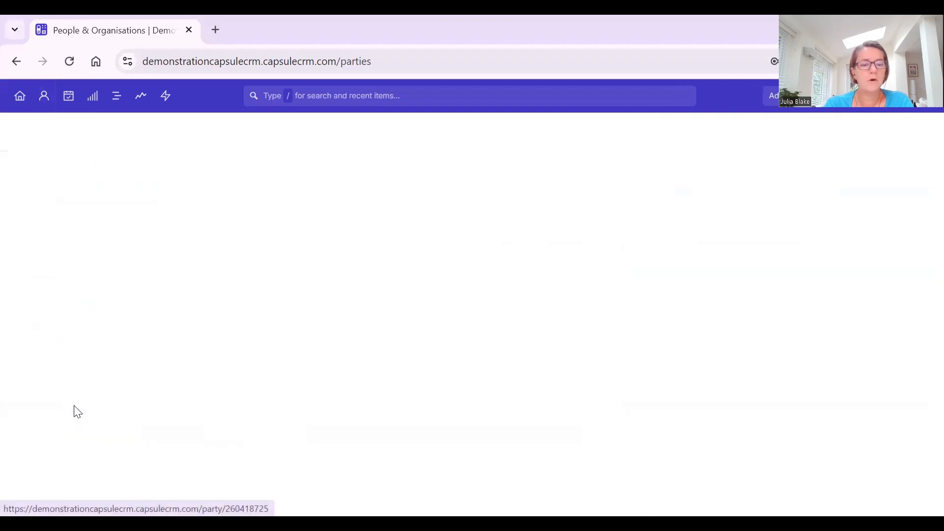
# Show Microsoft's expanded enrichment card: employees, legal name, sector, industry and founding year.
pyautogui.click(78, 411)
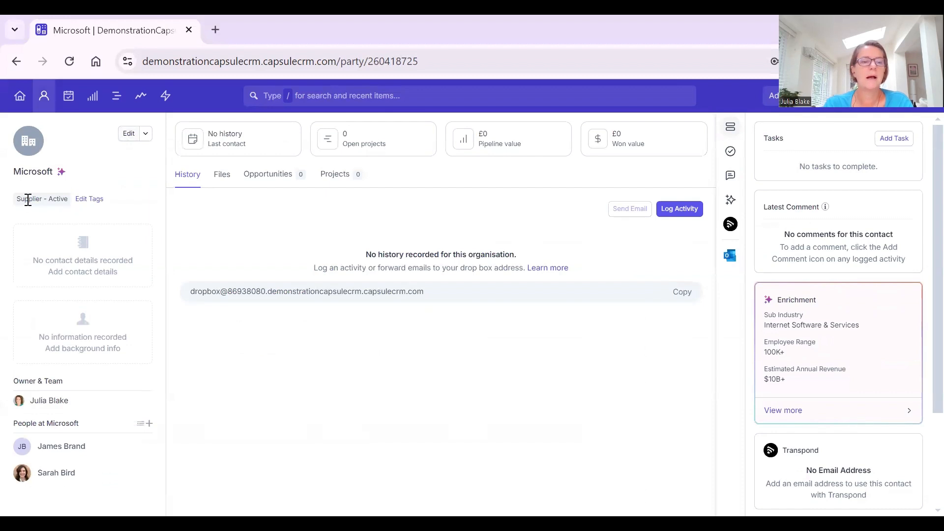
pyautogui.moveTo(385, 351)
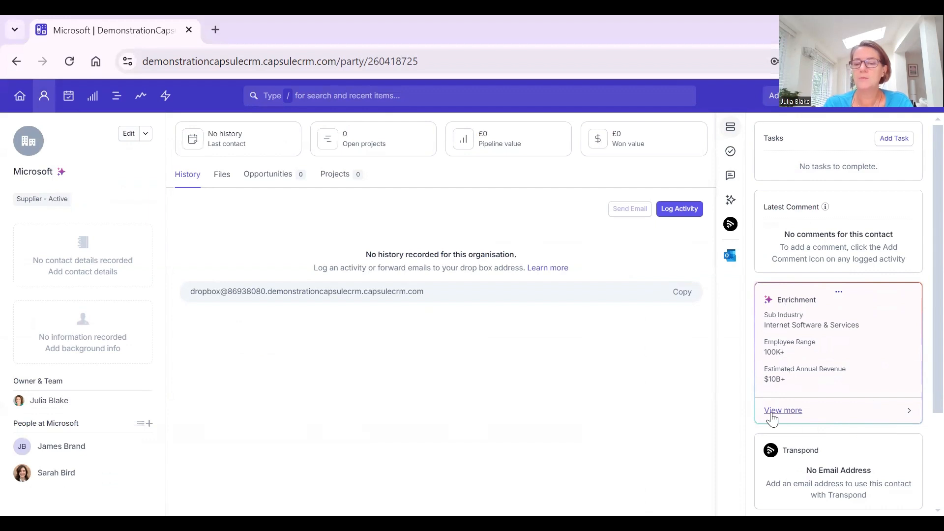
pyautogui.click(783, 410)
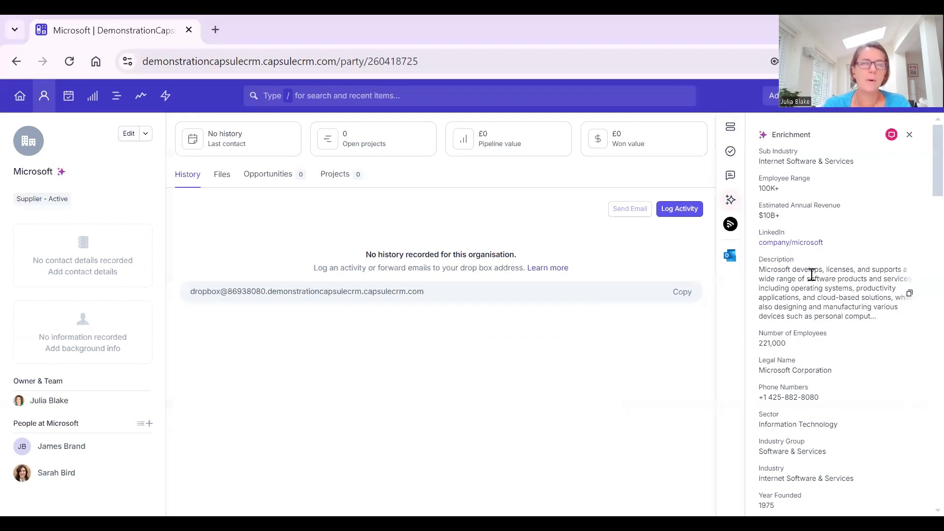
pyautogui.moveTo(854, 385)
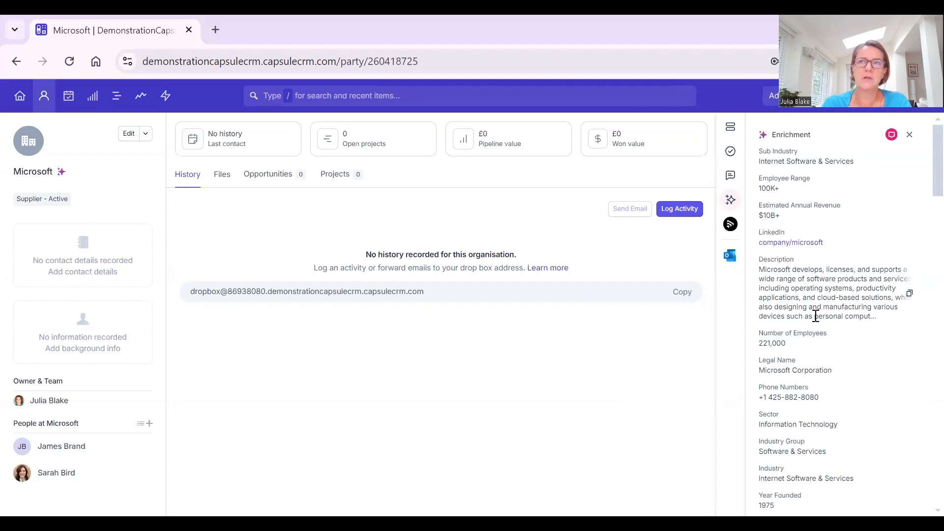
pyautogui.moveTo(418, 405)
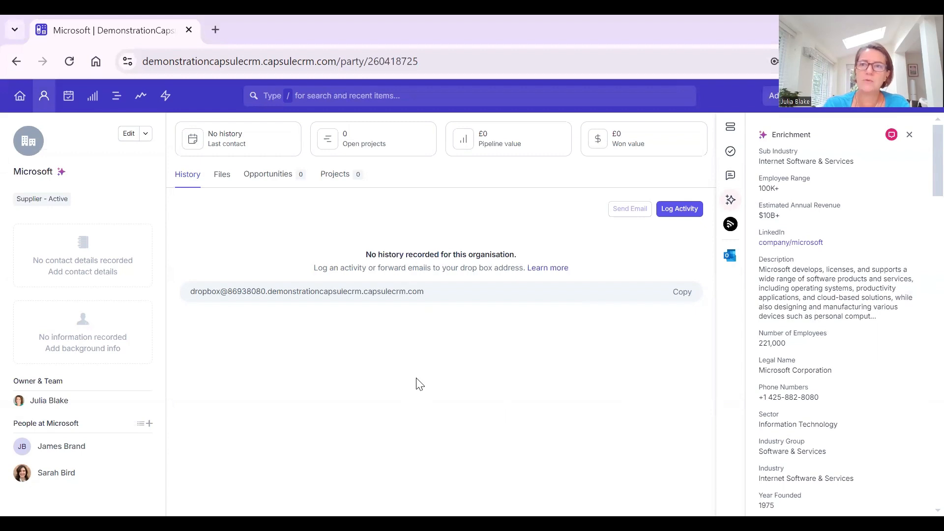
pyautogui.moveTo(85, 116)
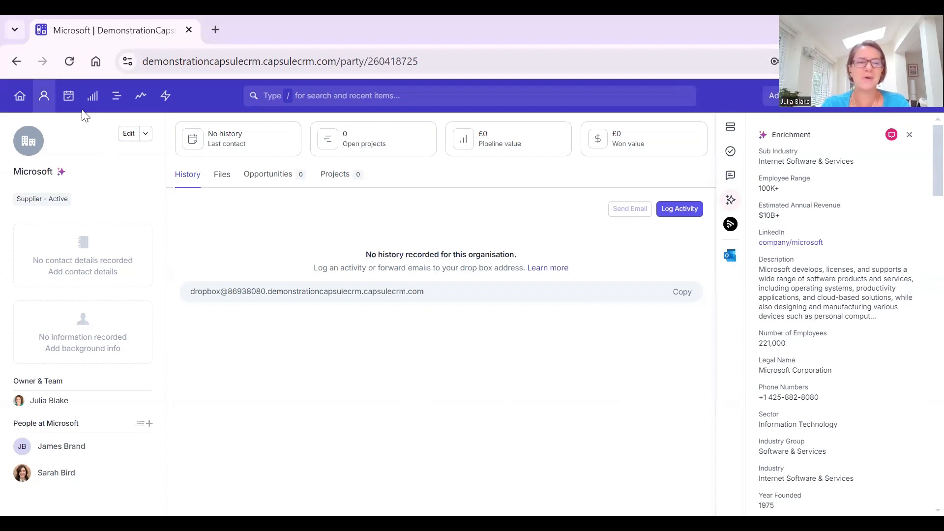
pyautogui.click(43, 96)
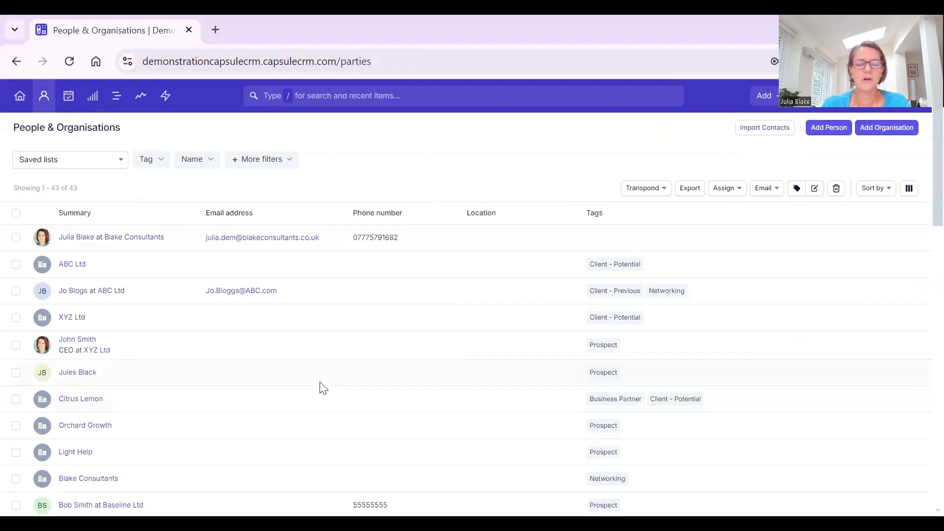
pyautogui.scroll(-3)
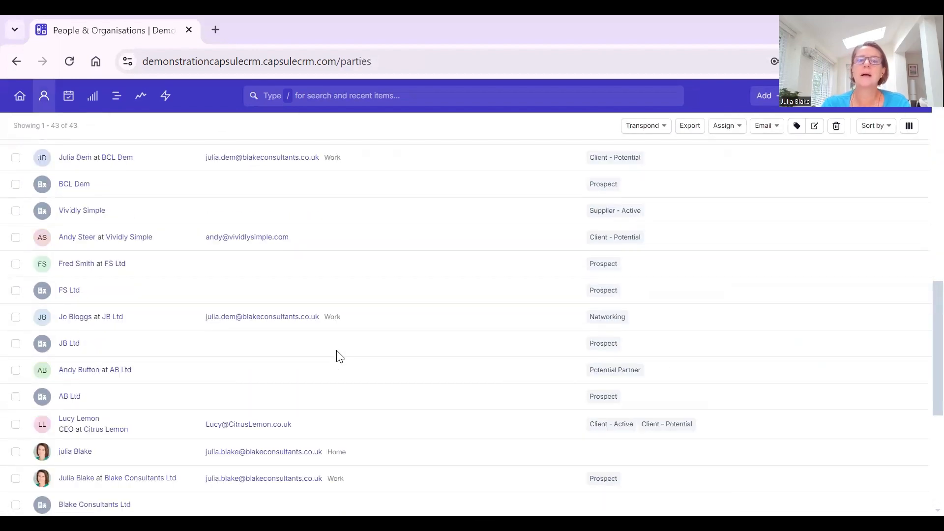
pyautogui.scroll(-3)
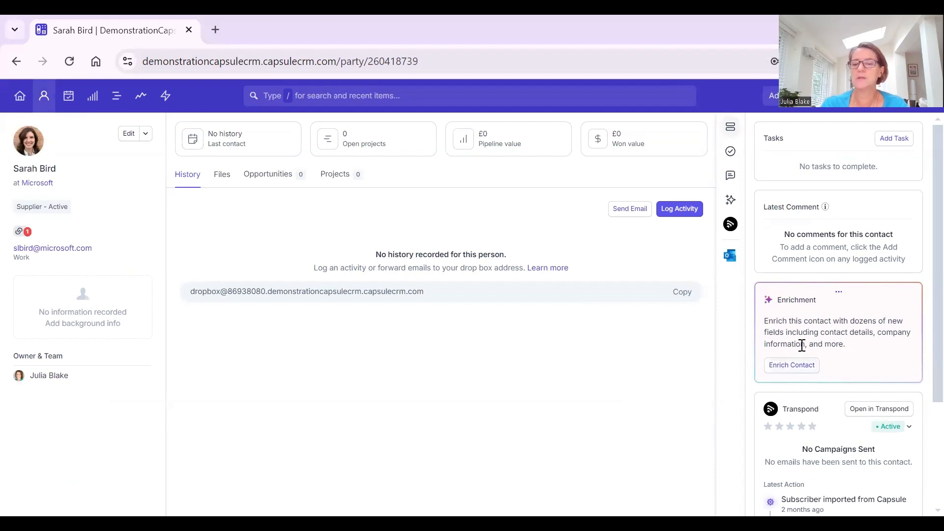
pyautogui.click(790, 365)
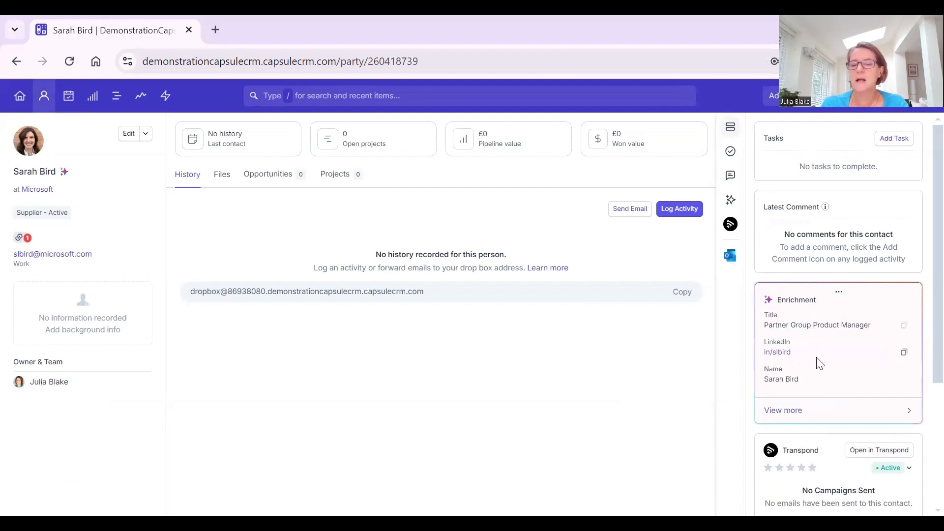
pyautogui.click(783, 410)
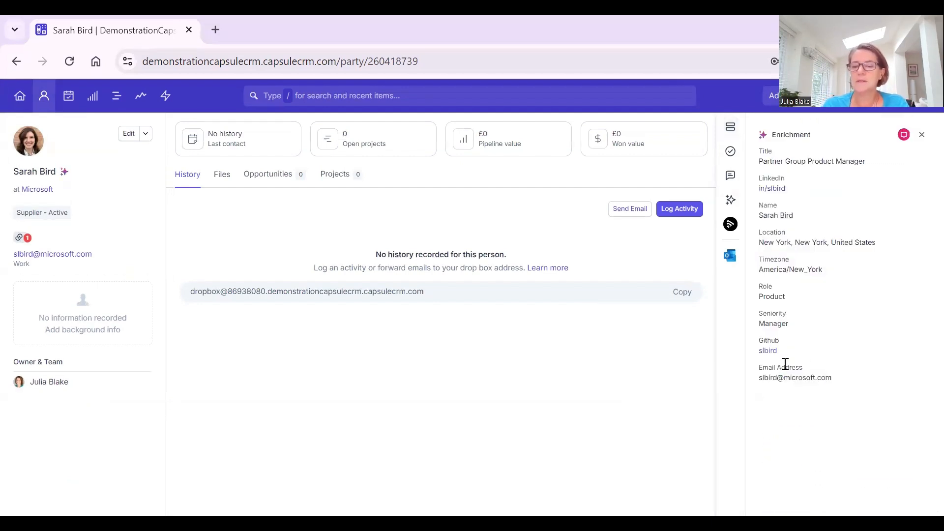
pyautogui.moveTo(802, 244)
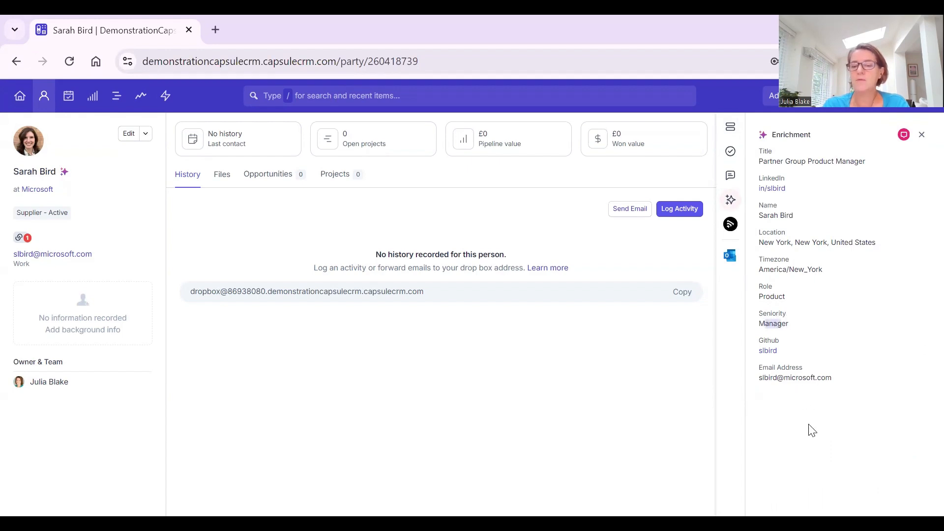
pyautogui.moveTo(362, 367)
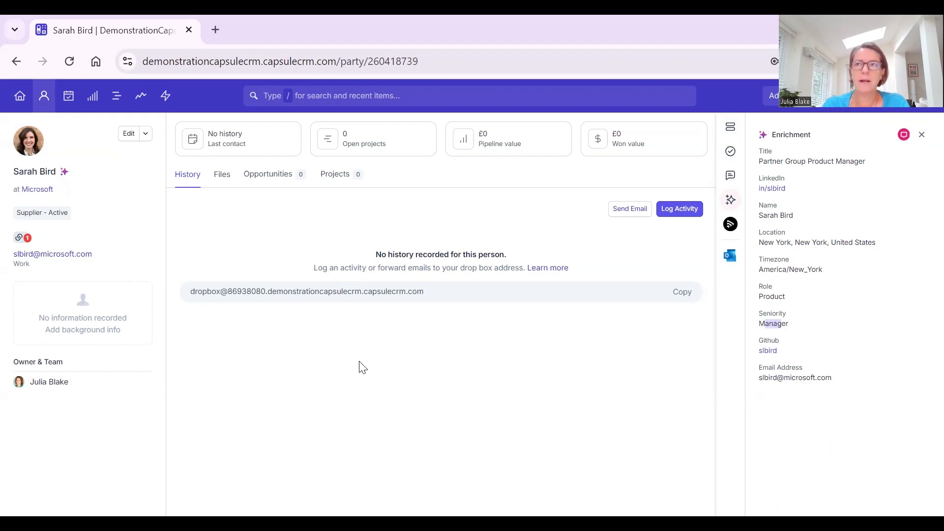
pyautogui.moveTo(817, 204)
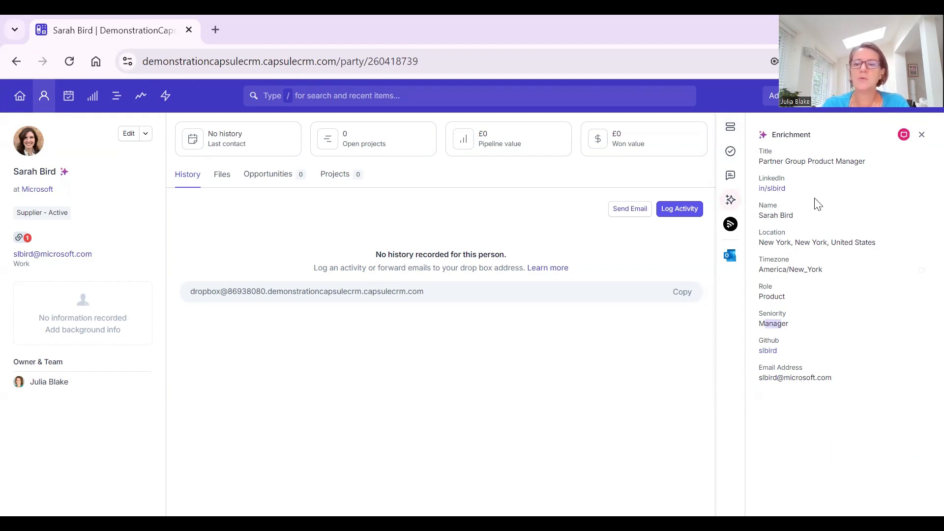
pyautogui.moveTo(412, 382)
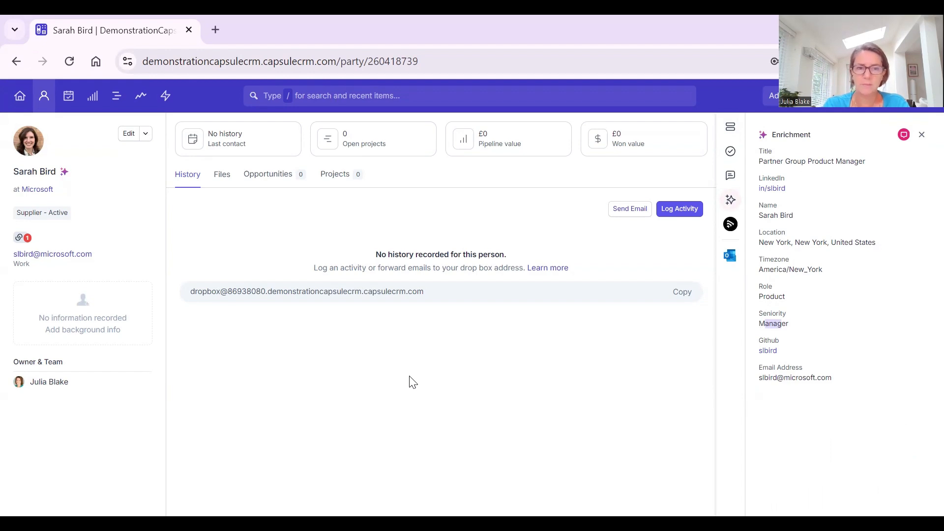
pyautogui.moveTo(43, 95)
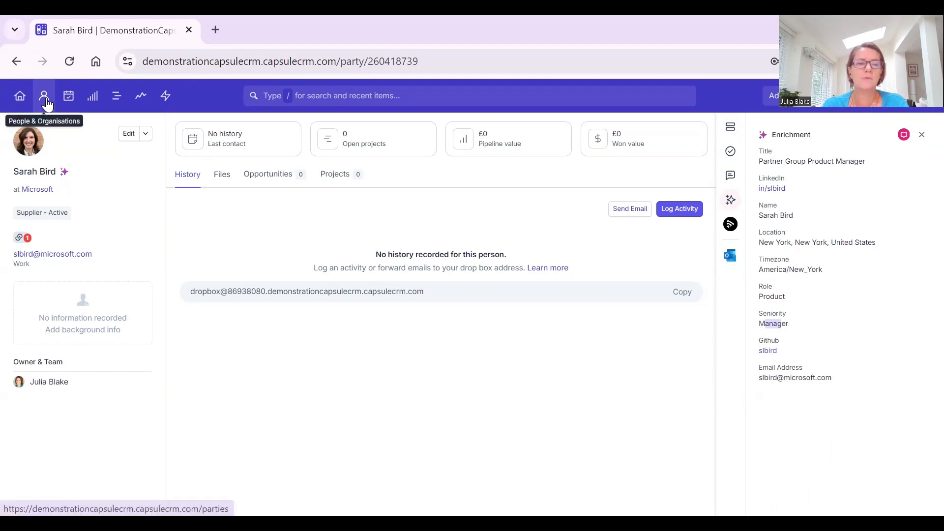
pyautogui.click(43, 95)
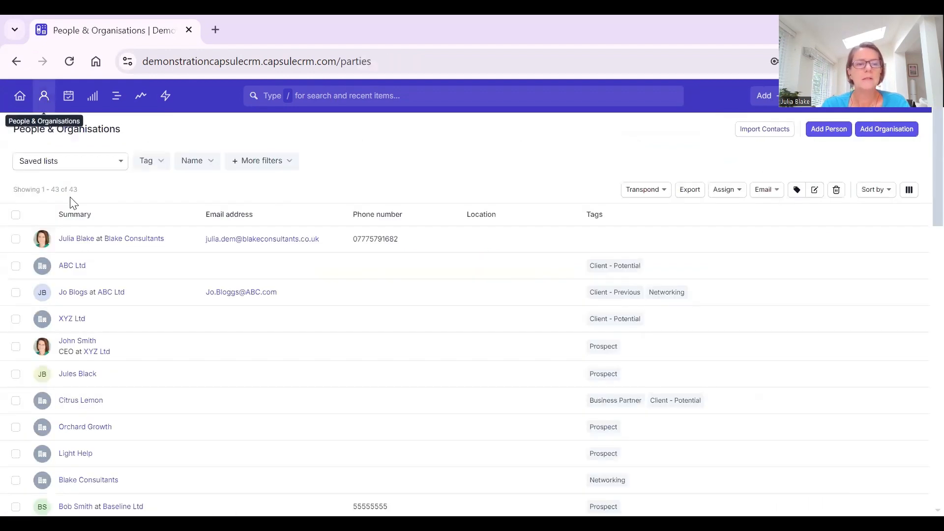
pyautogui.moveTo(91, 415)
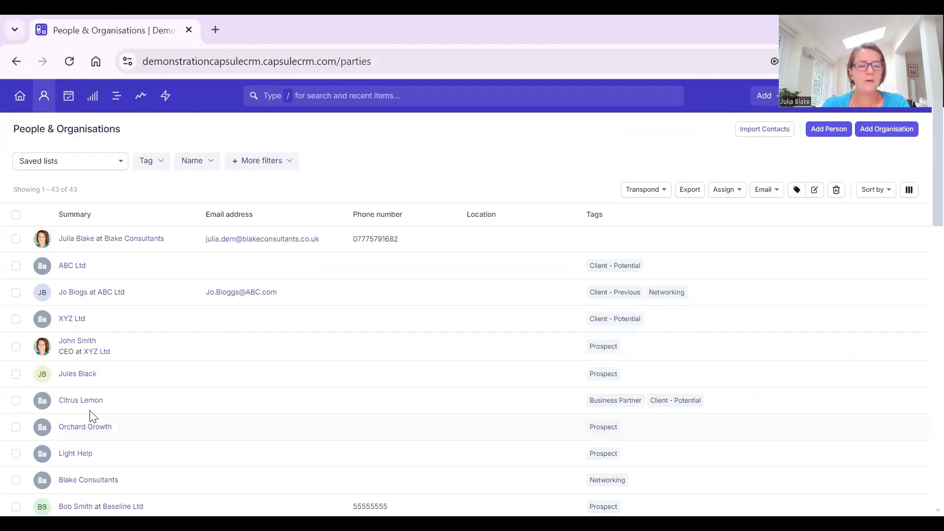
pyautogui.moveTo(209, 323)
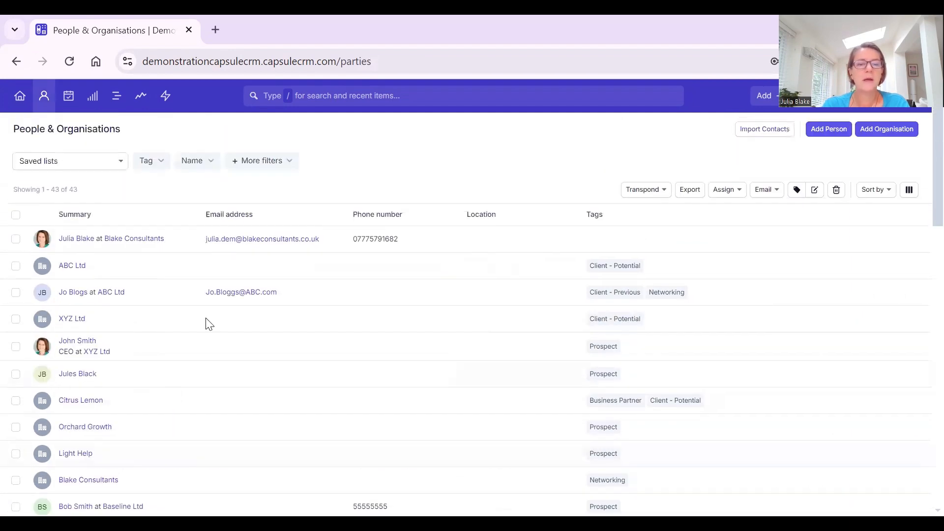
# Scroll through Citrus Lemon's activity history, tasks, latest comment and enrichment section.
pyautogui.scroll(-3)
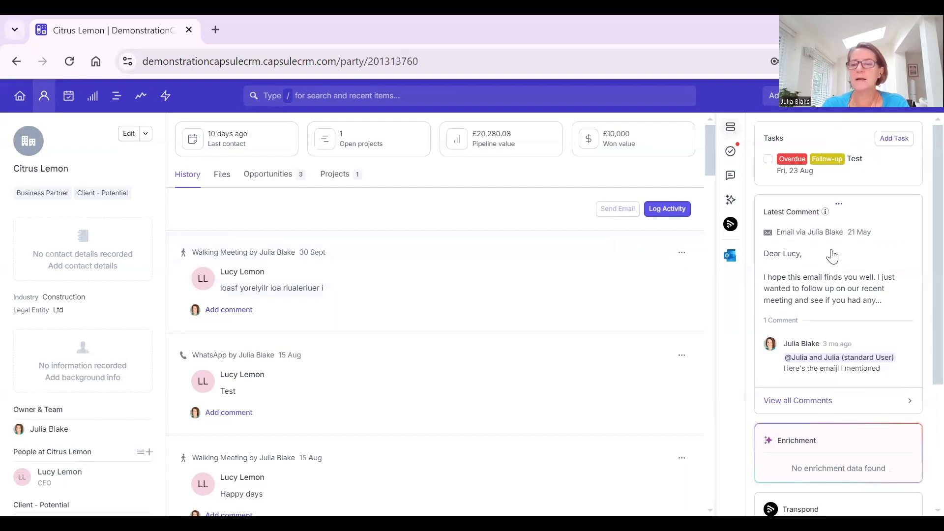
pyautogui.moveTo(805, 284)
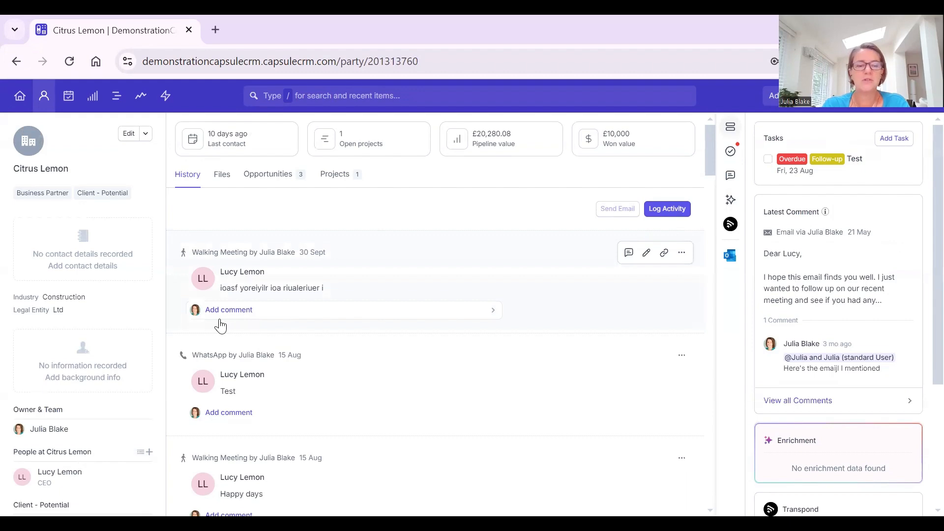
pyautogui.scroll(-3)
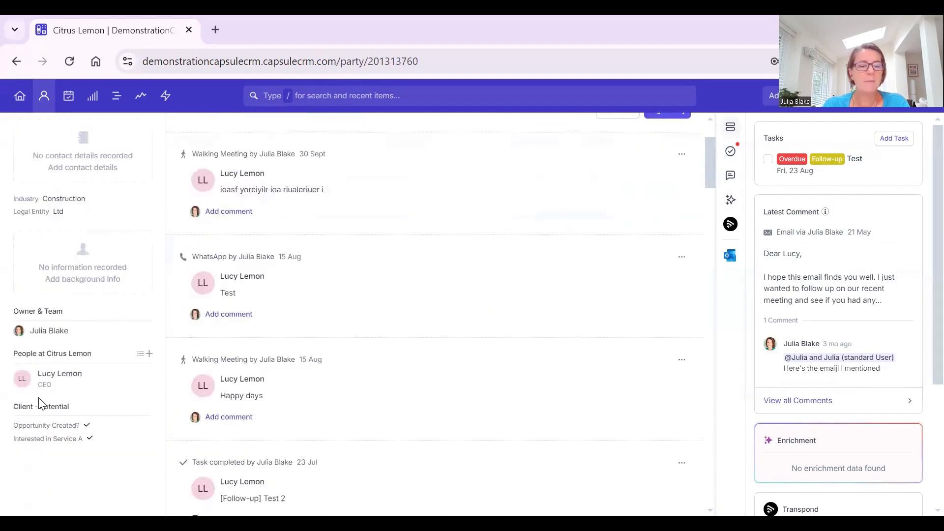
pyautogui.moveTo(60, 373)
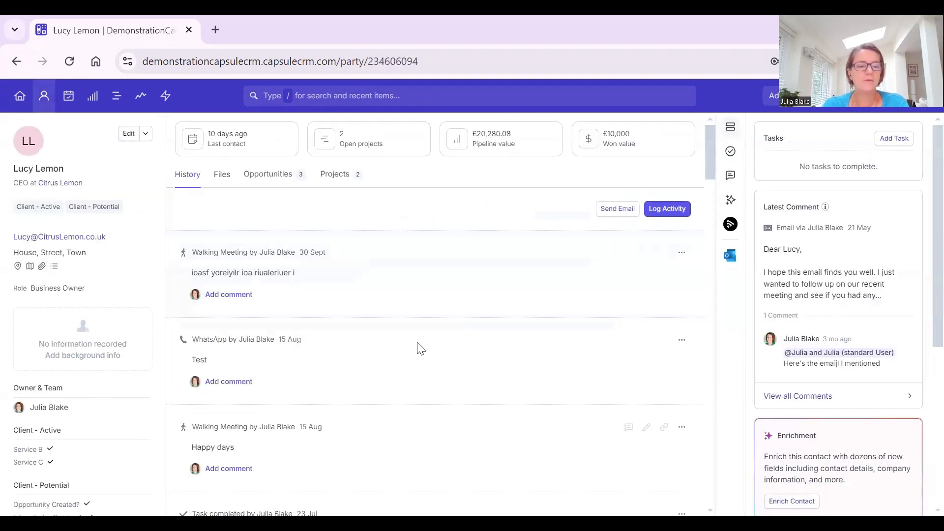
# Browse Lucy Lemon's record and begin a comment on the 30 Sept Walking Meeting entry.
pyautogui.scroll(-3)
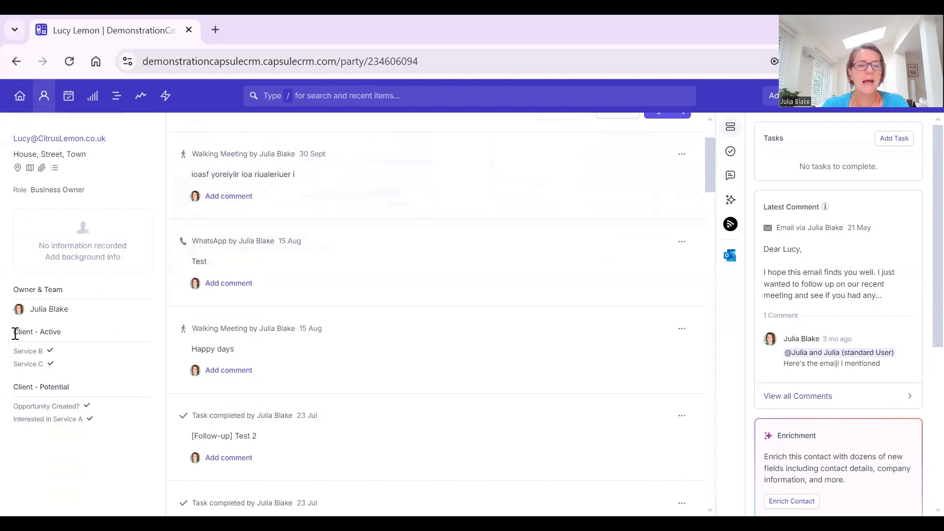
pyautogui.scroll(3)
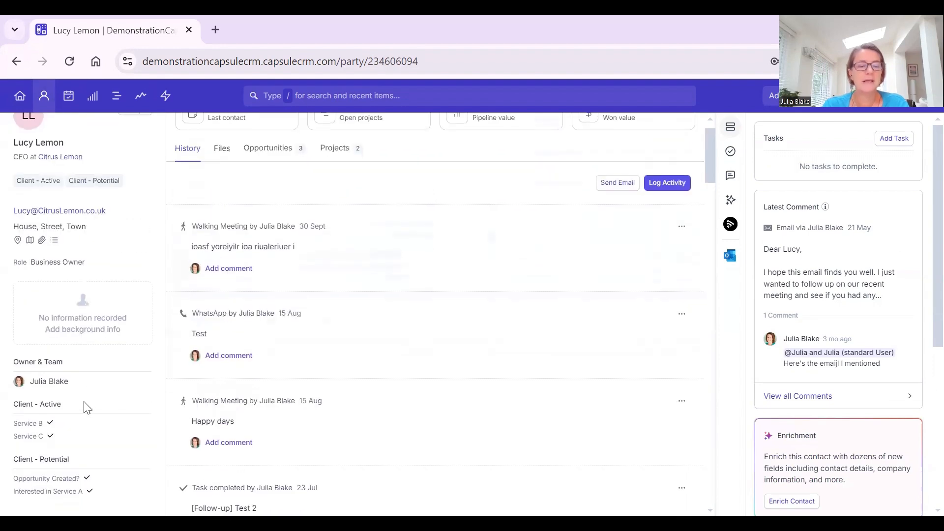
pyautogui.scroll(-3)
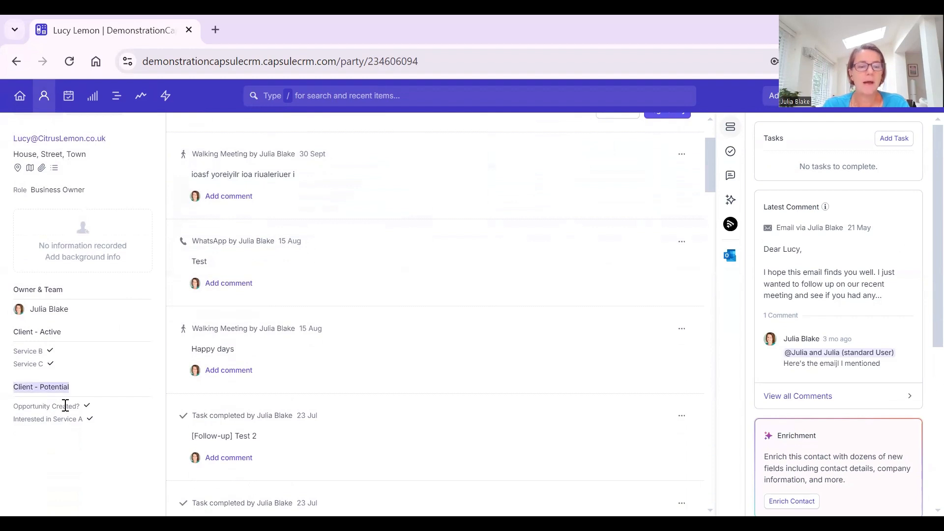
pyautogui.moveTo(89, 436)
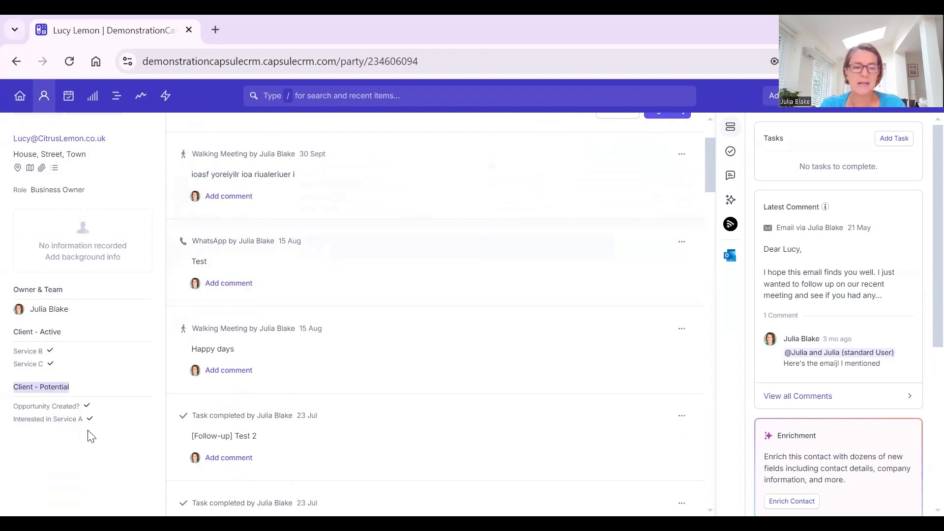
pyautogui.moveTo(491, 336)
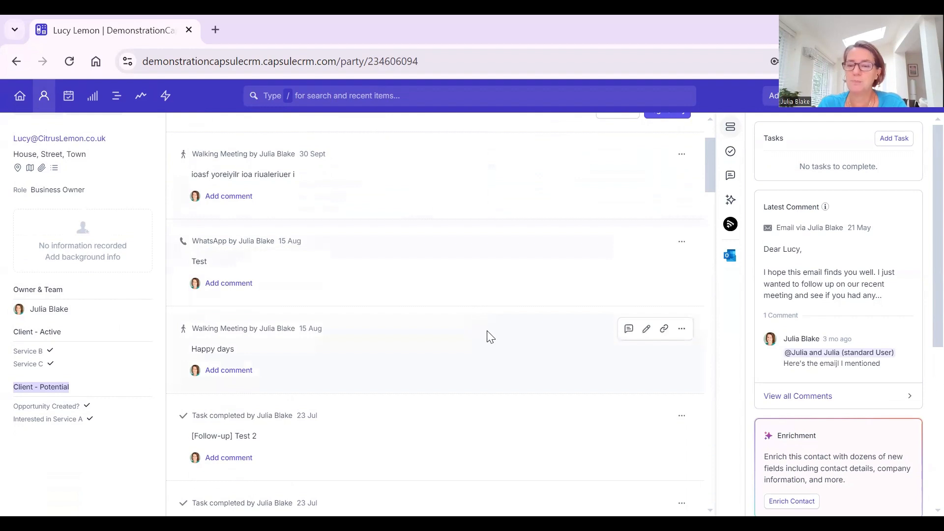
pyautogui.scroll(3)
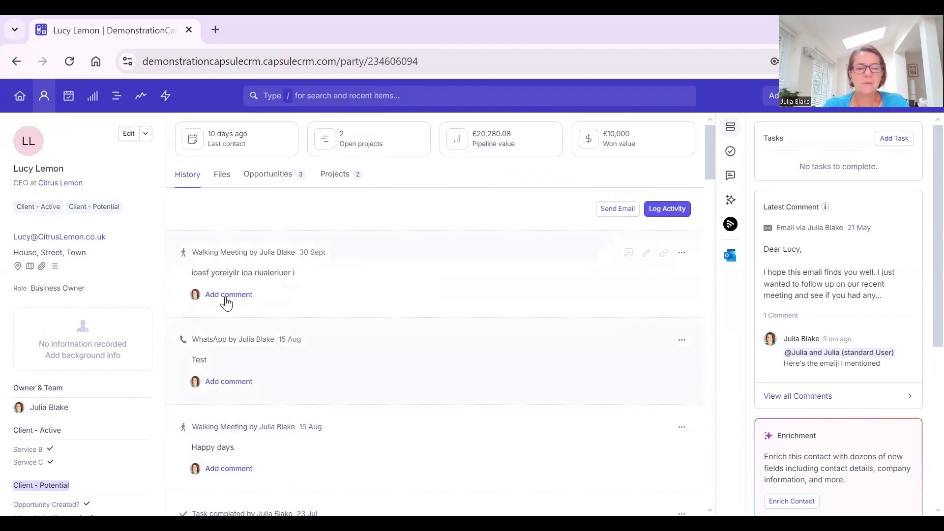
pyautogui.click(228, 294)
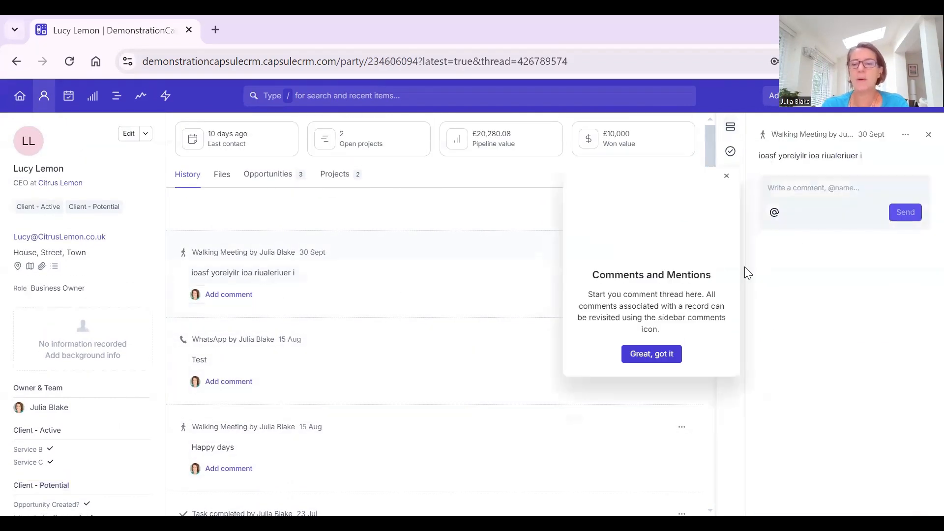
pyautogui.click(651, 353)
pyautogui.write('@')
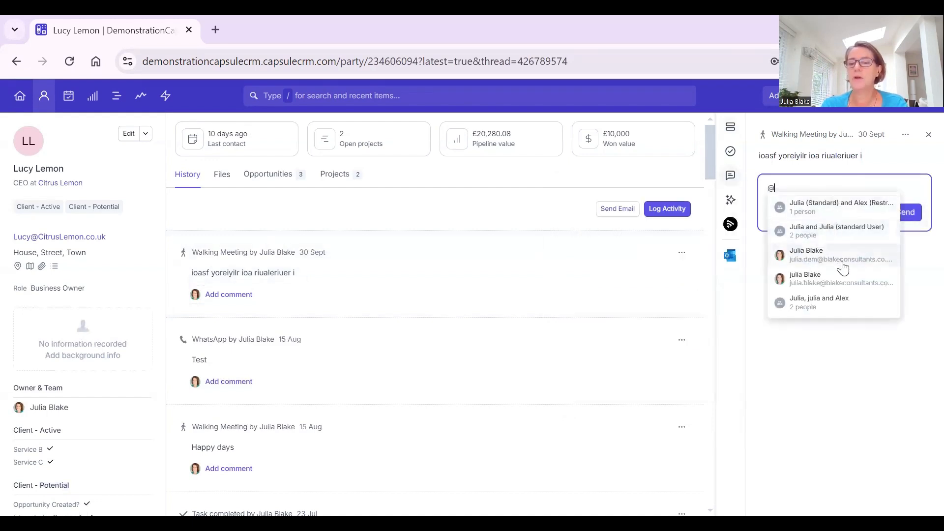
pyautogui.click(806, 254)
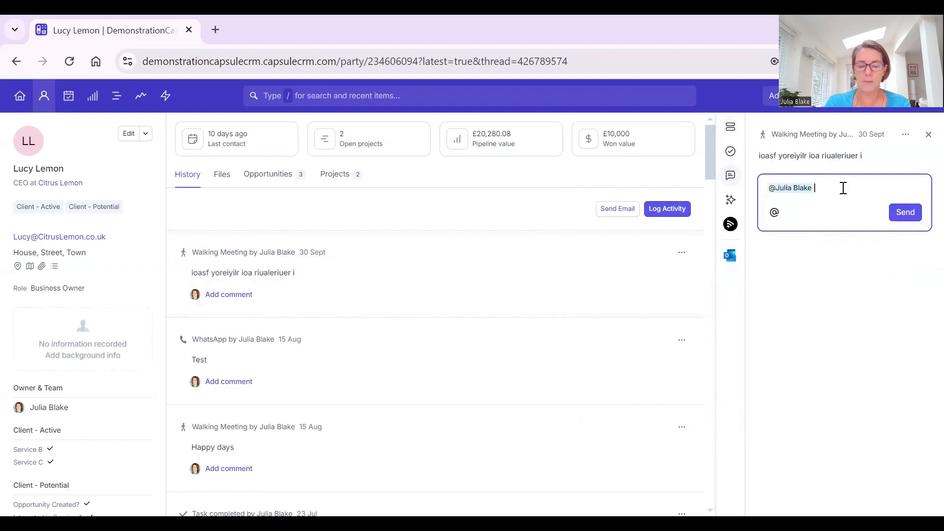
pyautogui.write('Hel')
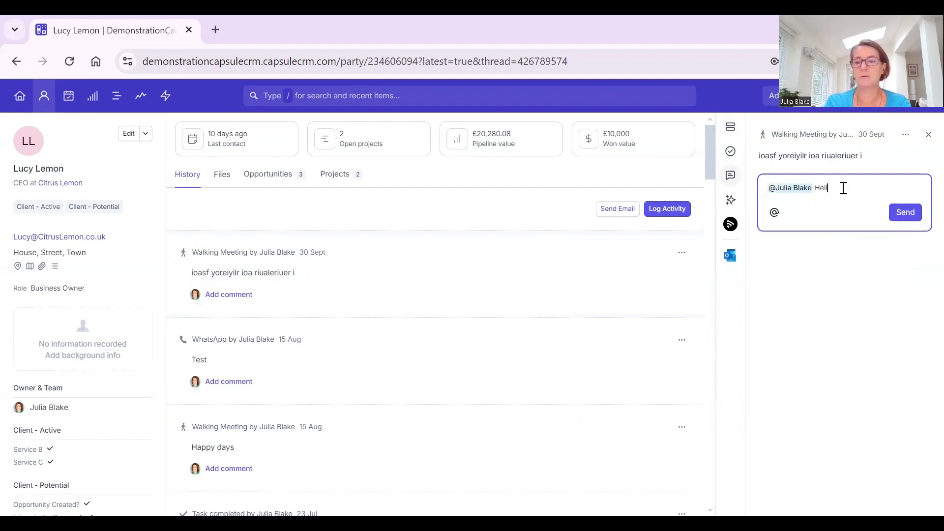
pyautogui.click(904, 212)
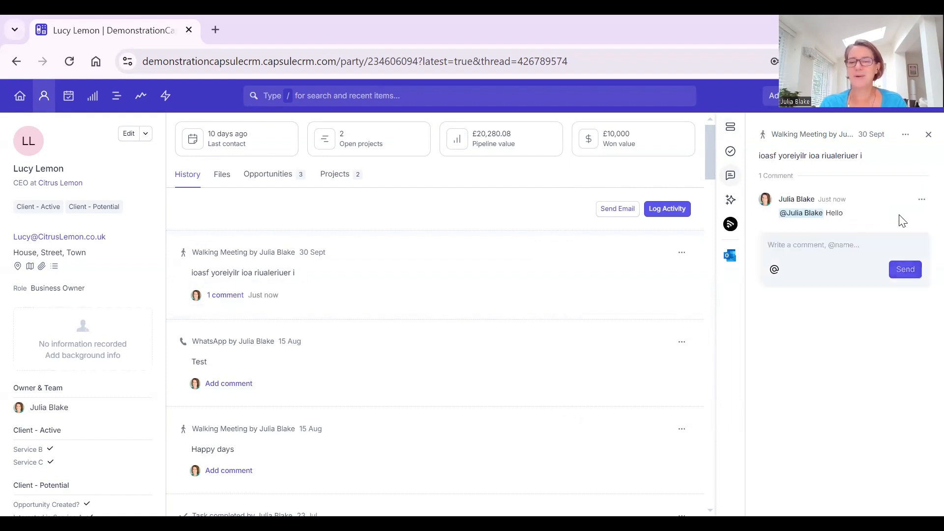
pyautogui.moveTo(274, 346)
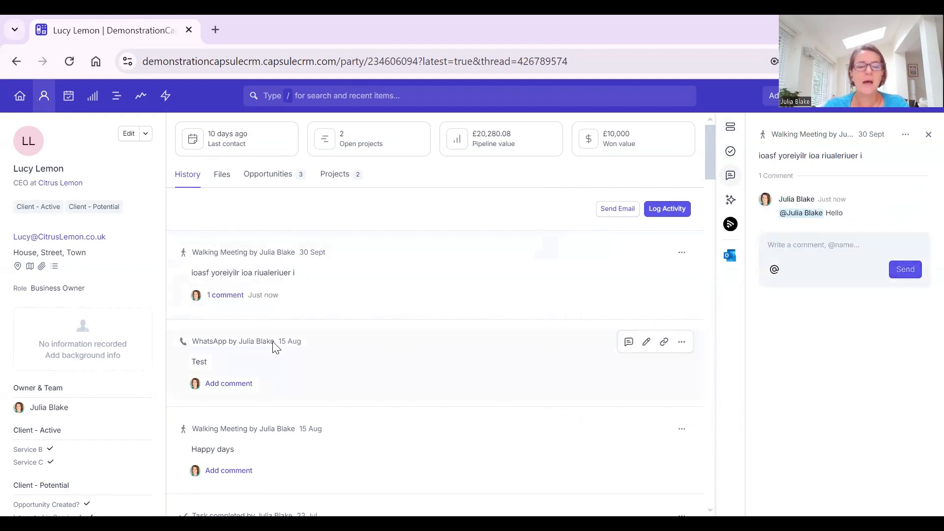
pyautogui.moveTo(126, 87)
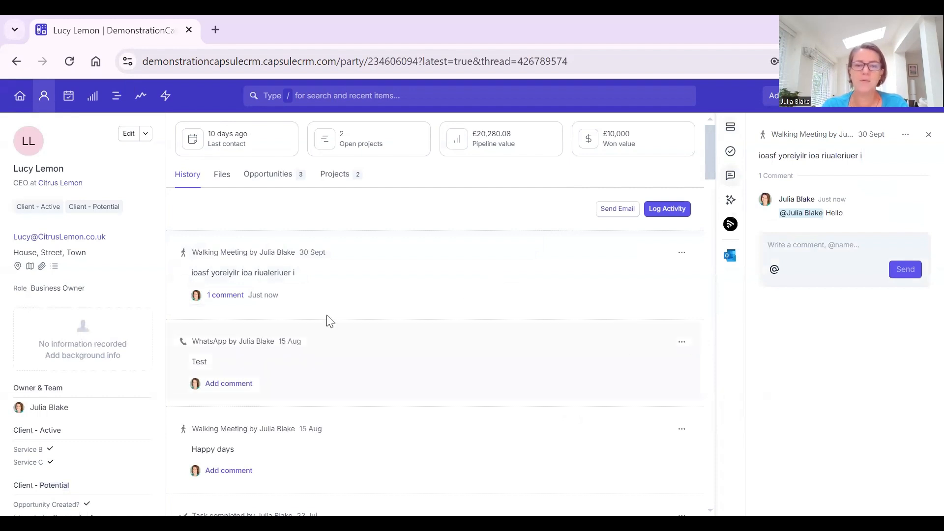
pyautogui.moveTo(431, 210)
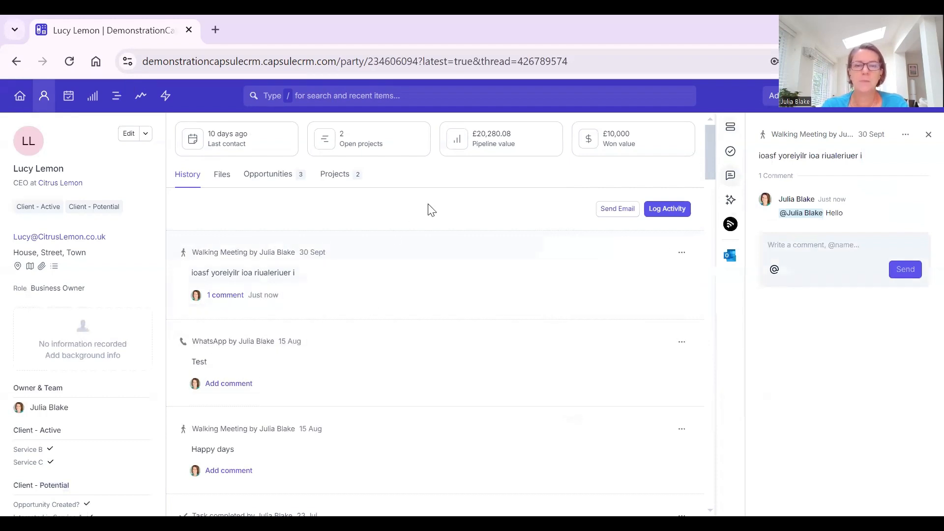
pyautogui.moveTo(256, 214)
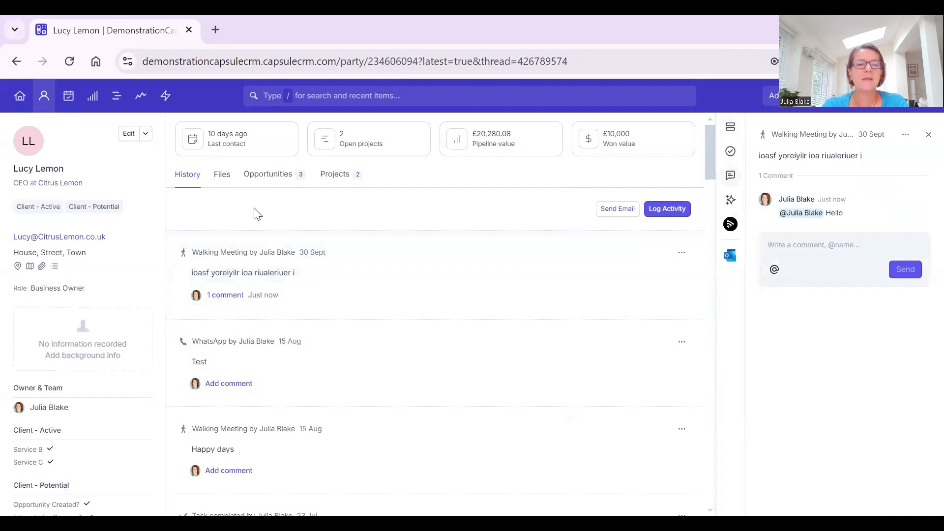
pyautogui.moveTo(383, 317)
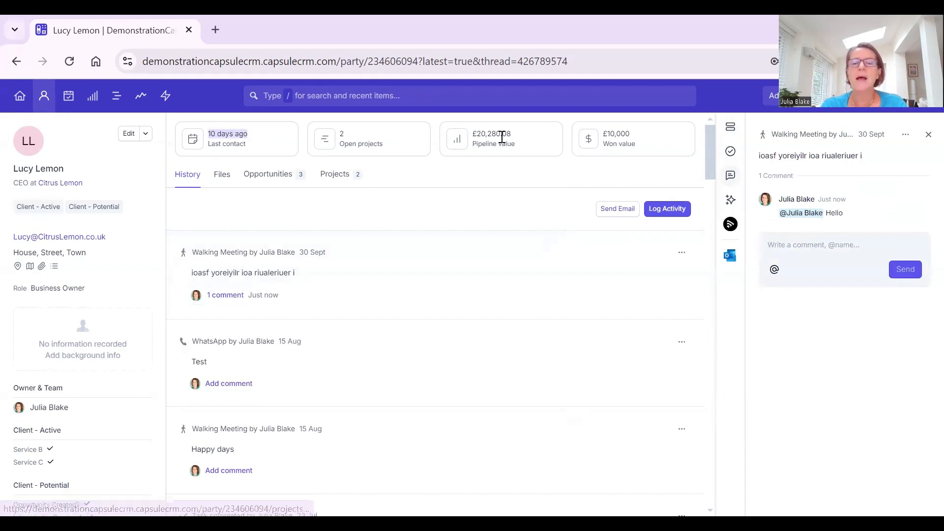
pyautogui.moveTo(494, 146)
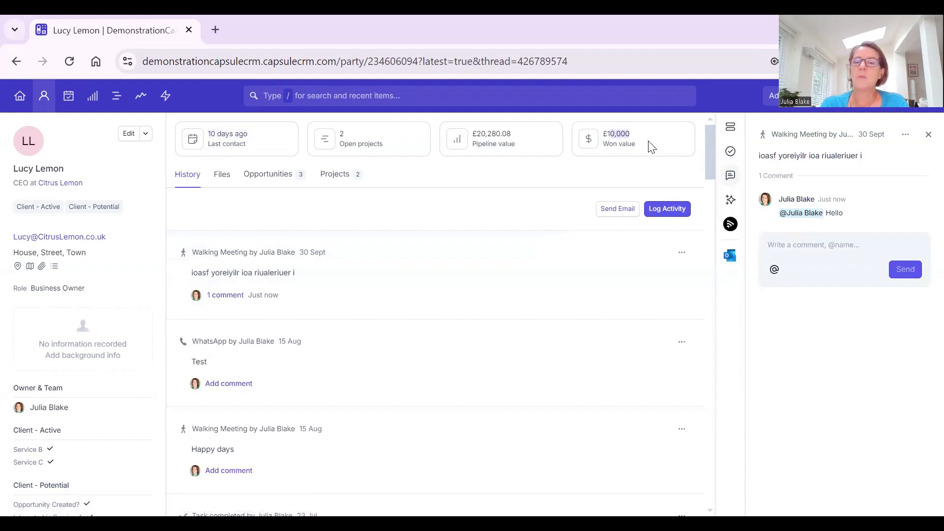
pyautogui.moveTo(638, 130)
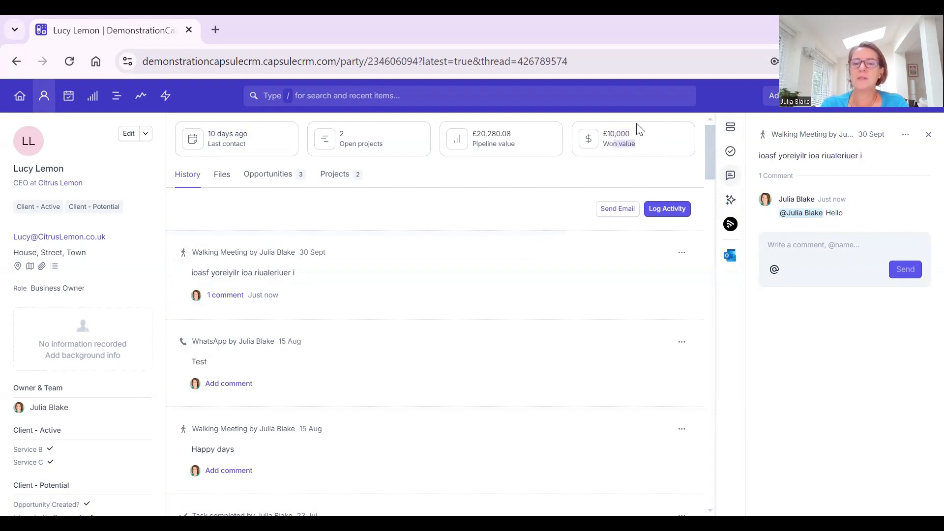
pyautogui.moveTo(647, 152)
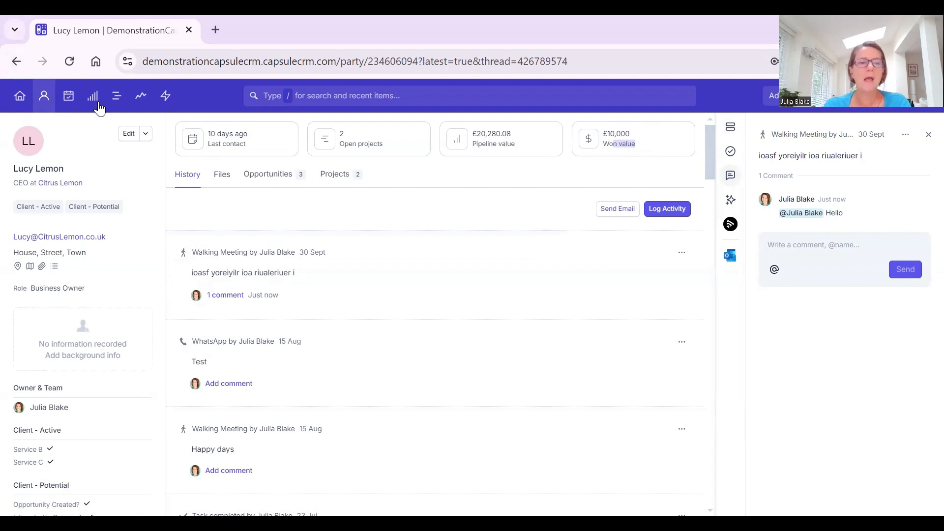
pyautogui.moveTo(267, 174)
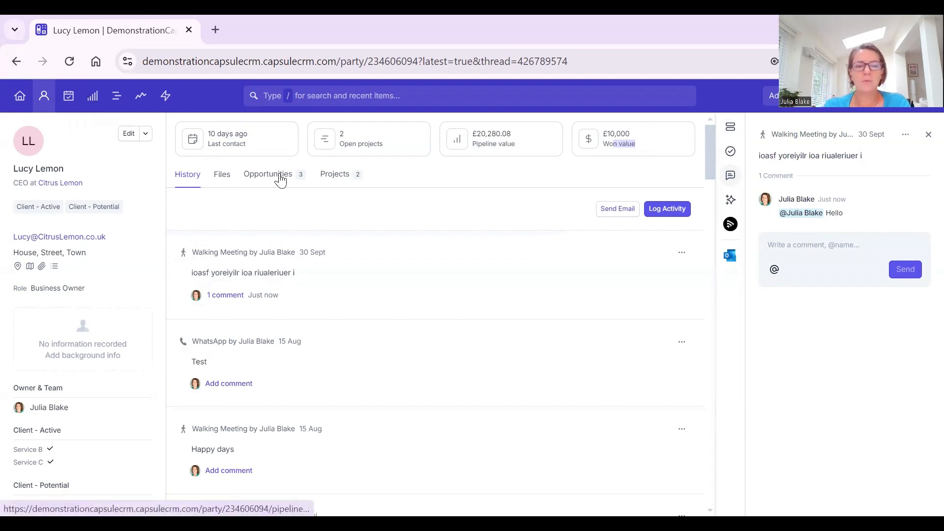
# Show Lucy Lemon's three opportunities: two at Proposal and one Won for £10,000.
pyautogui.click(268, 174)
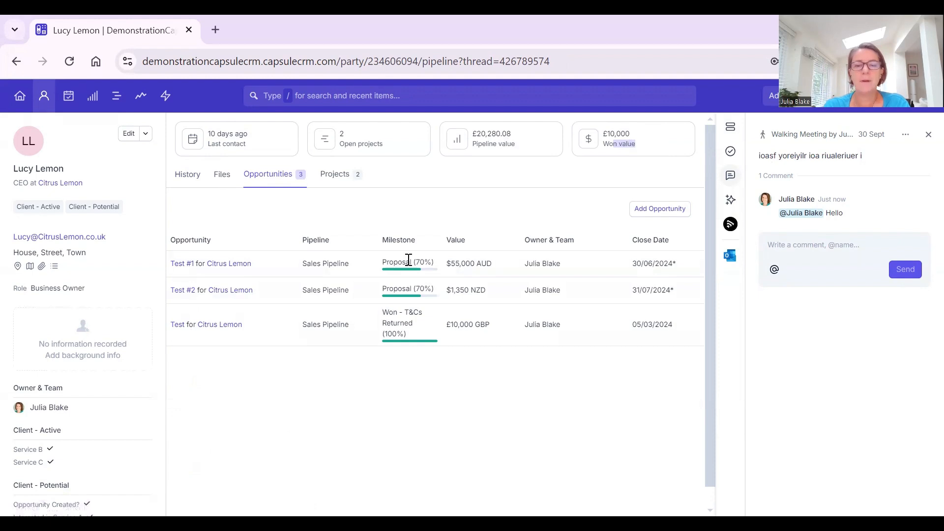
pyautogui.moveTo(434, 403)
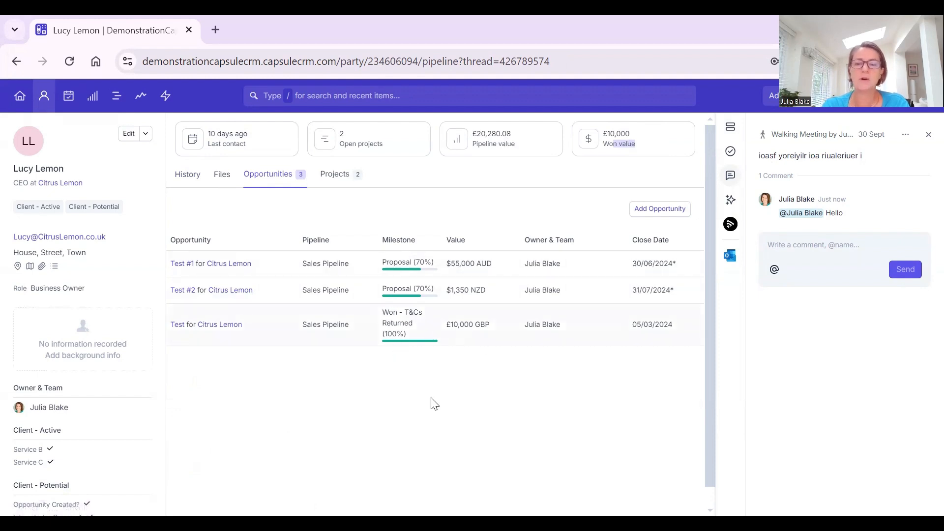
pyautogui.moveTo(372, 266)
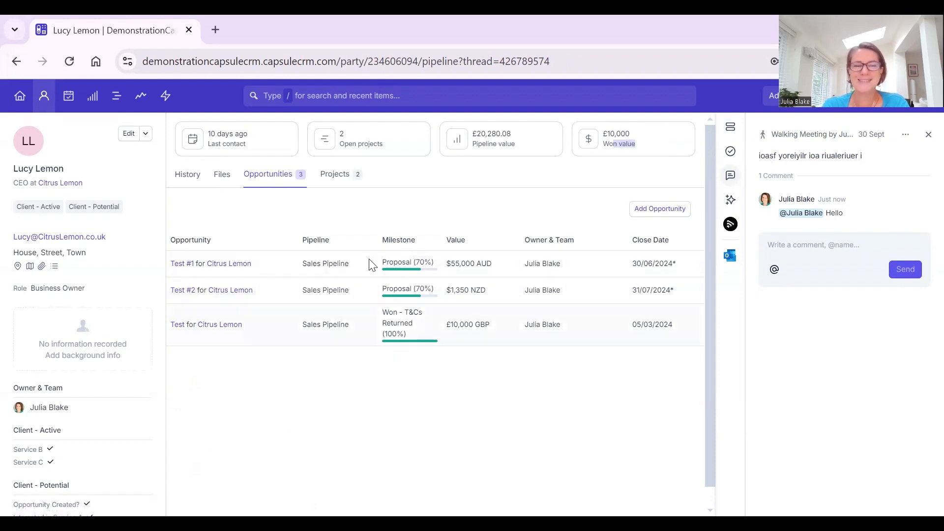
# Show the Sales Pipeline dashboard with its £29,630.28 pipeline value and milestone charts.
pyautogui.click(92, 95)
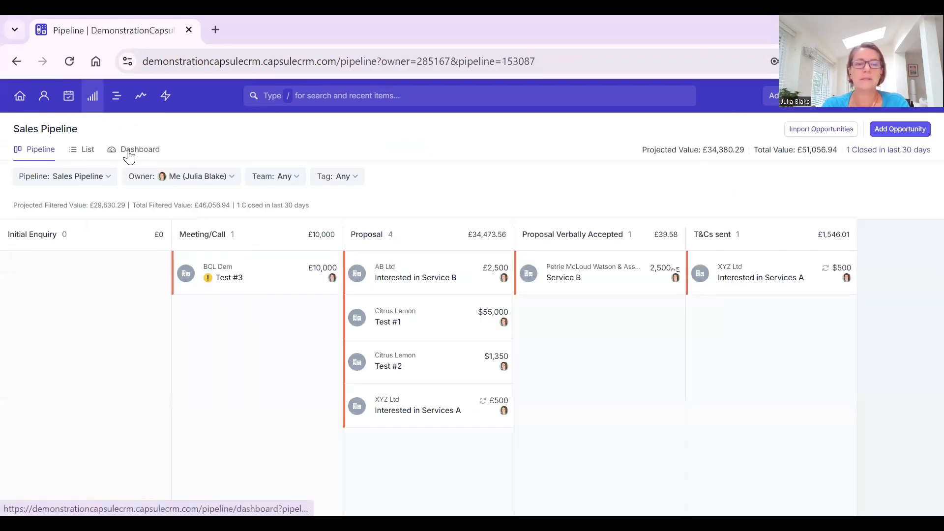
pyautogui.click(139, 149)
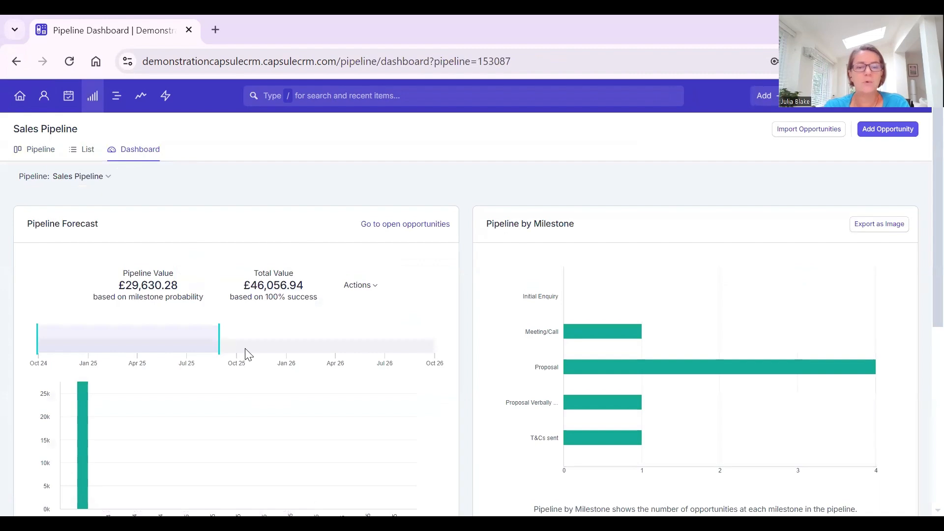
# From the pipeline's List view, open 'Citrus Lemon, Test #1' (Proposal 70%, £55,000, stale).
pyautogui.scroll(-3)
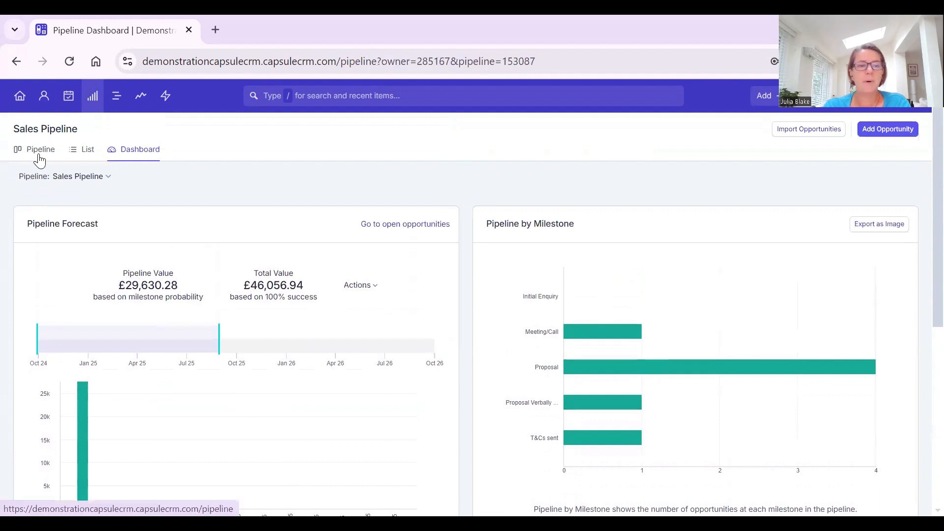
pyautogui.click(40, 149)
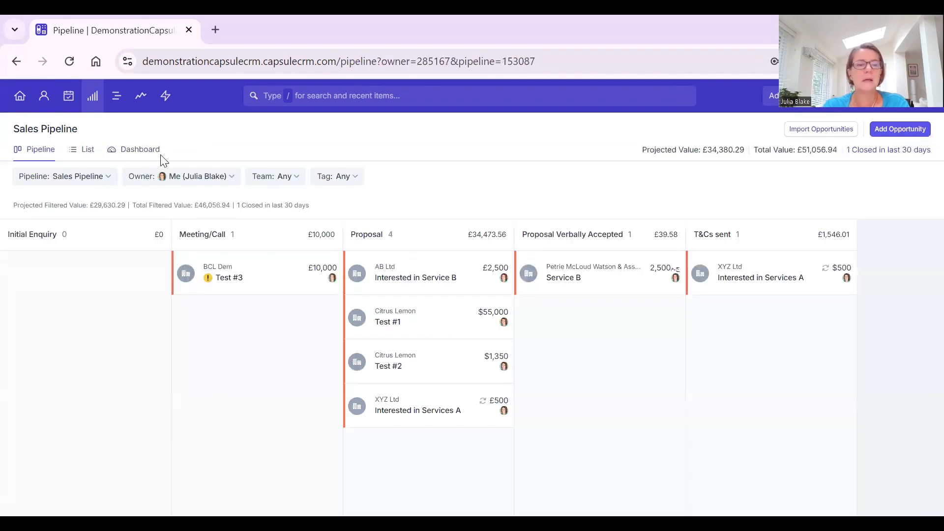
pyautogui.click(86, 149)
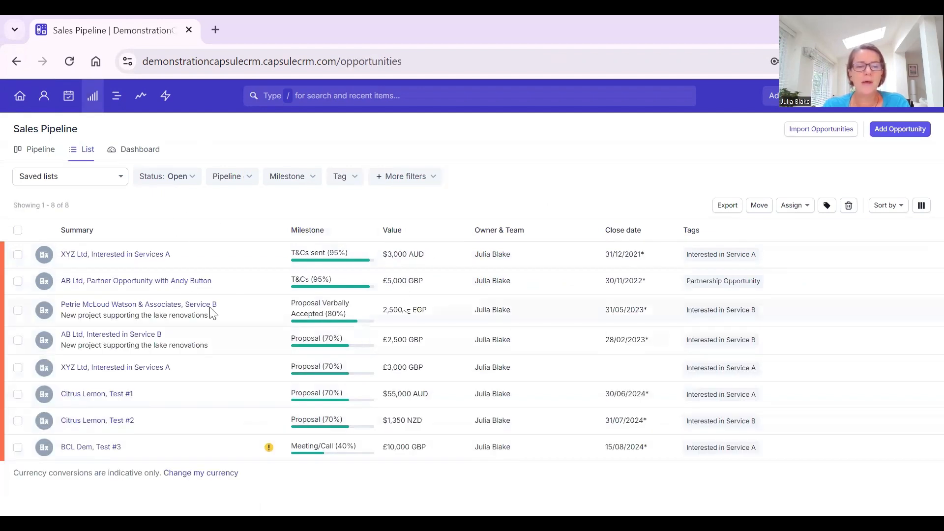
pyautogui.moveTo(96, 394)
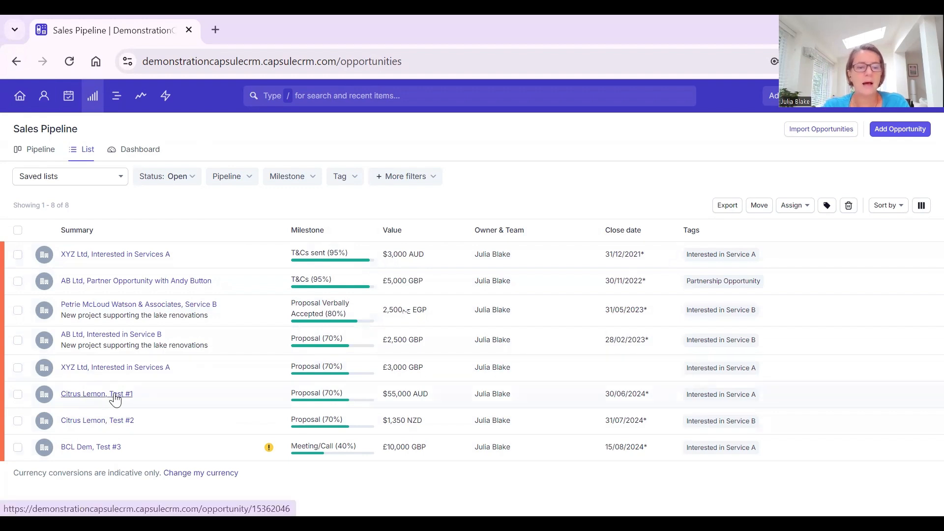
pyautogui.click(95, 394)
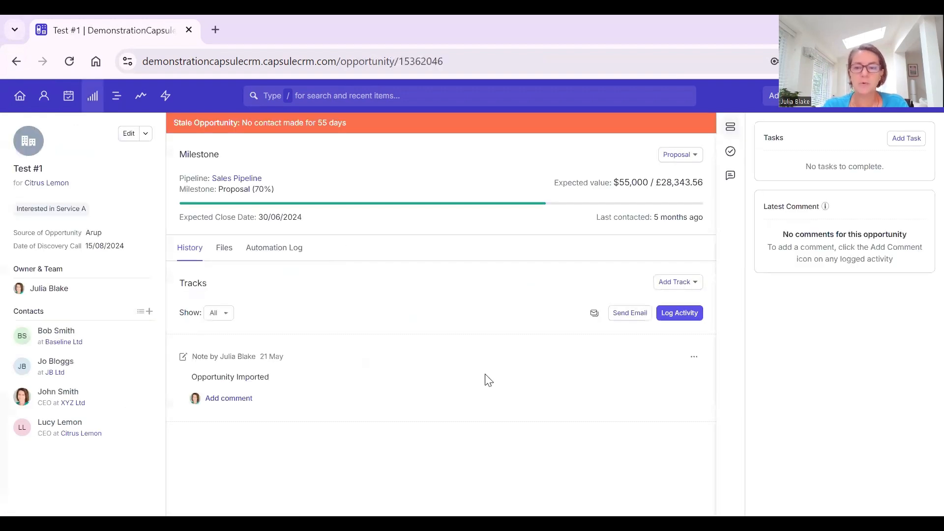
# Check the available tracks, then set Test #1's milestone to Proposal Verbally Accepted (80%).
pyautogui.click(674, 282)
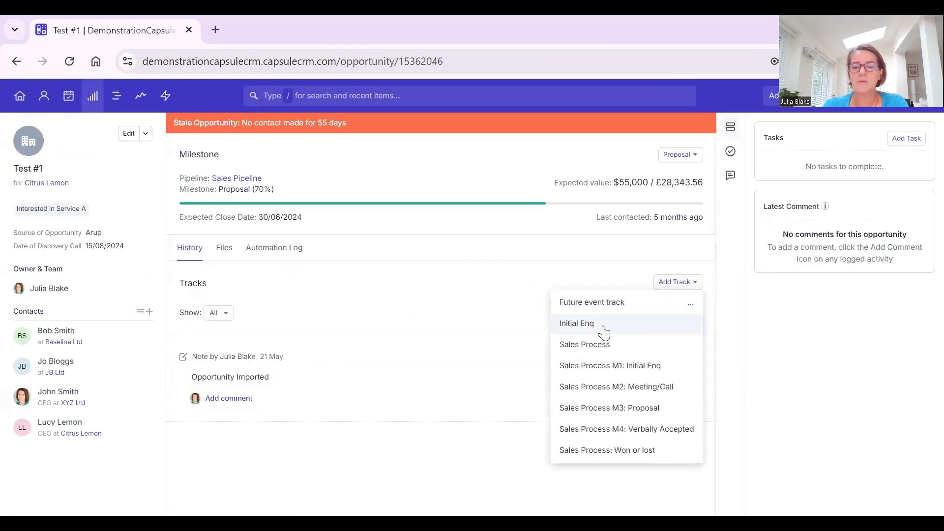
pyautogui.moveTo(590, 344)
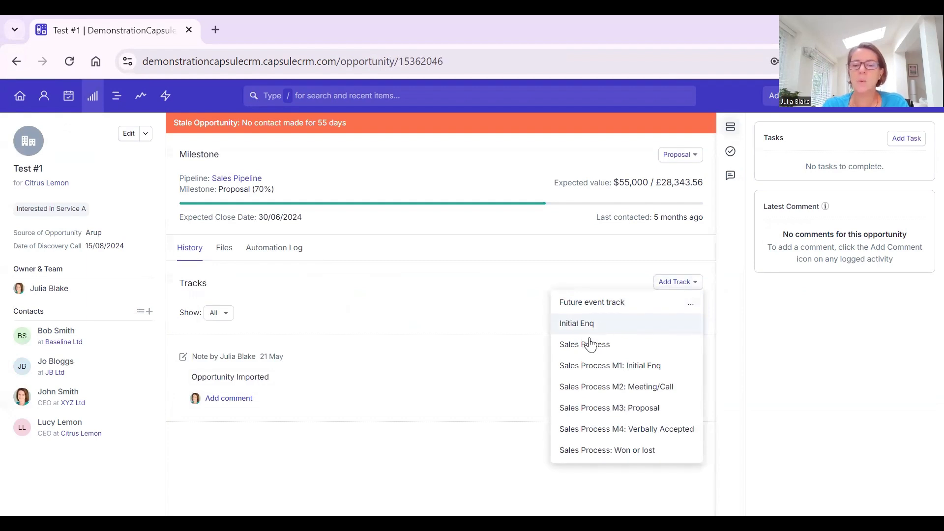
pyautogui.moveTo(626, 396)
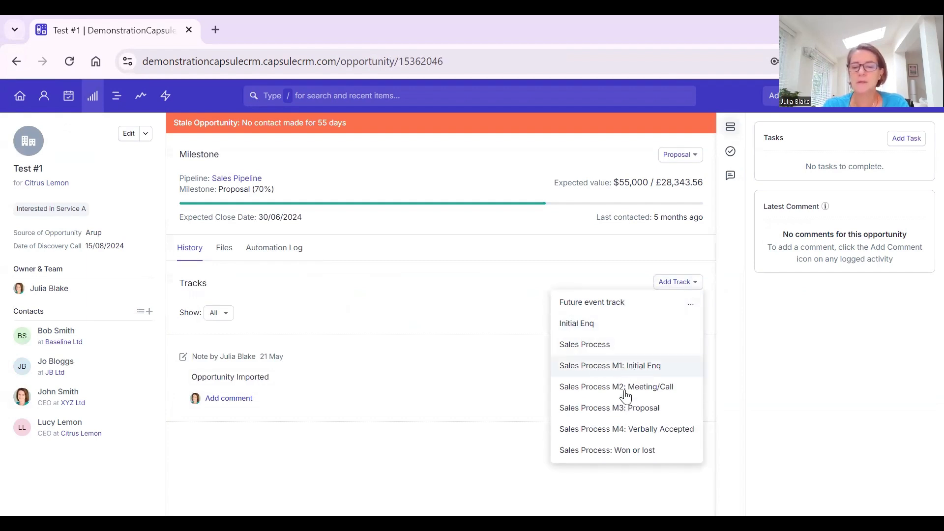
pyautogui.moveTo(488, 334)
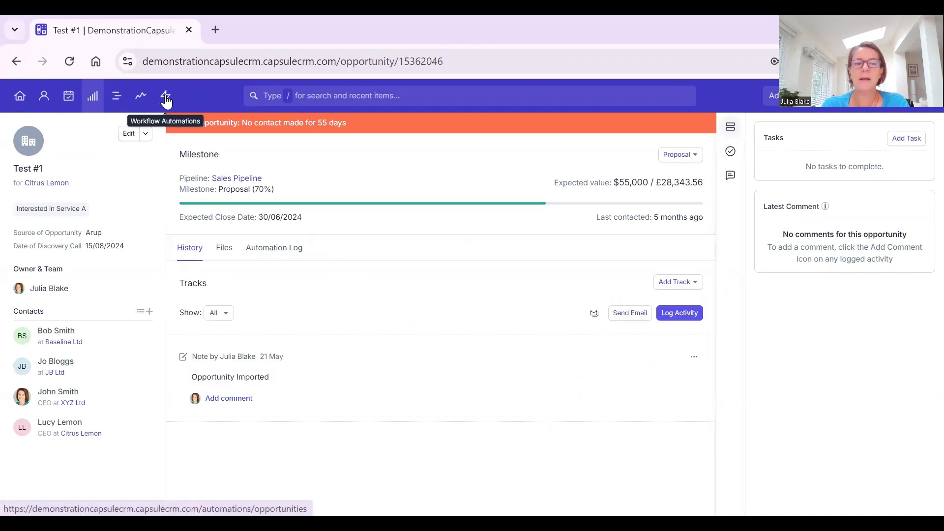
pyautogui.click(679, 154)
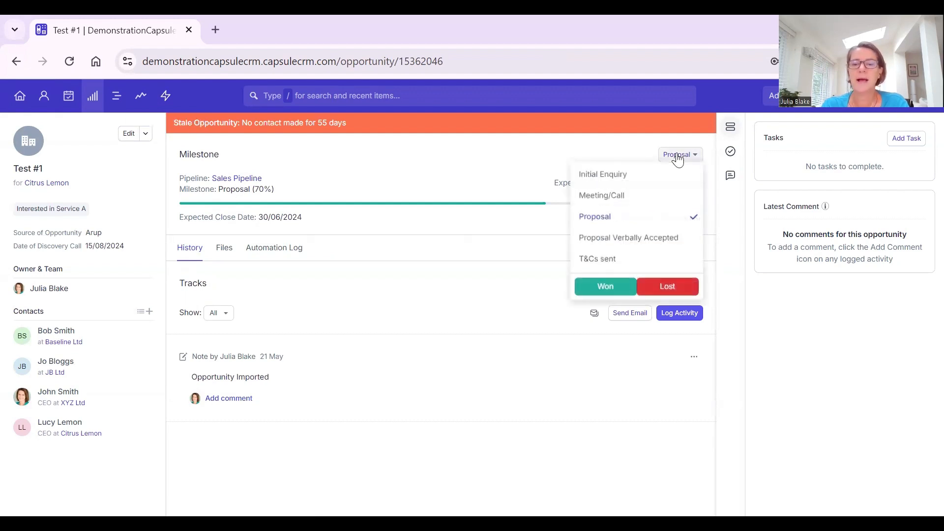
pyautogui.moveTo(628, 238)
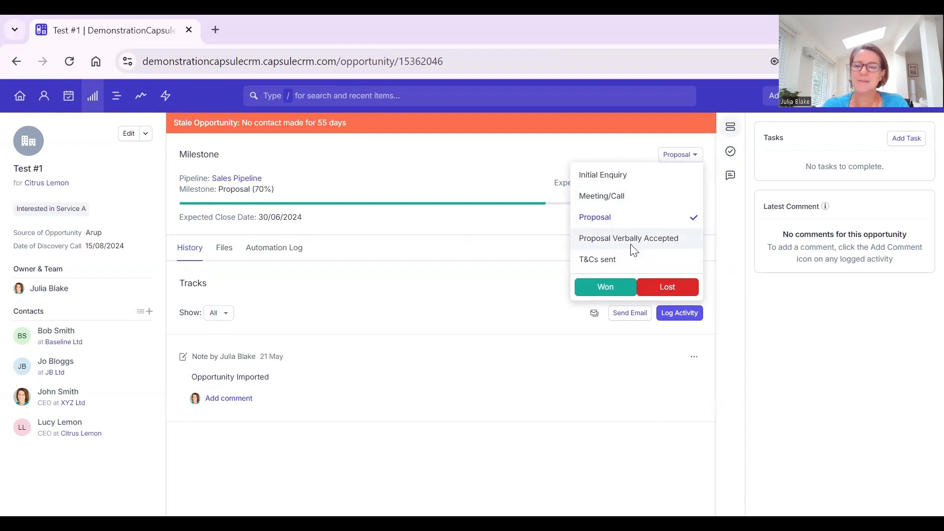
pyautogui.click(629, 238)
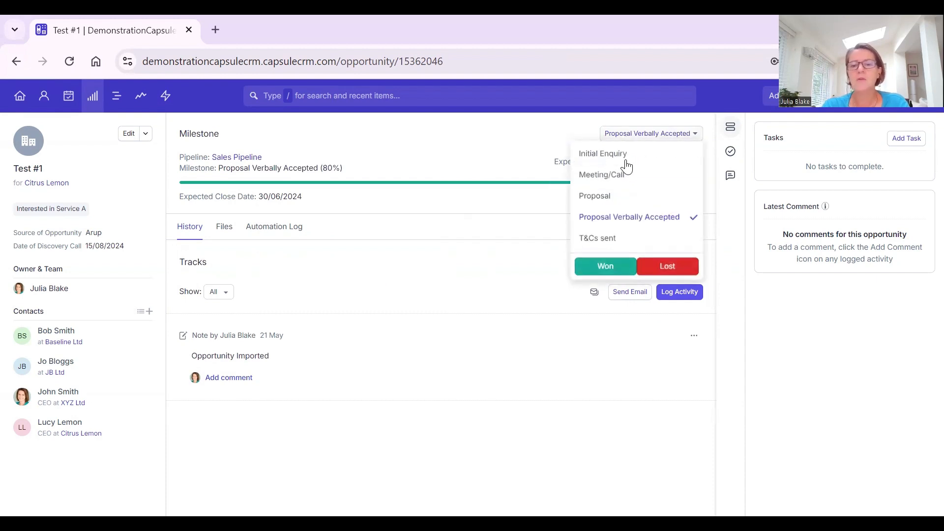
# Advance Test #1 to T&Cs sent (95%), then mark it Won on 10/10/2024.
pyautogui.click(597, 237)
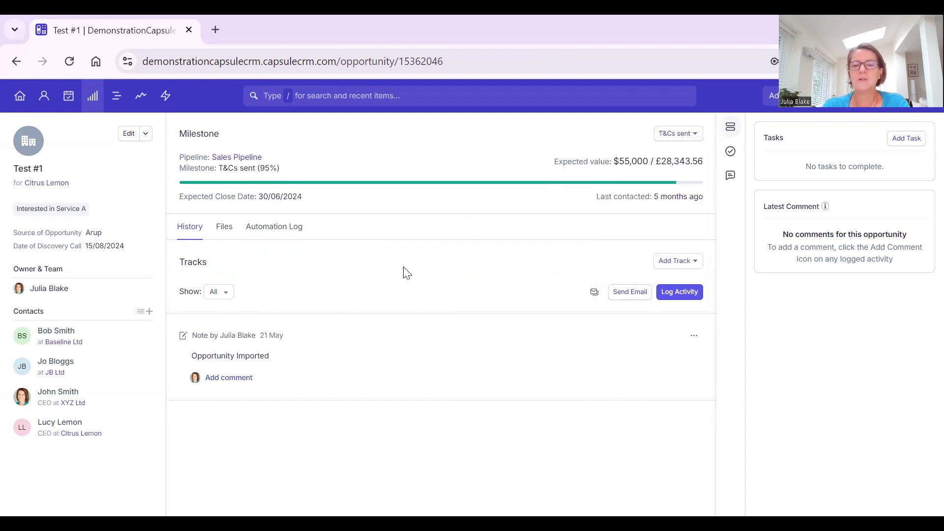
pyautogui.click(676, 133)
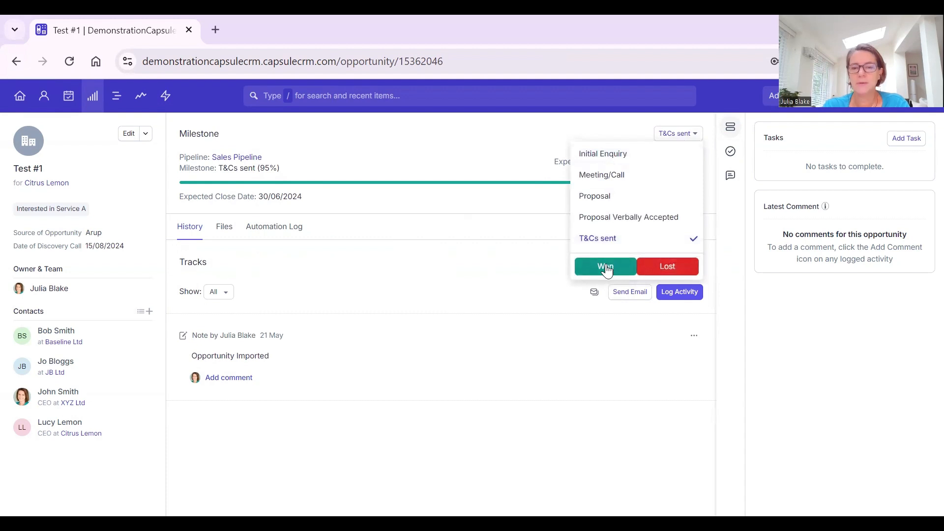
pyautogui.click(604, 266)
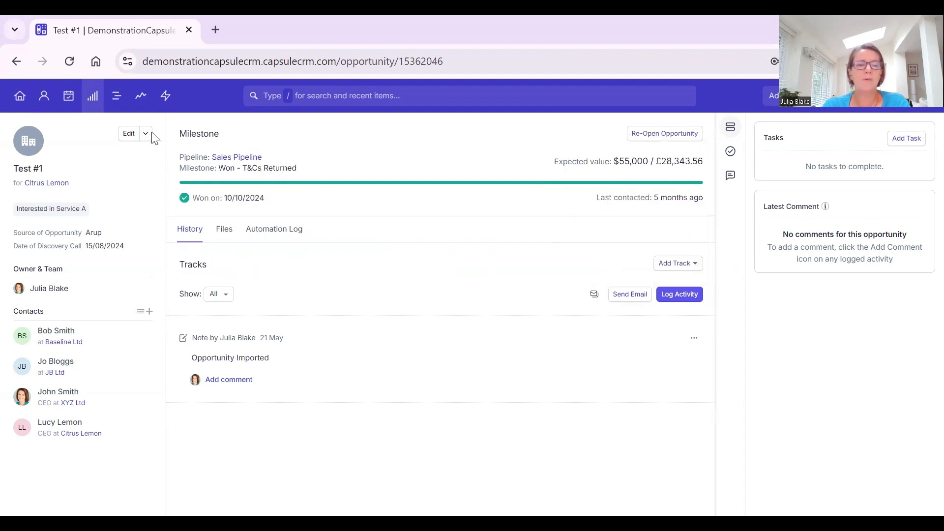
pyautogui.click(145, 133)
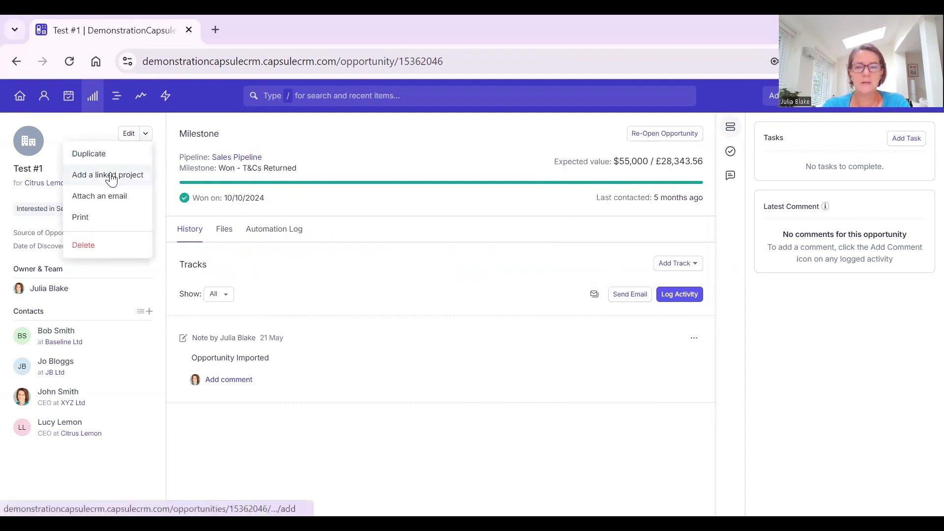
# Add and save a linked Test #1 project for the won Citrus Lemon opportunity, then go to Projects.
pyautogui.click(107, 175)
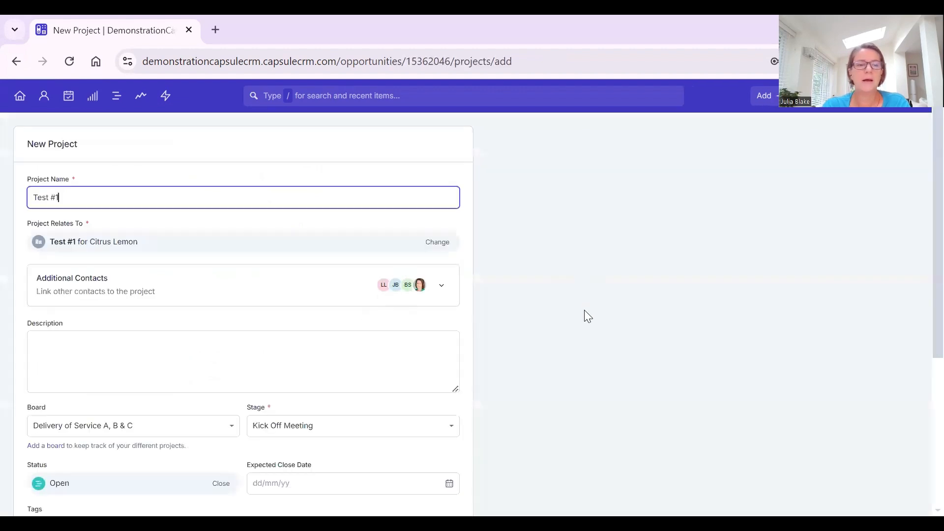
pyautogui.scroll(-3)
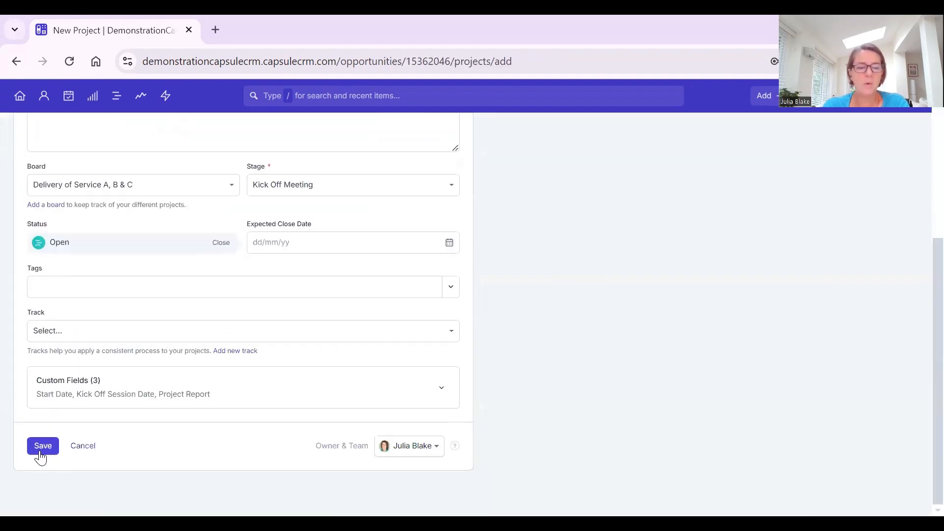
pyautogui.click(42, 445)
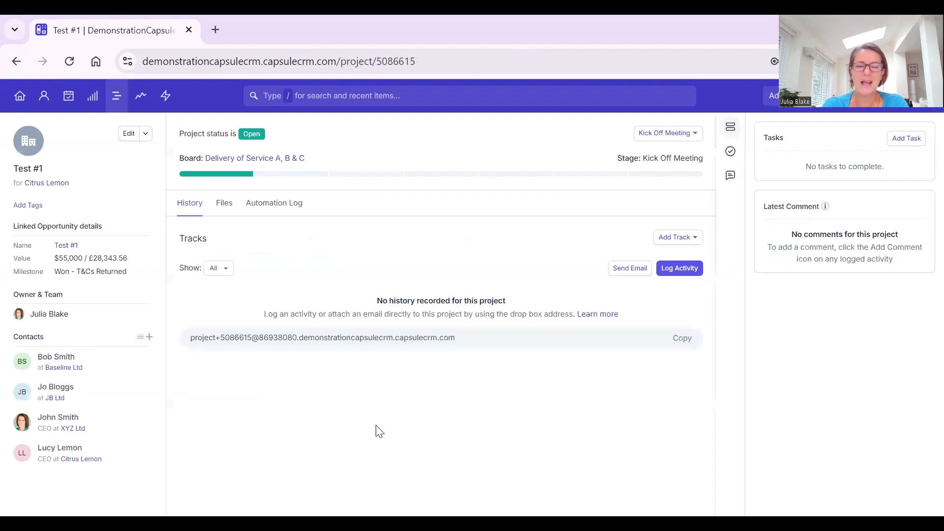
pyautogui.moveTo(349, 436)
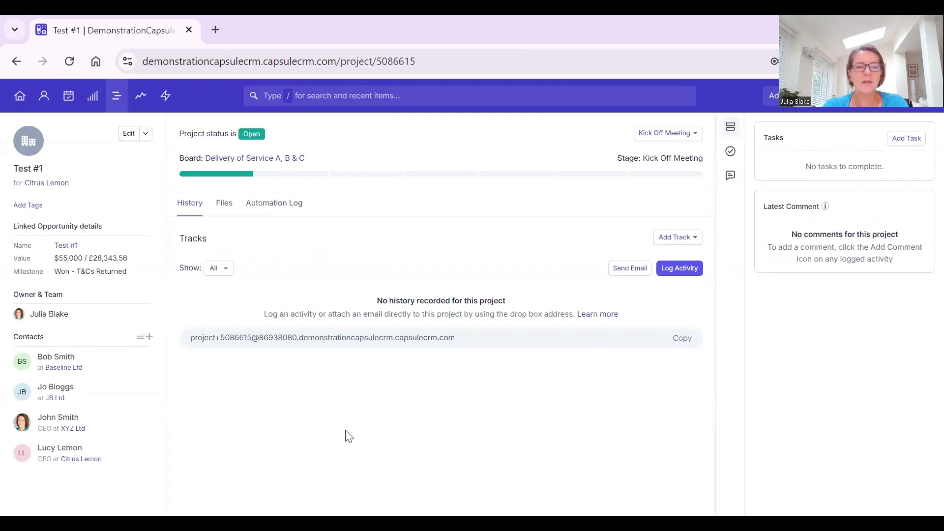
pyautogui.moveTo(453, 273)
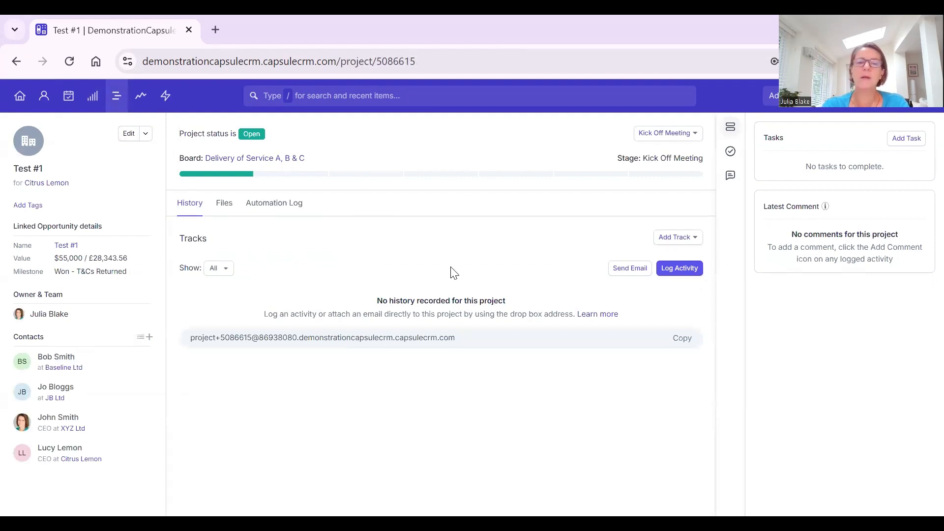
pyautogui.moveTo(254, 158)
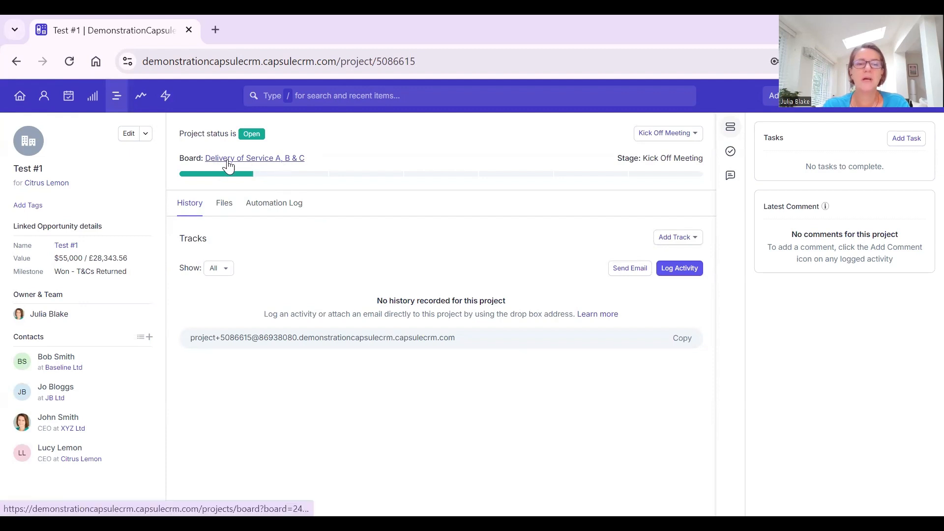
pyautogui.moveTo(116, 95)
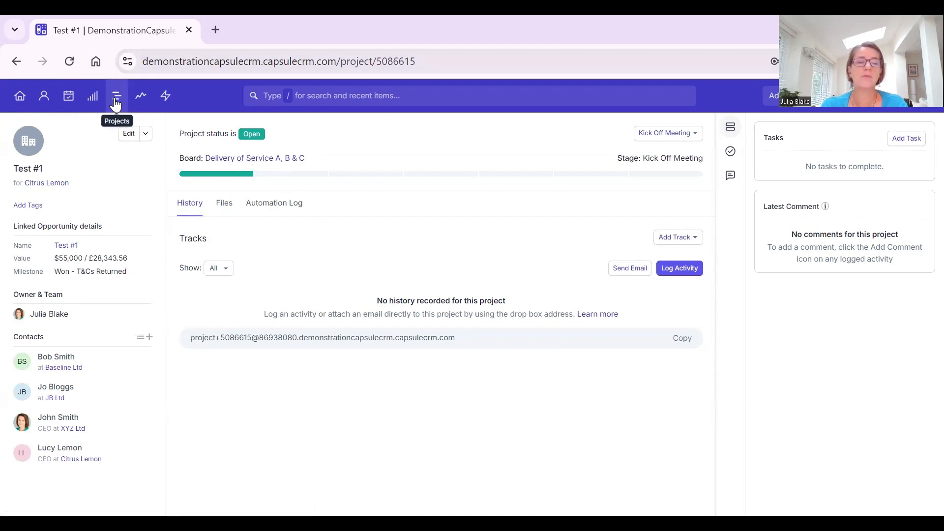
pyautogui.click(116, 96)
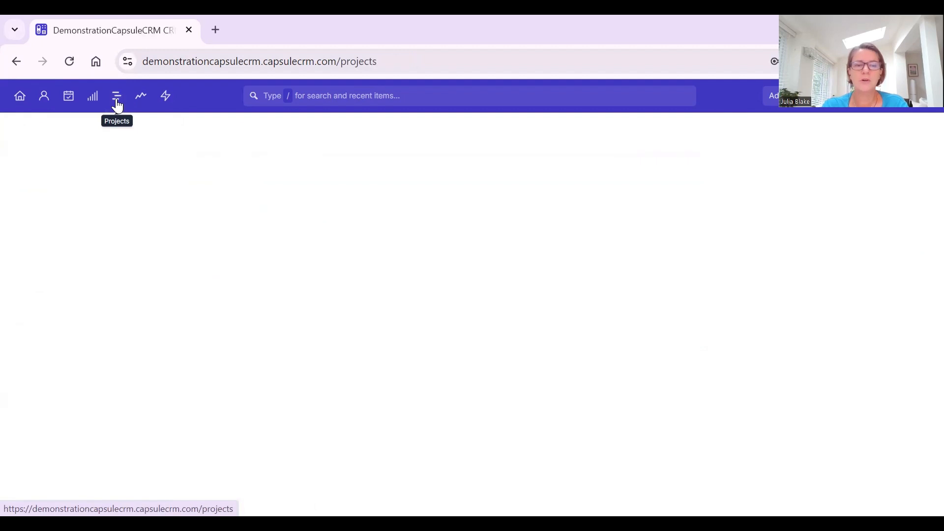
pyautogui.click(117, 96)
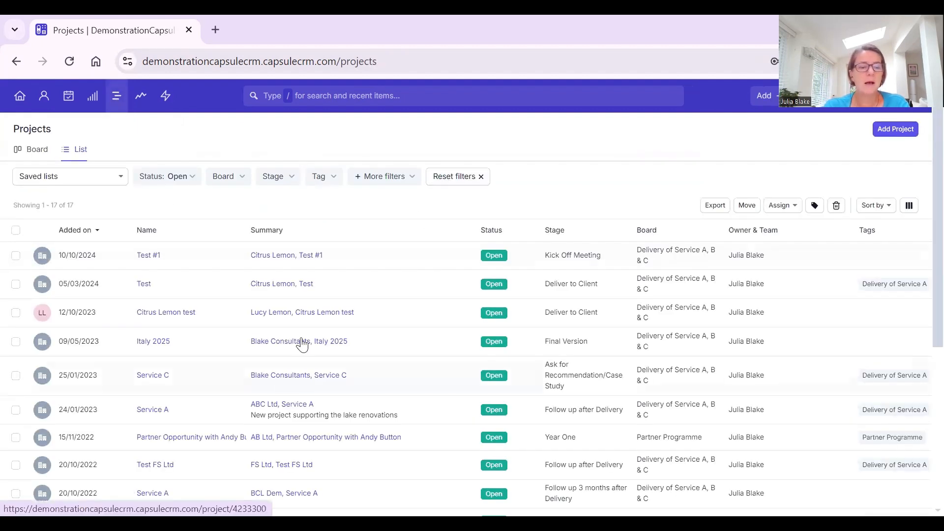
pyautogui.moveTo(633, 244)
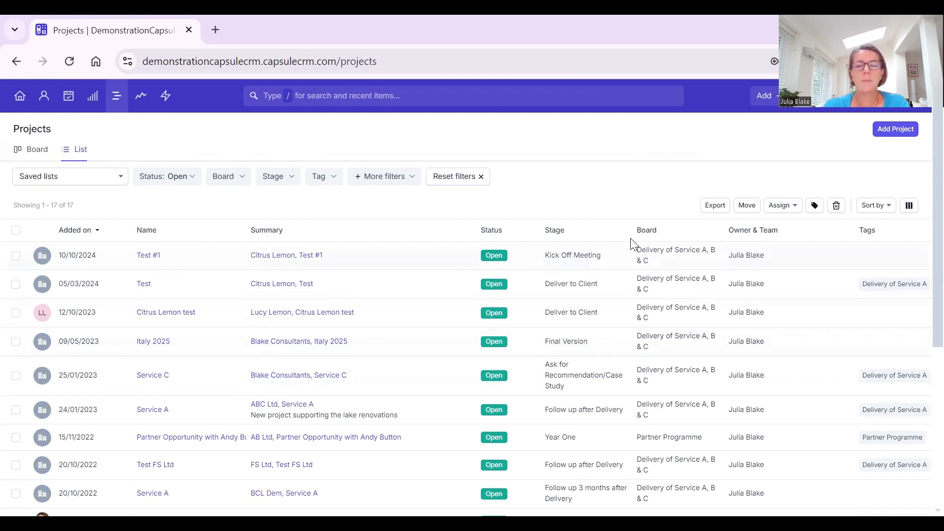
pyautogui.moveTo(872, 210)
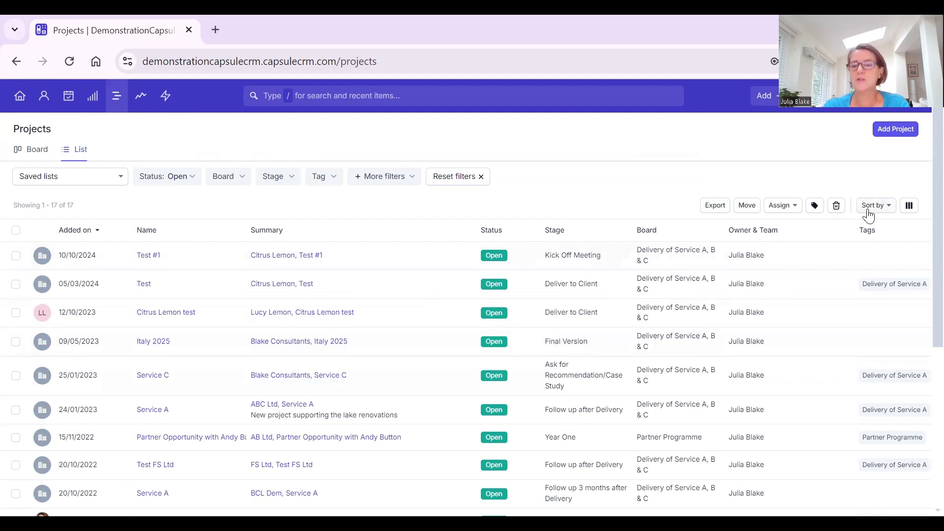
pyautogui.click(908, 205)
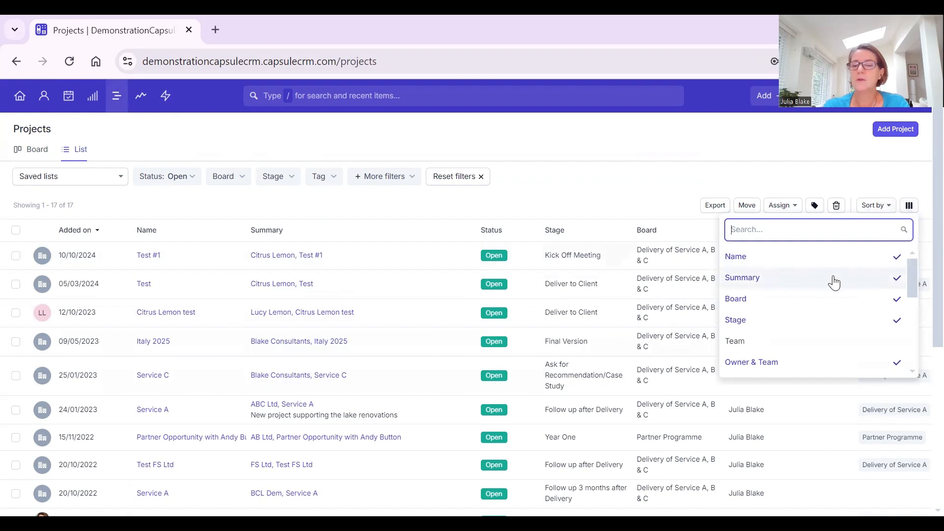
pyautogui.moveTo(784, 362)
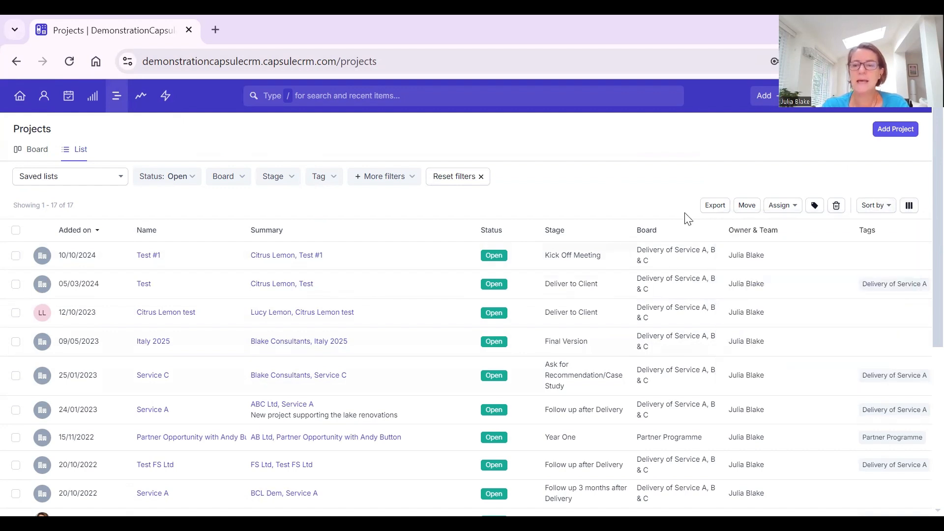
pyautogui.moveTo(313, 272)
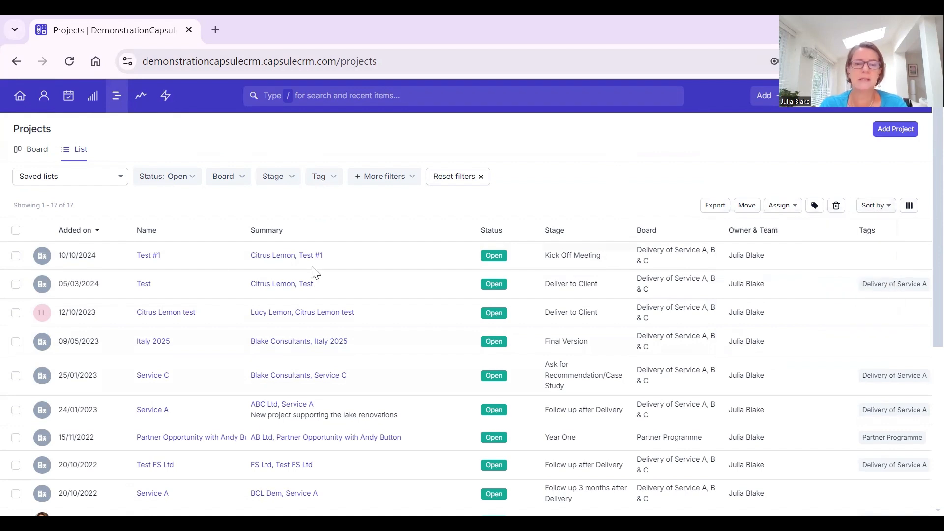
pyautogui.click(167, 176)
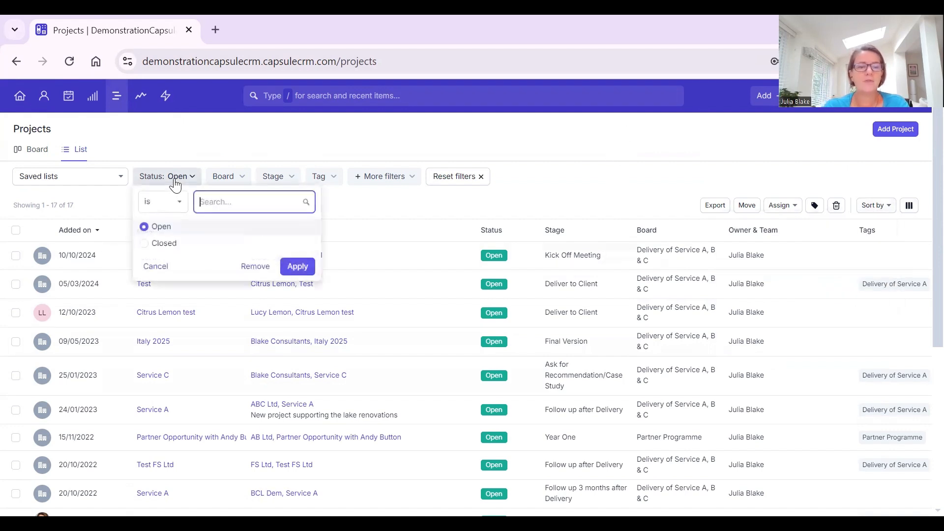
pyautogui.moveTo(362, 214)
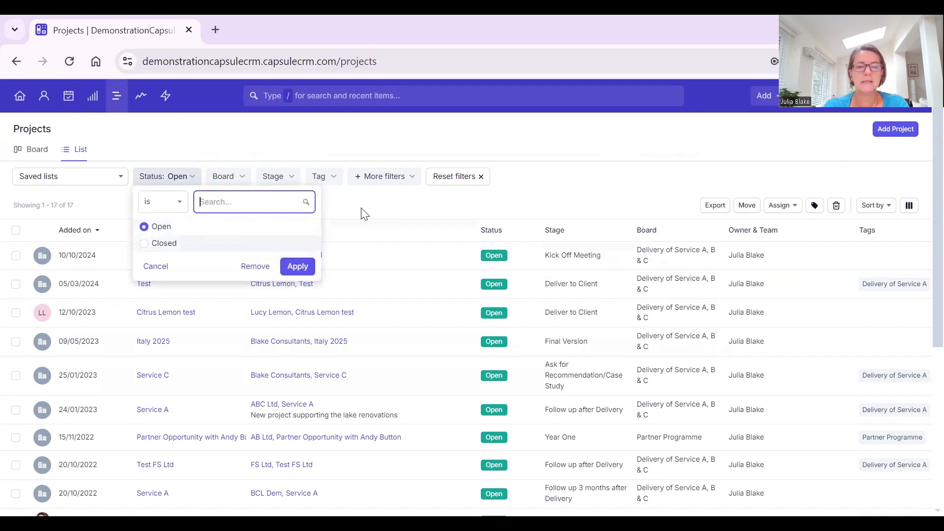
pyautogui.click(228, 176)
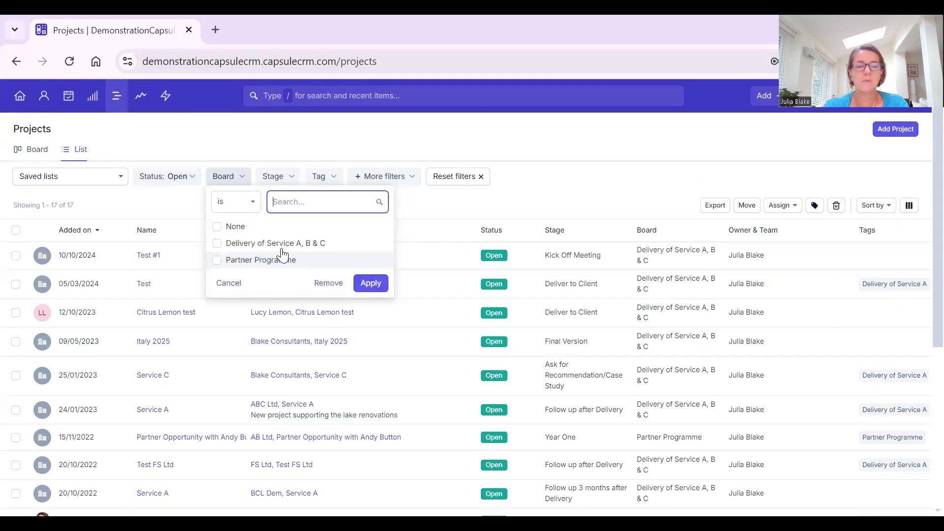
pyautogui.moveTo(271, 265)
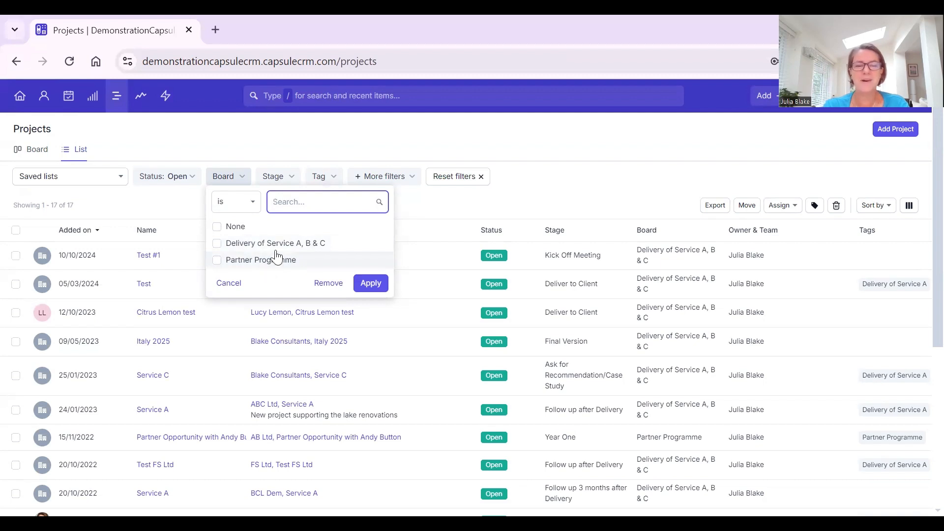
pyautogui.click(273, 176)
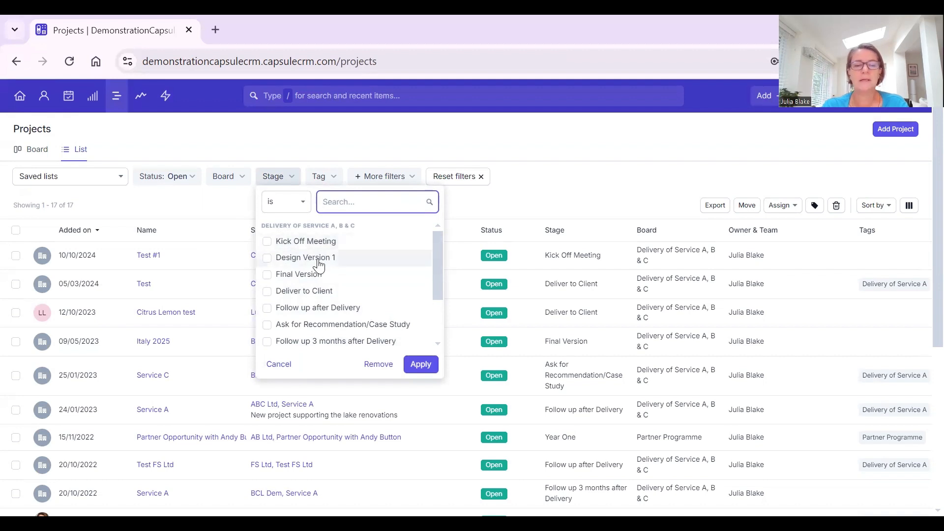
pyautogui.moveTo(436, 258)
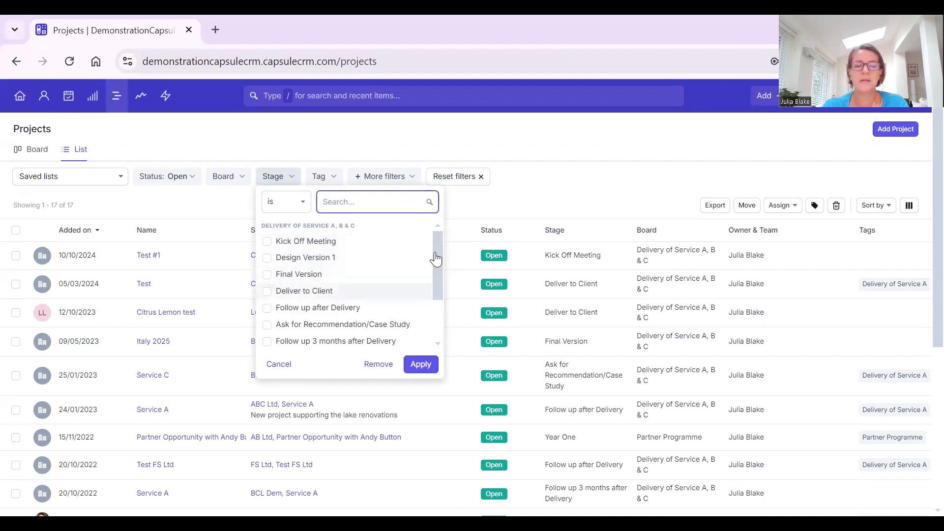
pyautogui.click(320, 176)
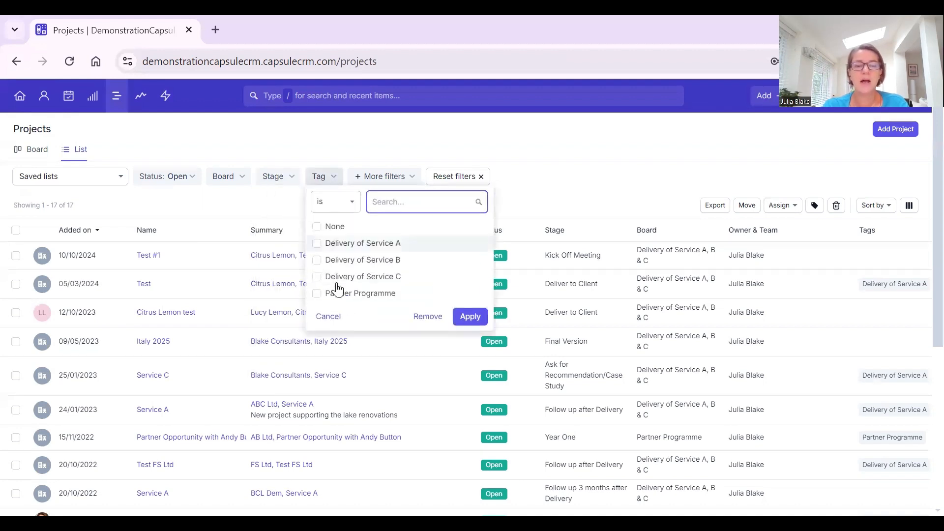
pyautogui.click(328, 316)
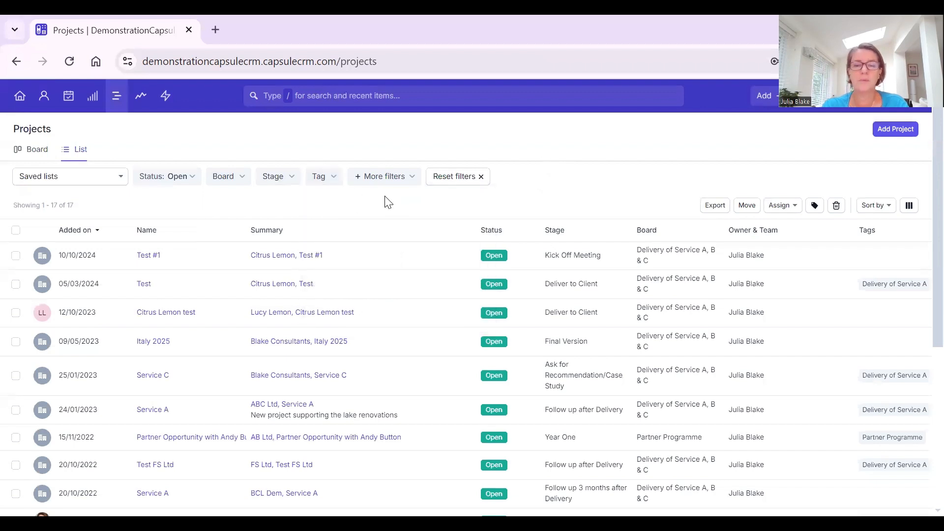
pyautogui.moveTo(154, 130)
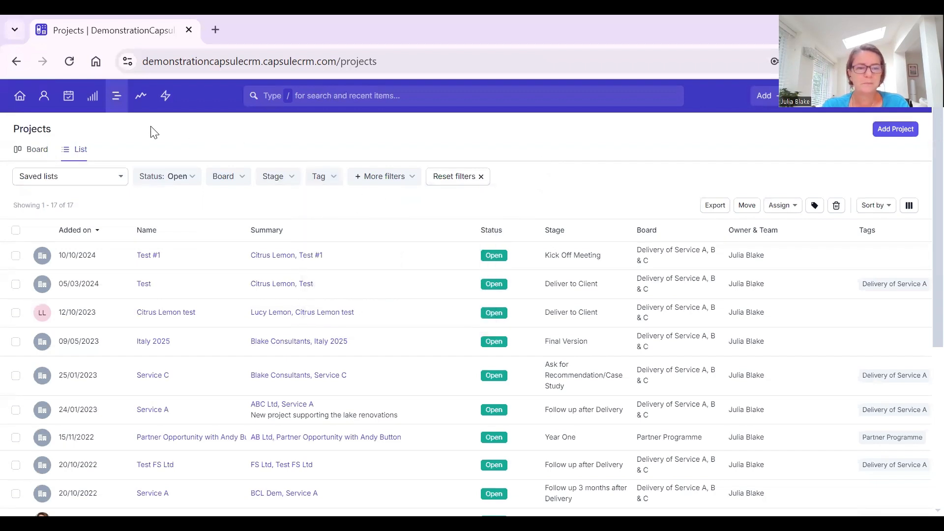
pyautogui.moveTo(148, 255)
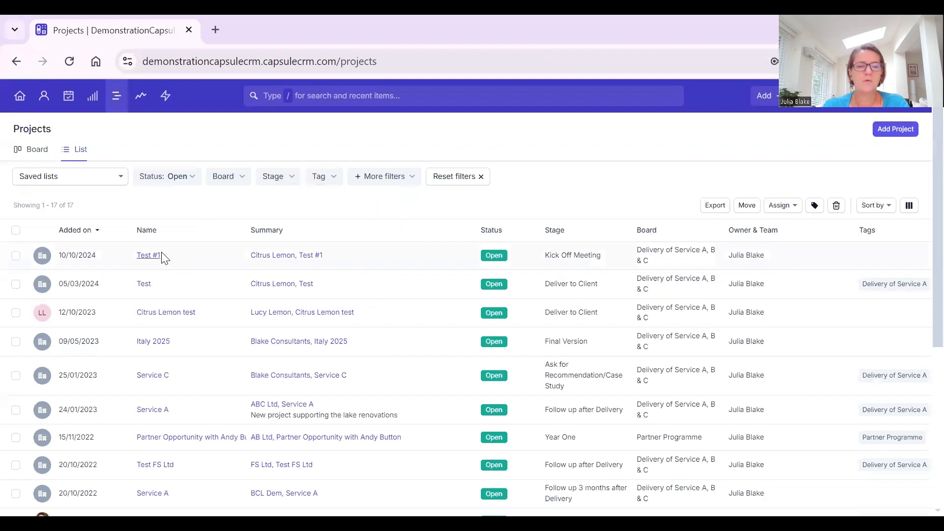
# Advance project Test #1 through Final Version and Deliver to Client to Follow up after Delivery.
pyautogui.click(147, 254)
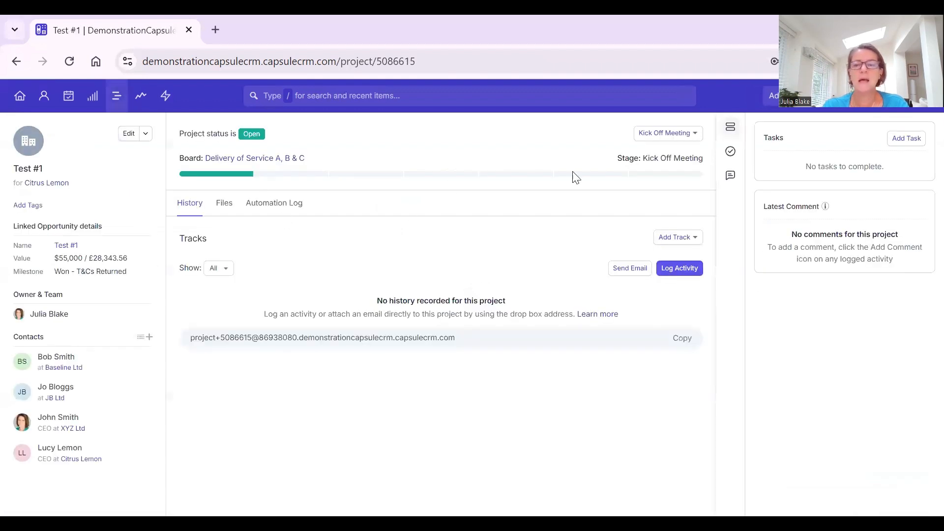
pyautogui.click(667, 133)
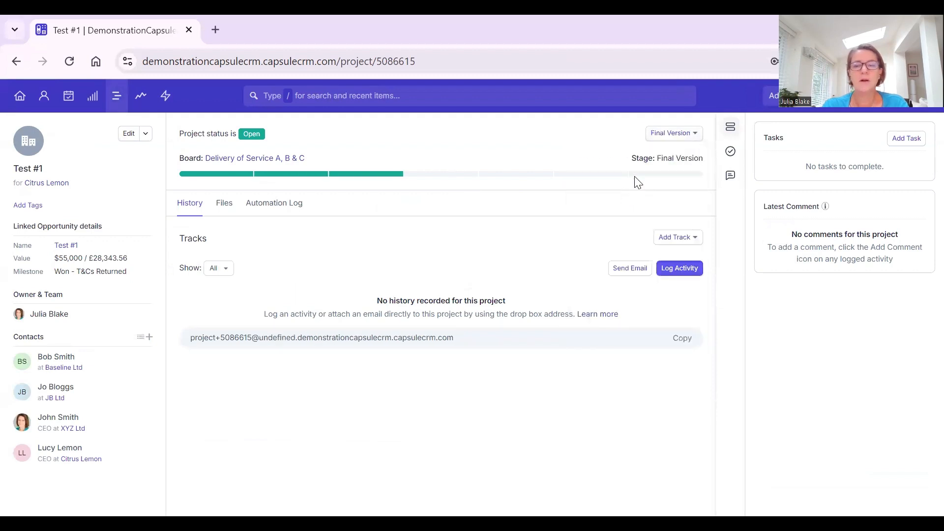
pyautogui.click(673, 133)
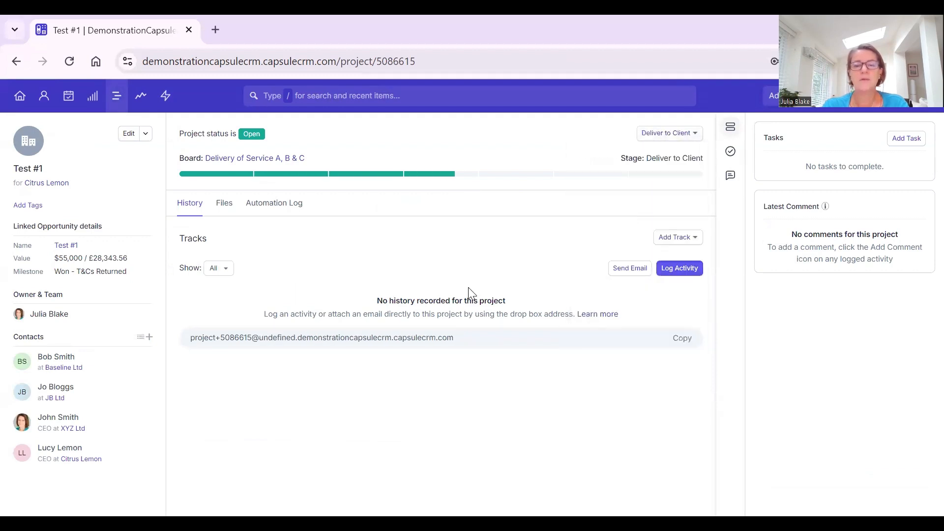
pyautogui.click(667, 133)
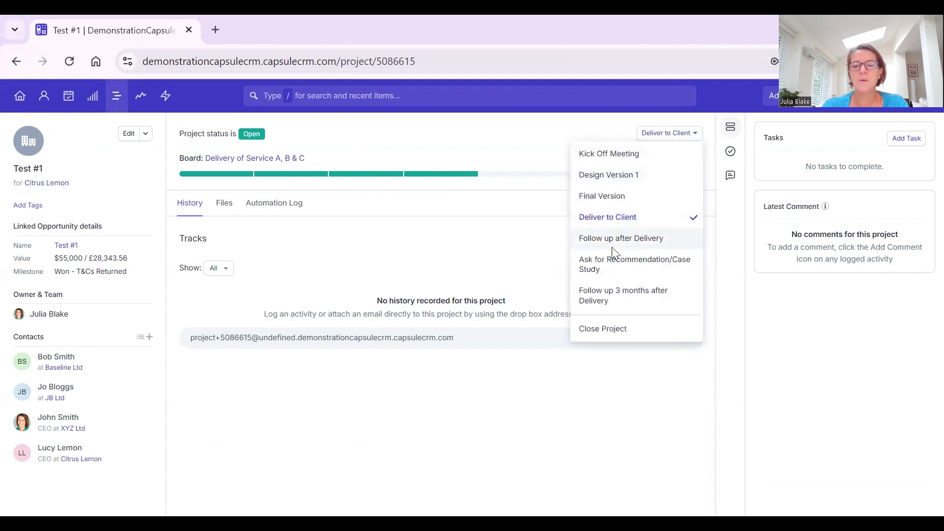
pyautogui.click(621, 238)
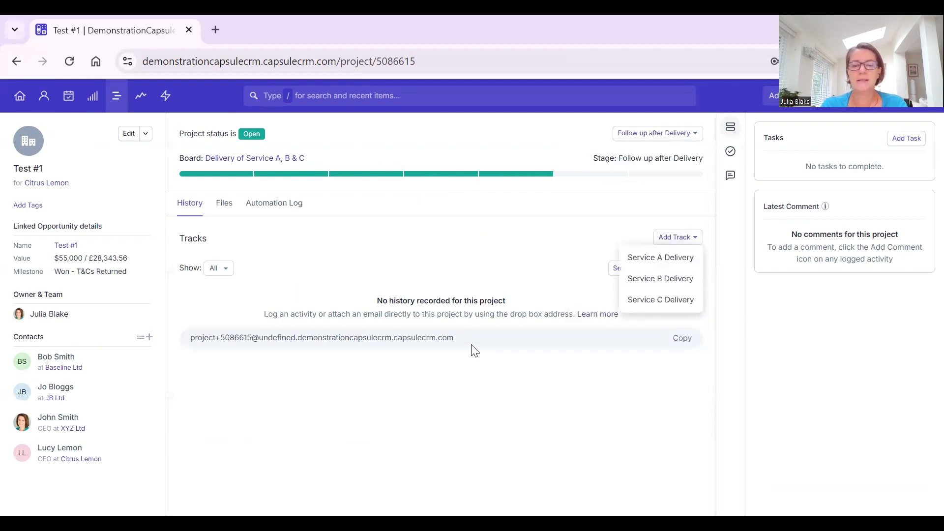
# Add the Service A Delivery track to the project, then head to the reports area.
pyautogui.click(659, 257)
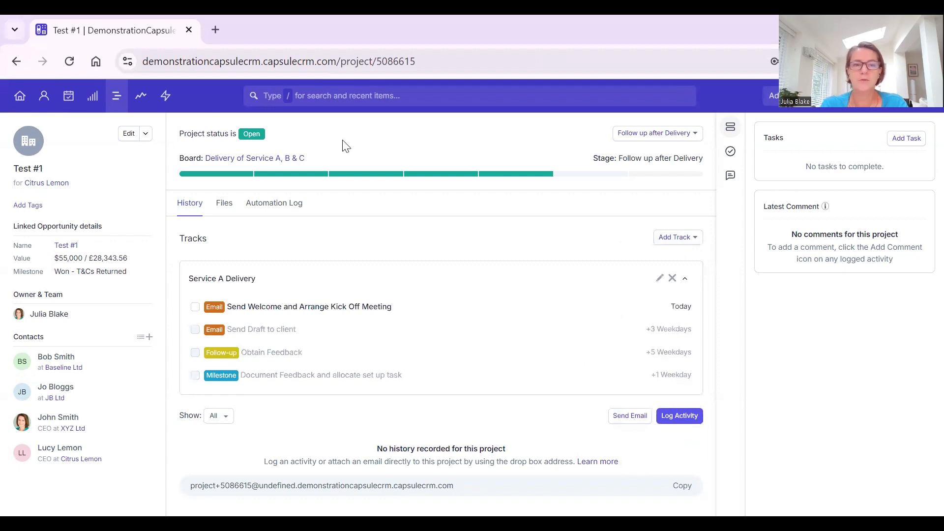
pyautogui.moveTo(116, 95)
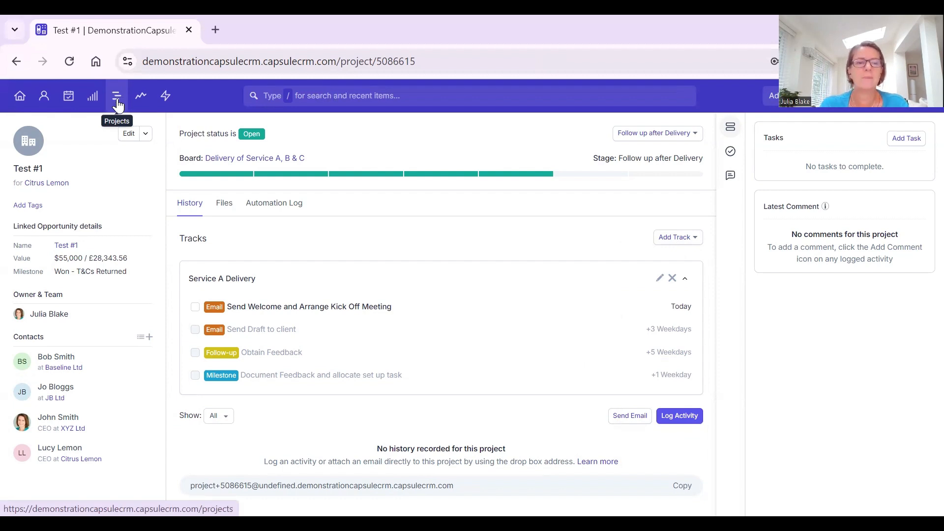
pyautogui.click(141, 95)
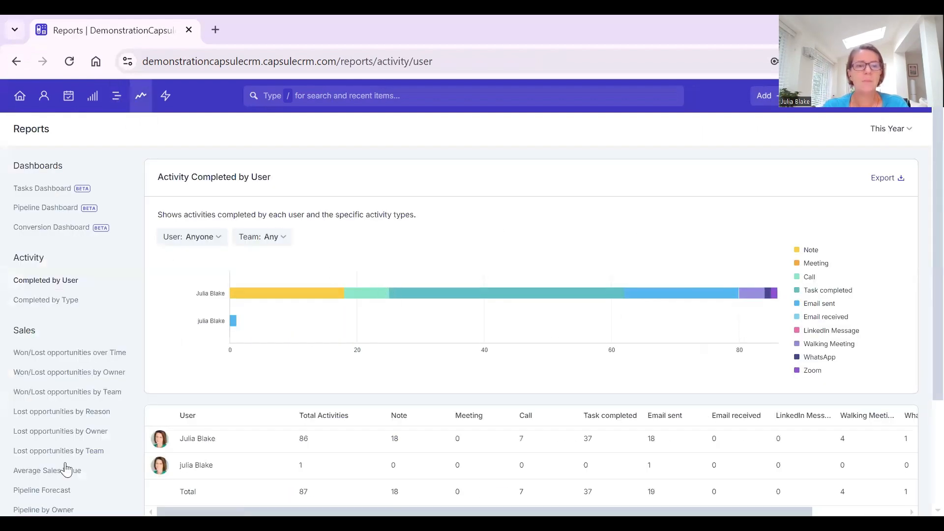
pyautogui.scroll(-3)
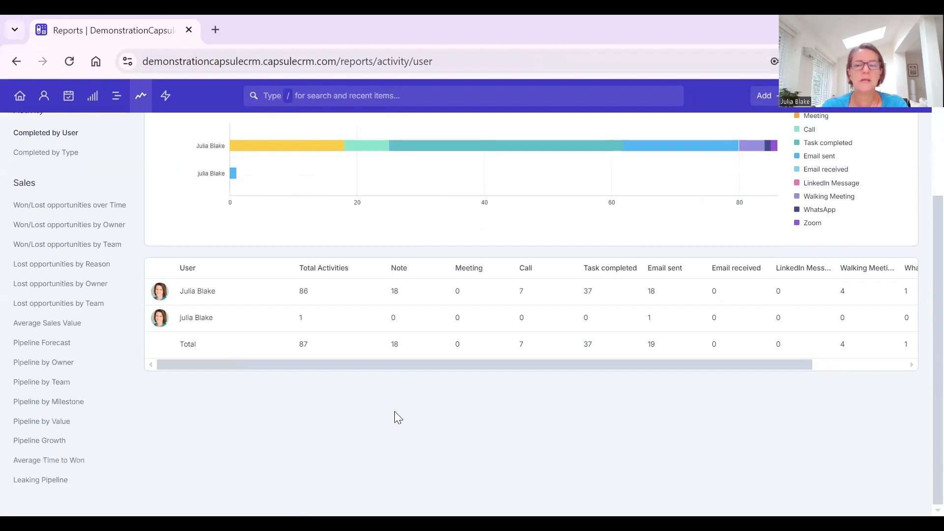
pyautogui.scroll(3)
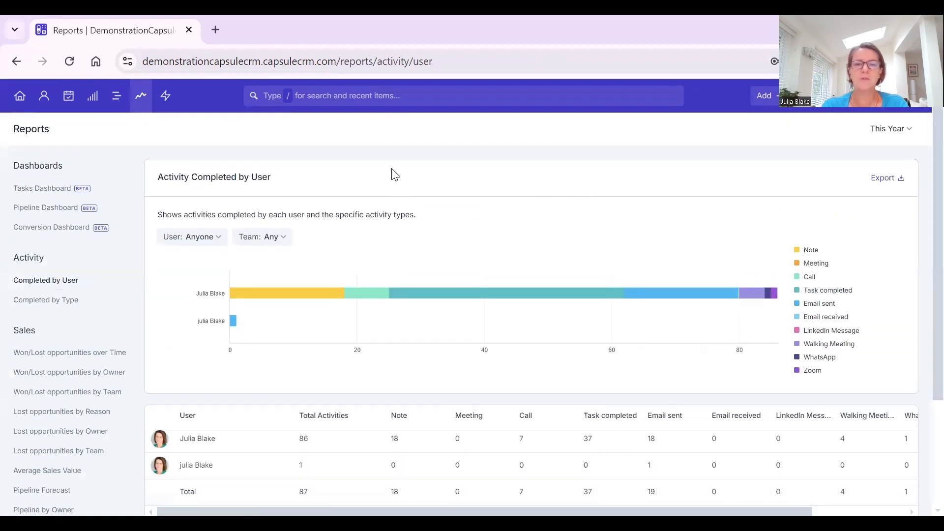
pyautogui.moveTo(492, 184)
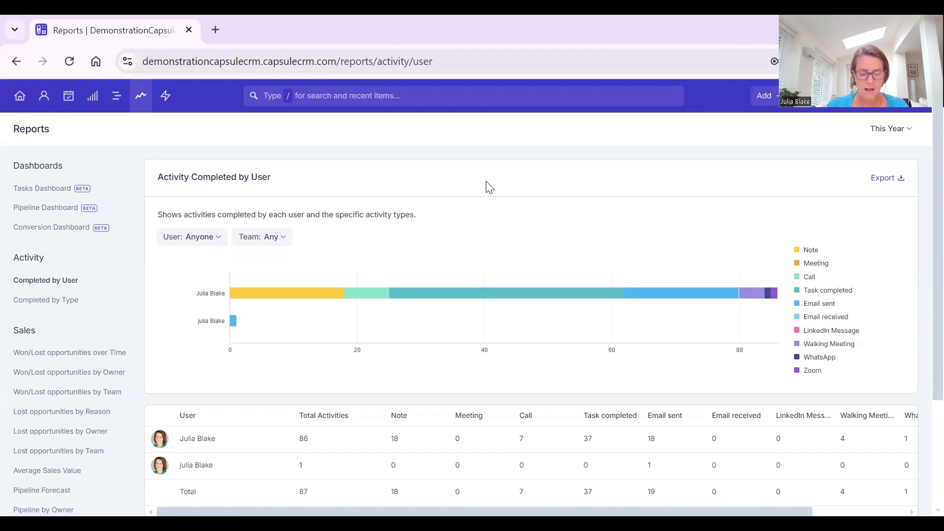
pyautogui.moveTo(706, 90)
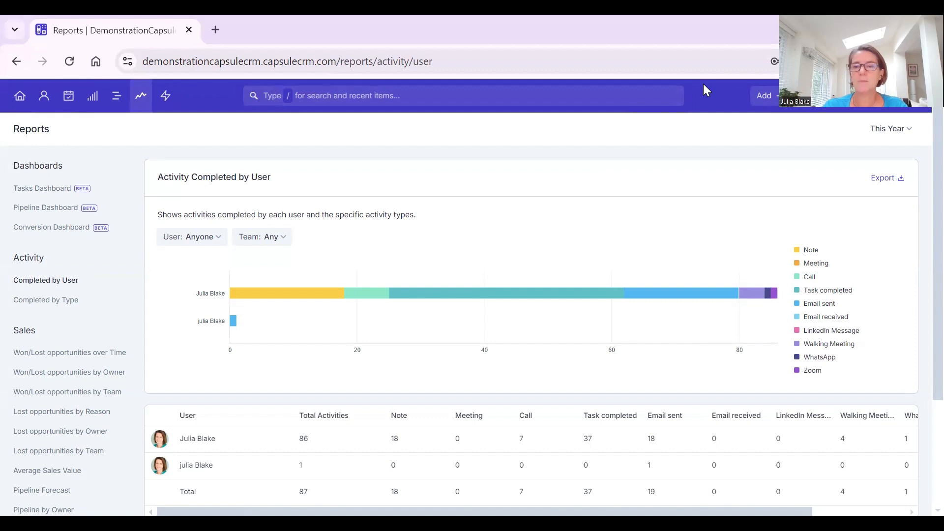
pyautogui.moveTo(773, 115)
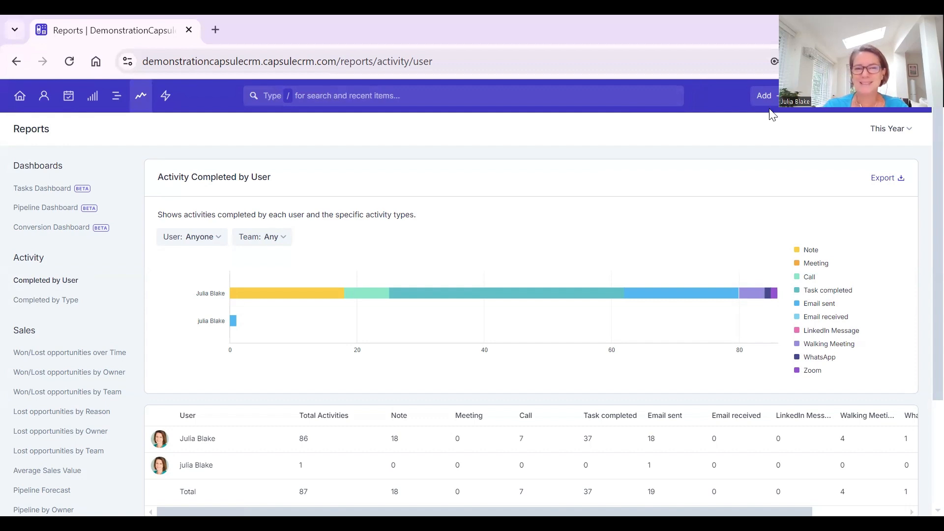
pyautogui.moveTo(564, 149)
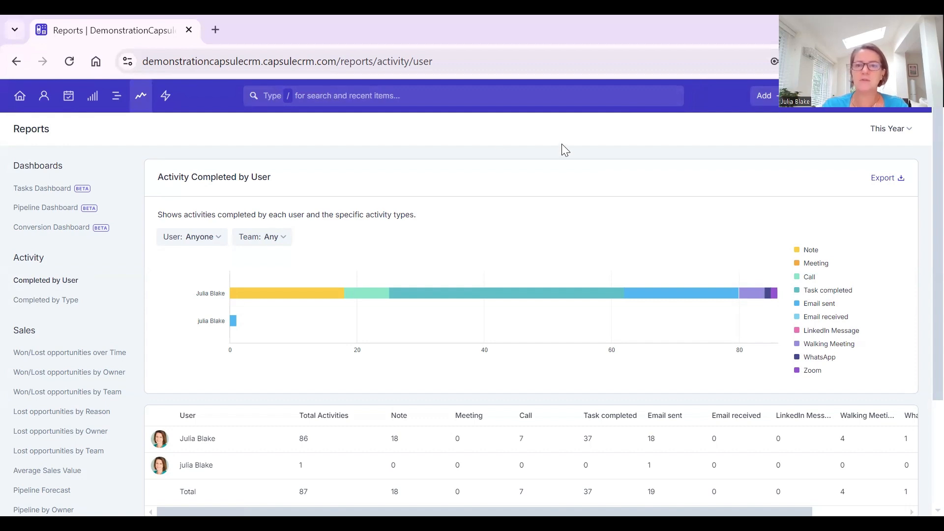
# Go to the Import page from the add-new-records menu.
pyautogui.click(762, 95)
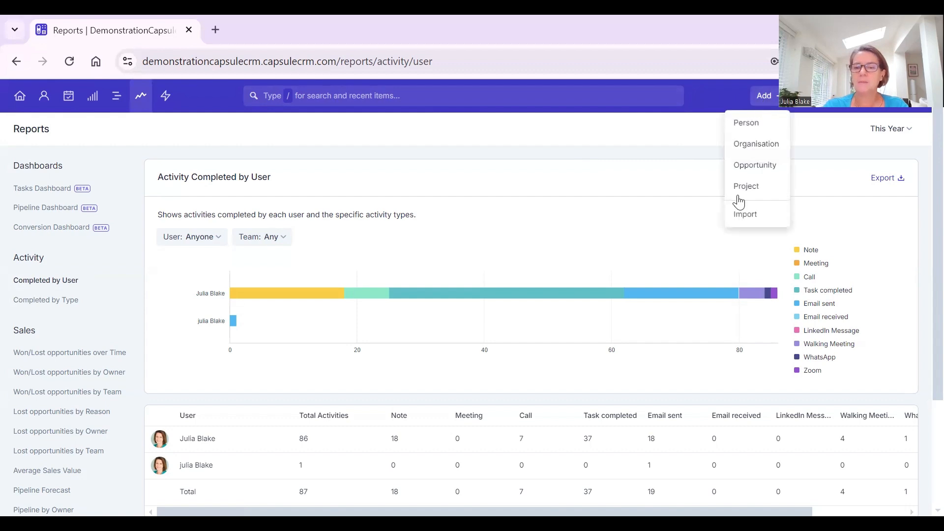
pyautogui.click(745, 213)
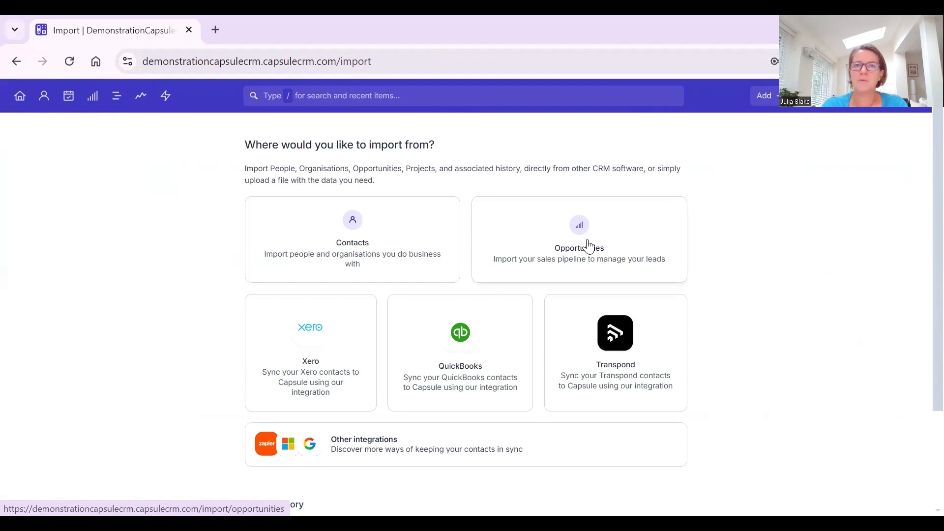
pyautogui.moveTo(582, 253)
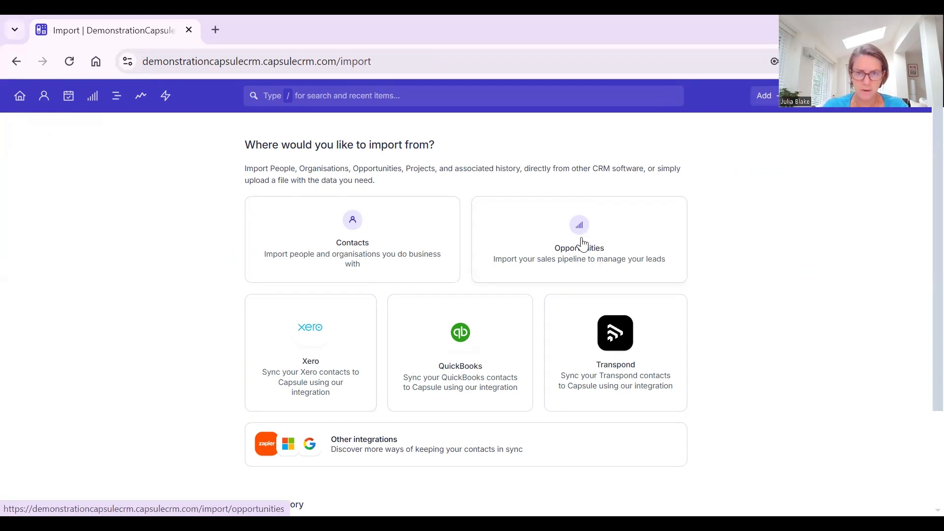
pyautogui.moveTo(498, 192)
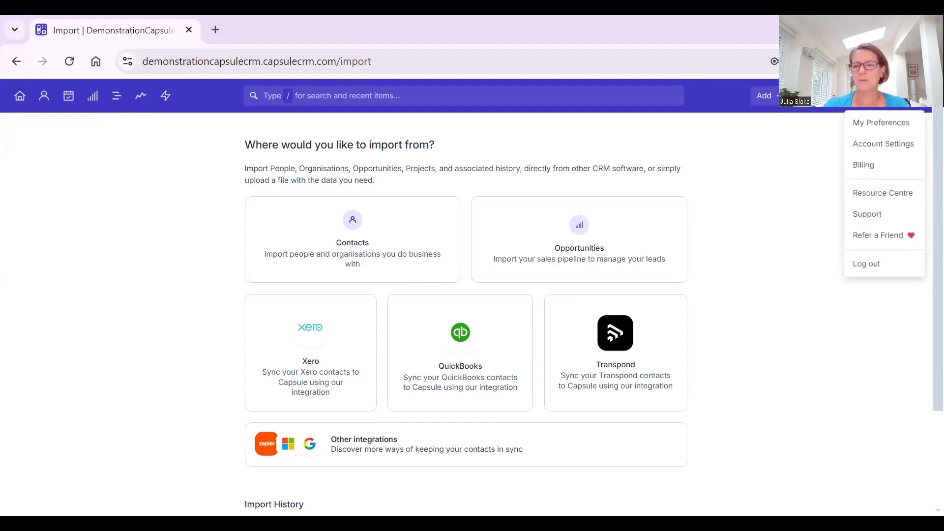
pyautogui.moveTo(773, 353)
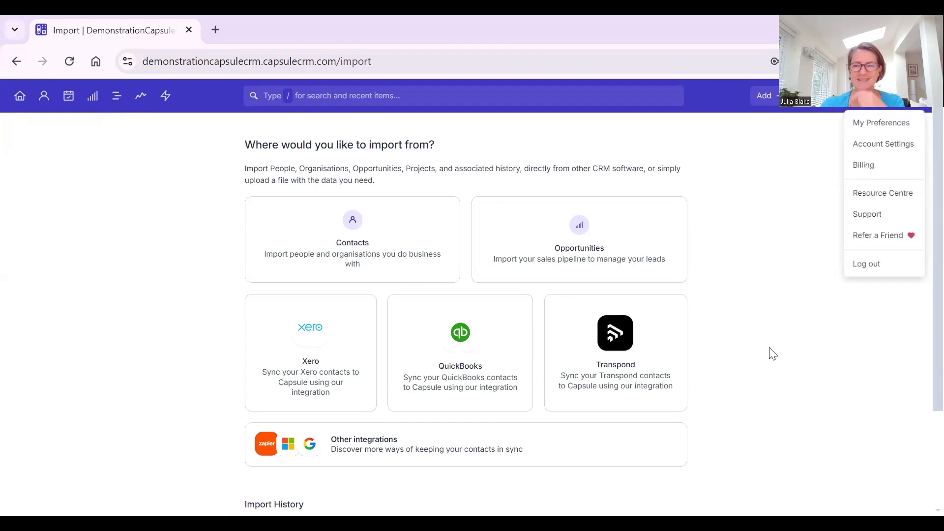
# In Account Settings, show the Email Templates for projects, glancing at the opportunities templates.
pyautogui.click(883, 144)
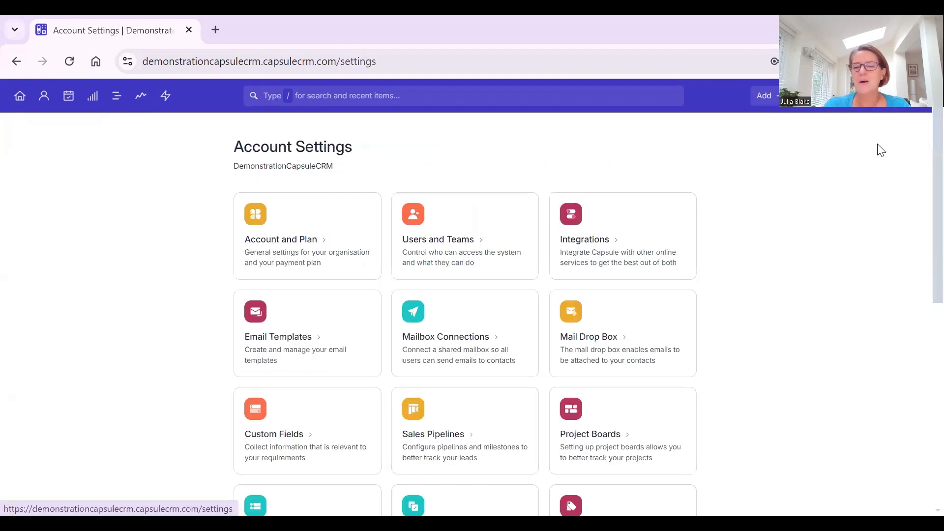
pyautogui.click(278, 337)
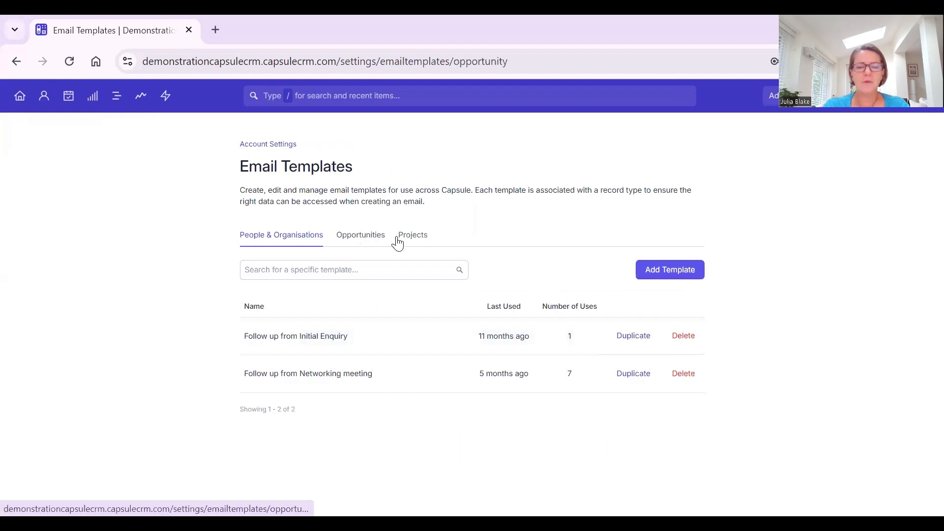
pyautogui.click(412, 235)
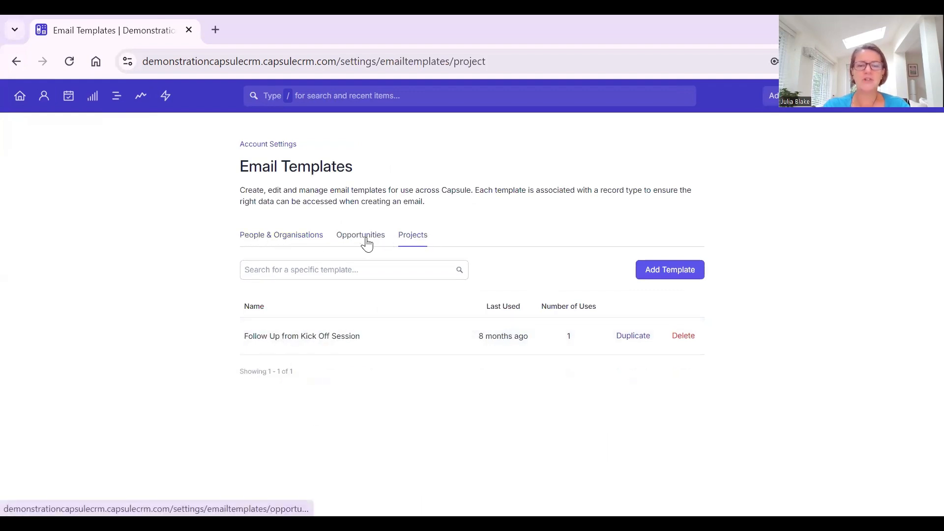
pyautogui.click(359, 235)
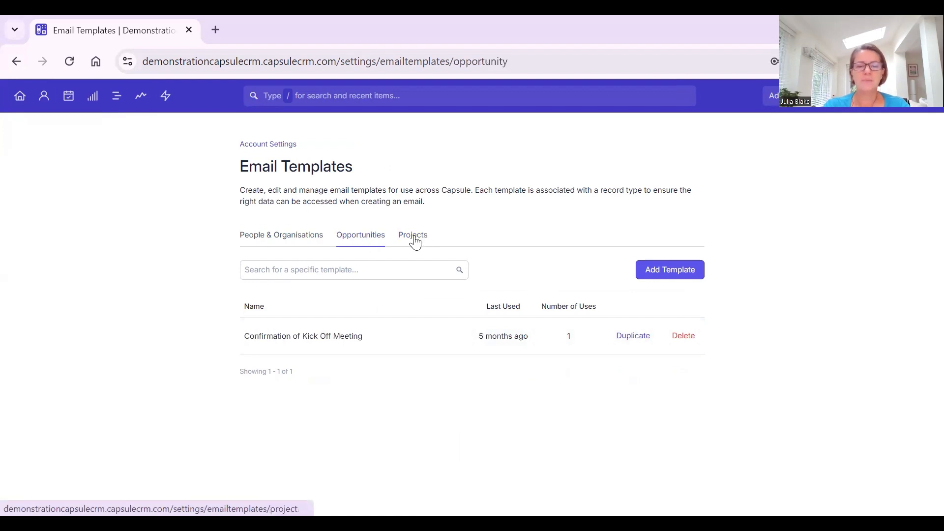
pyautogui.click(412, 234)
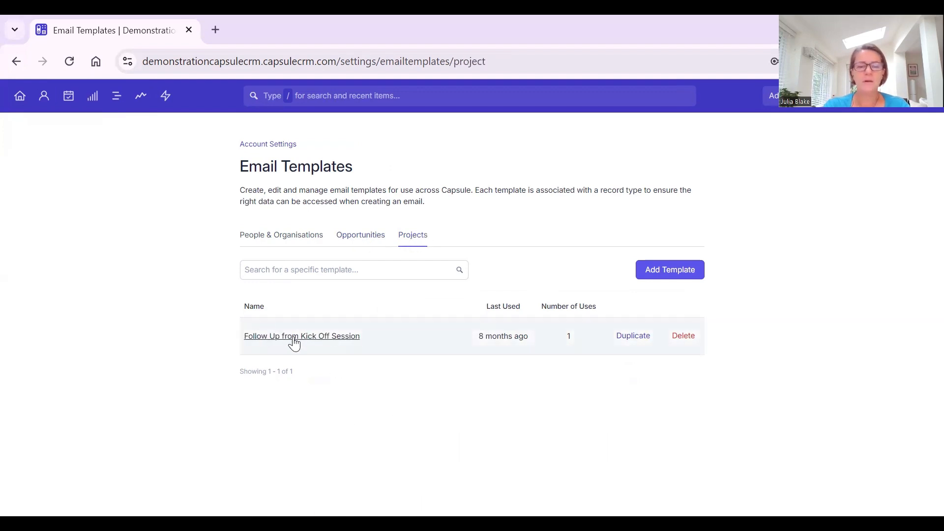
# Bring up the Follow Up from Kick Off Session template in the Edit Email Template dialog.
pyautogui.click(301, 336)
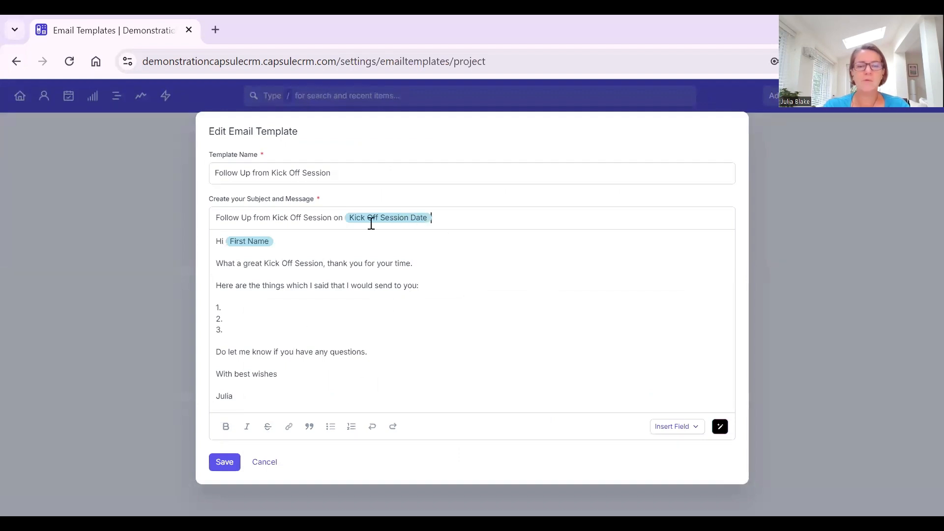
pyautogui.moveTo(406, 235)
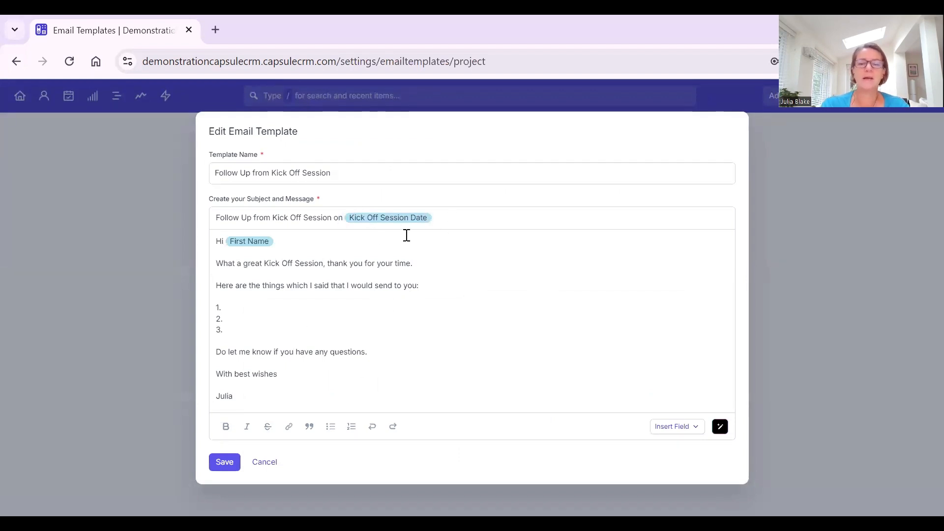
pyautogui.moveTo(512, 283)
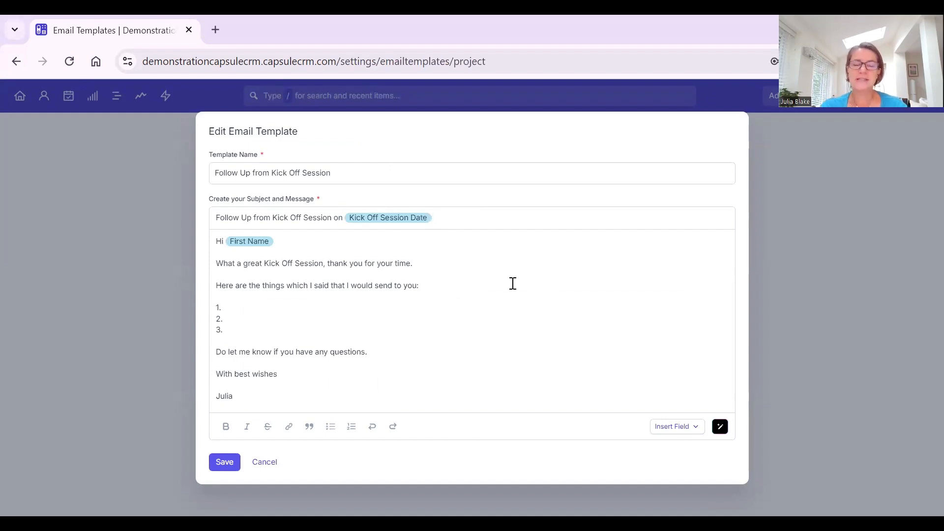
pyautogui.moveTo(509, 309)
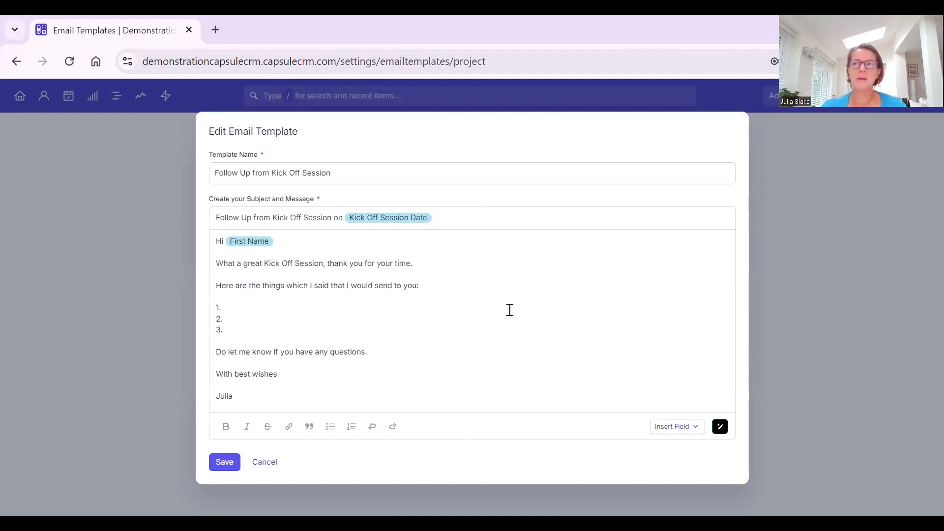
pyautogui.click(431, 218)
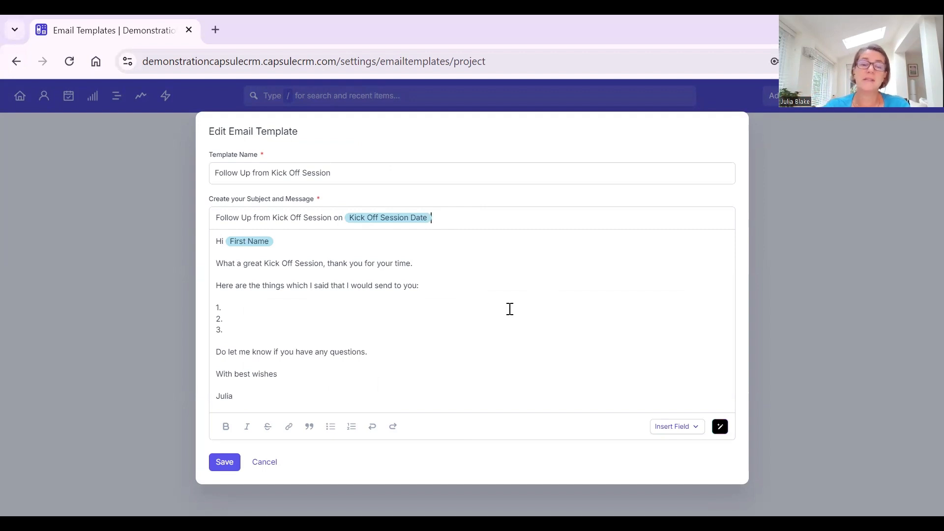
pyautogui.moveTo(264, 462)
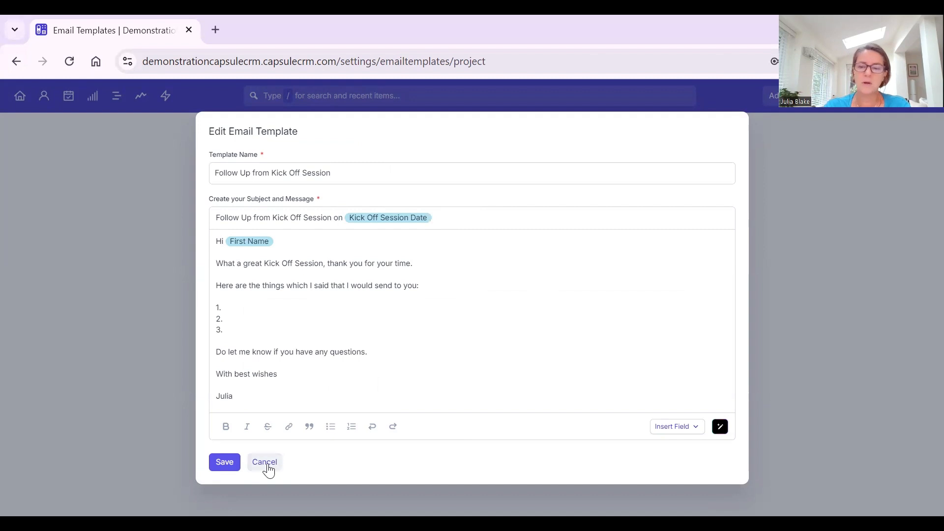
# Cancel the Edit Email Template dialog, leaving the kick-off follow-up template unchanged.
pyautogui.click(265, 463)
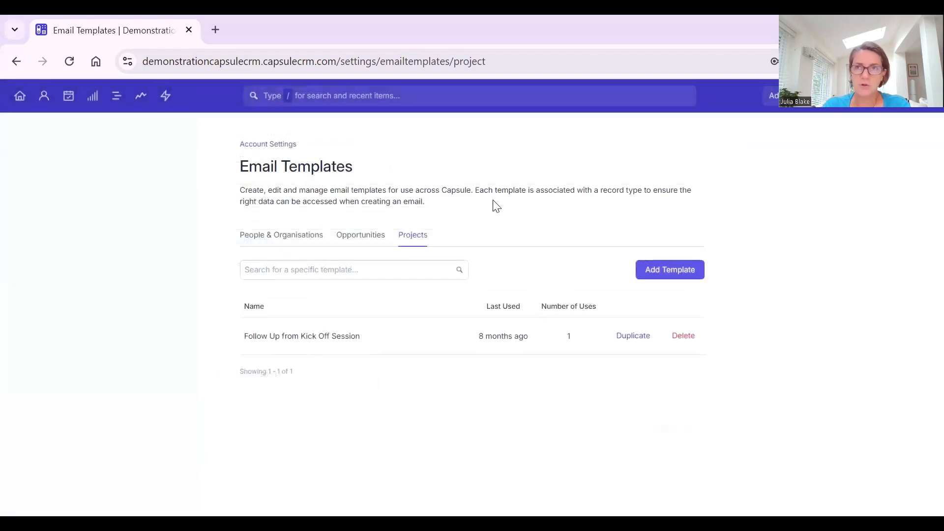
pyautogui.moveTo(499, 226)
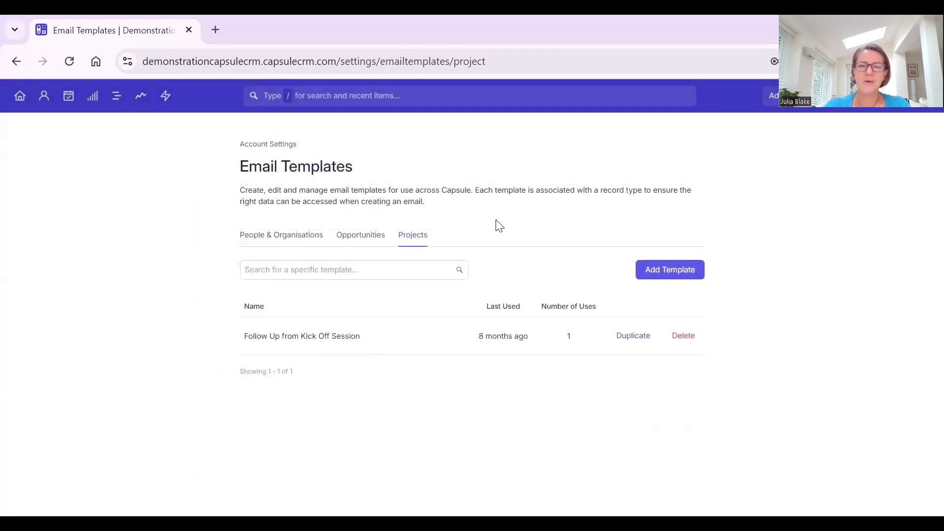
pyautogui.moveTo(504, 221)
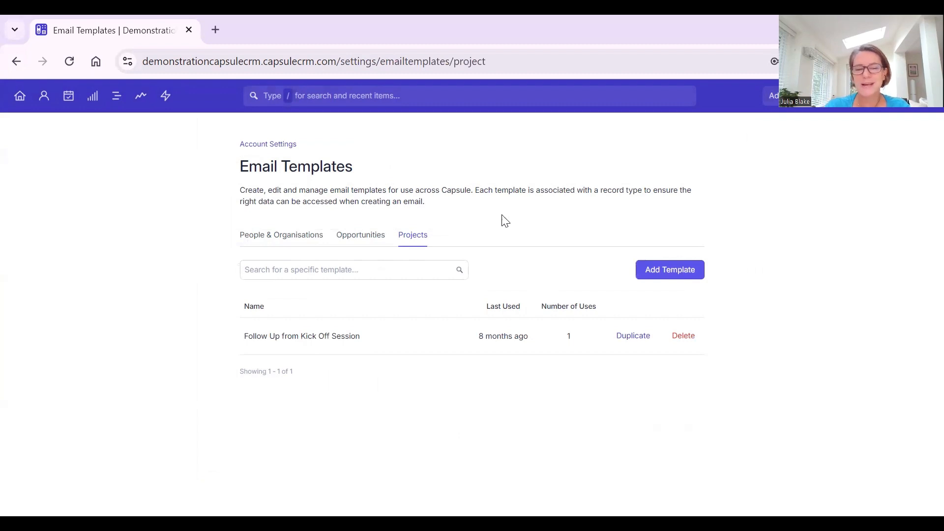
pyautogui.moveTo(498, 221)
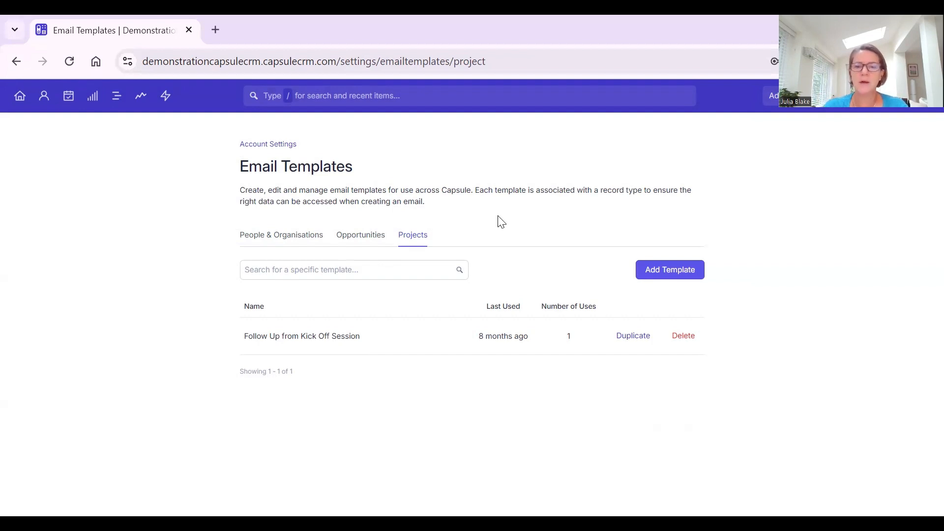
pyautogui.moveTo(510, 219)
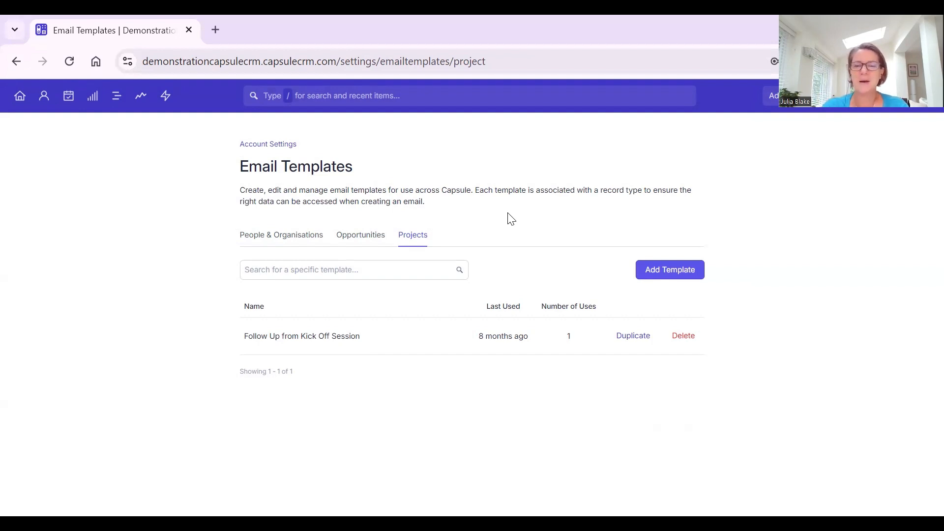
pyautogui.moveTo(523, 219)
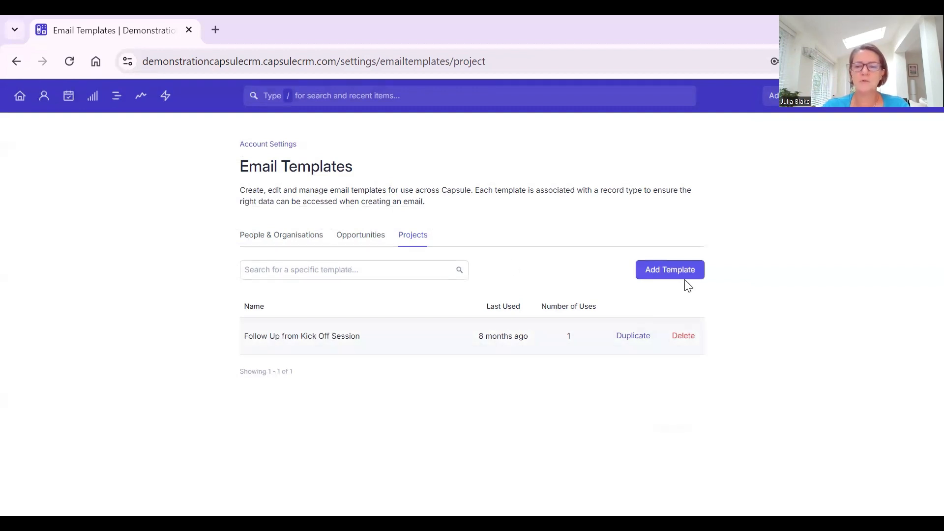
# Begin a blank project email template and preview the AI Content Assistant before dismissing it.
pyautogui.click(669, 269)
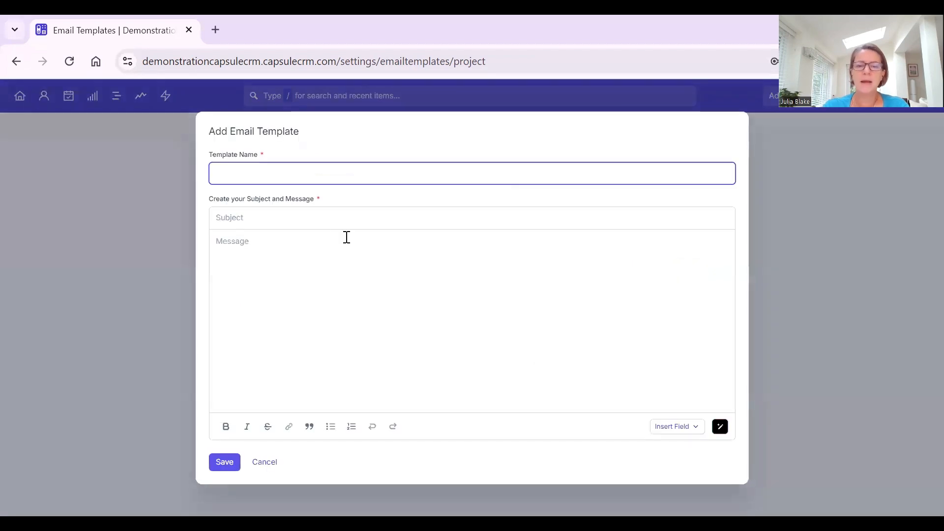
pyautogui.moveTo(719, 425)
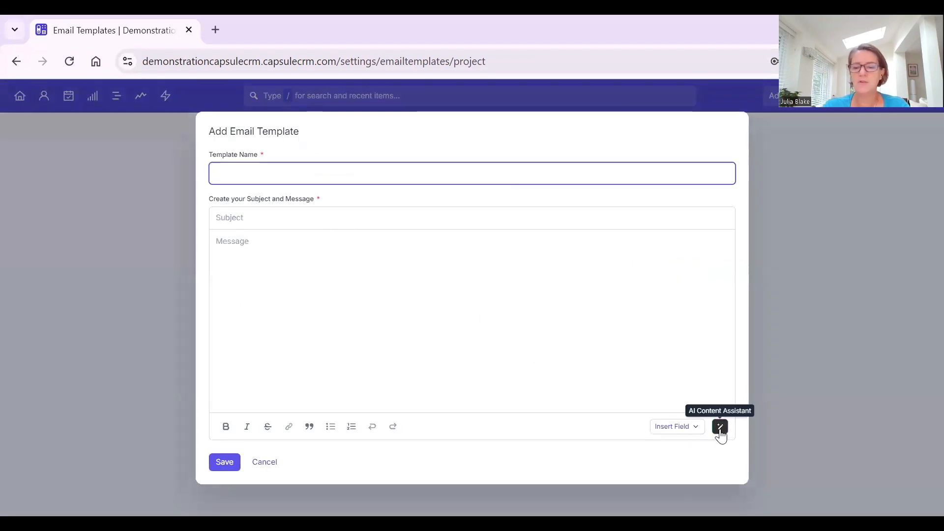
pyautogui.click(719, 425)
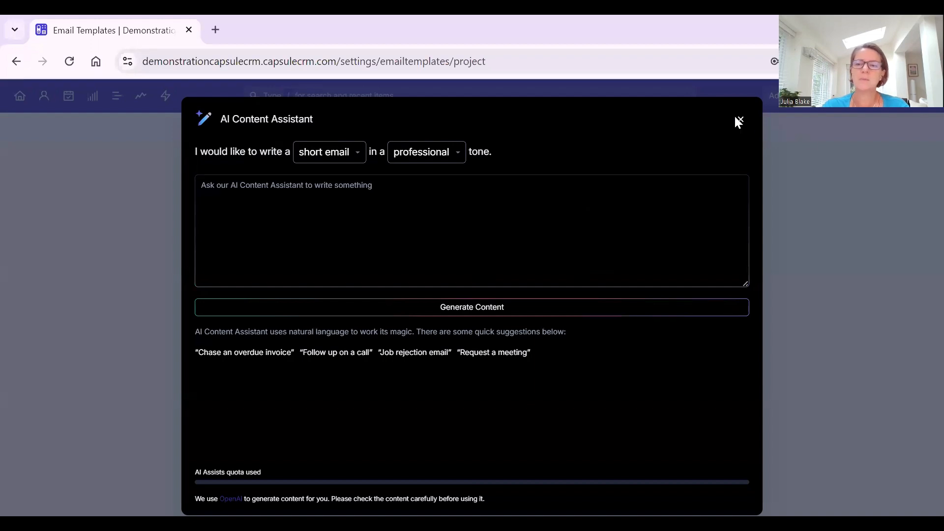
pyautogui.click(739, 120)
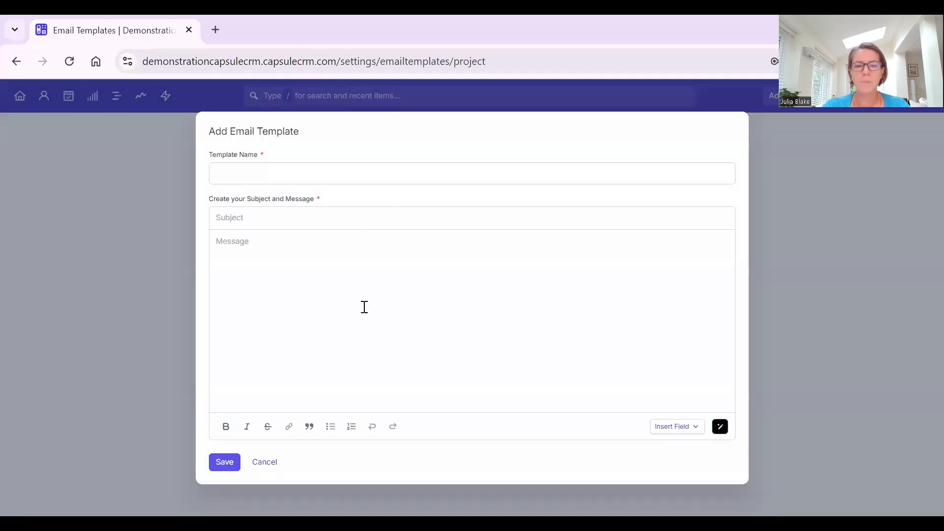
pyautogui.moveTo(275, 470)
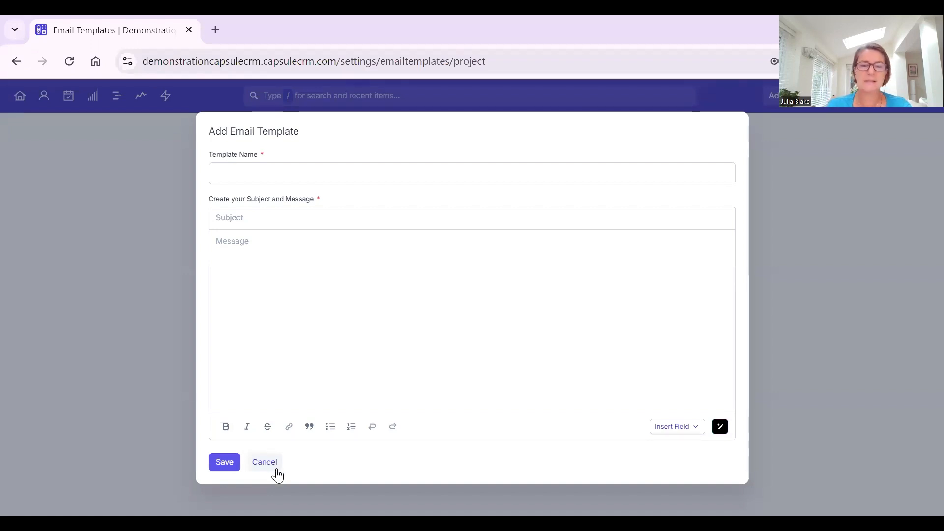
# Cancel the Add Email Template dialog so the project templates list still shows one template.
pyautogui.click(264, 462)
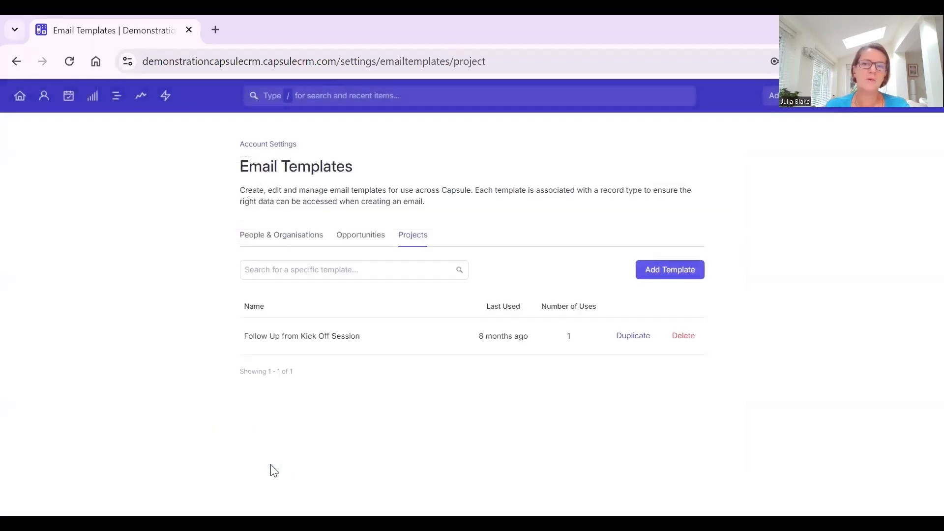
pyautogui.moveTo(145, 235)
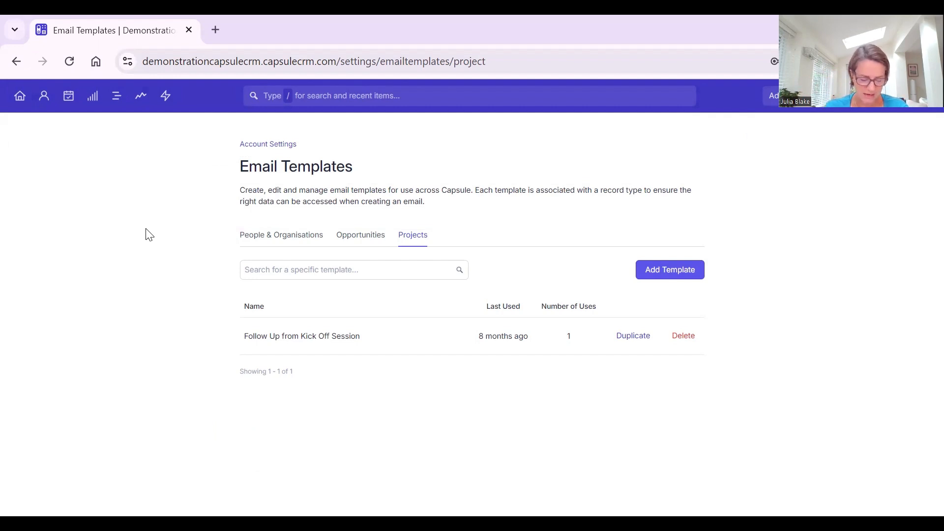
pyautogui.moveTo(165, 96)
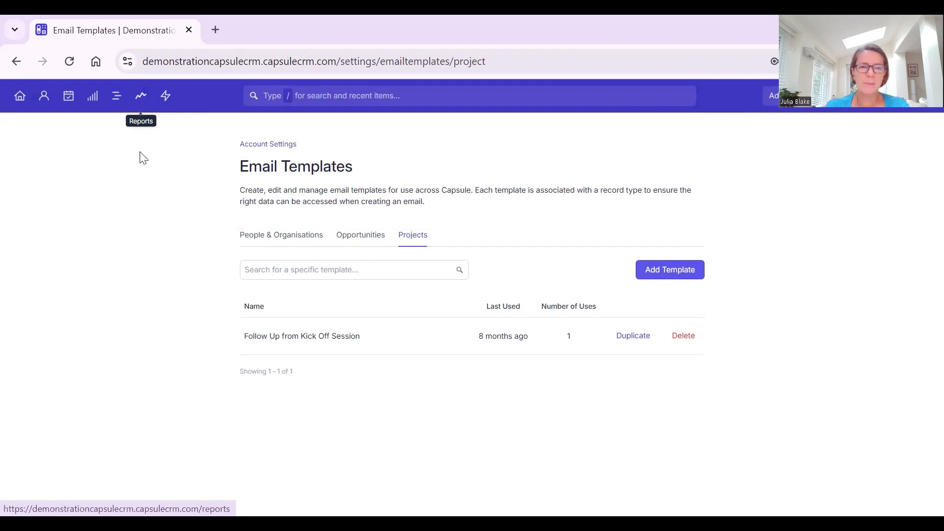
pyautogui.moveTo(140, 95)
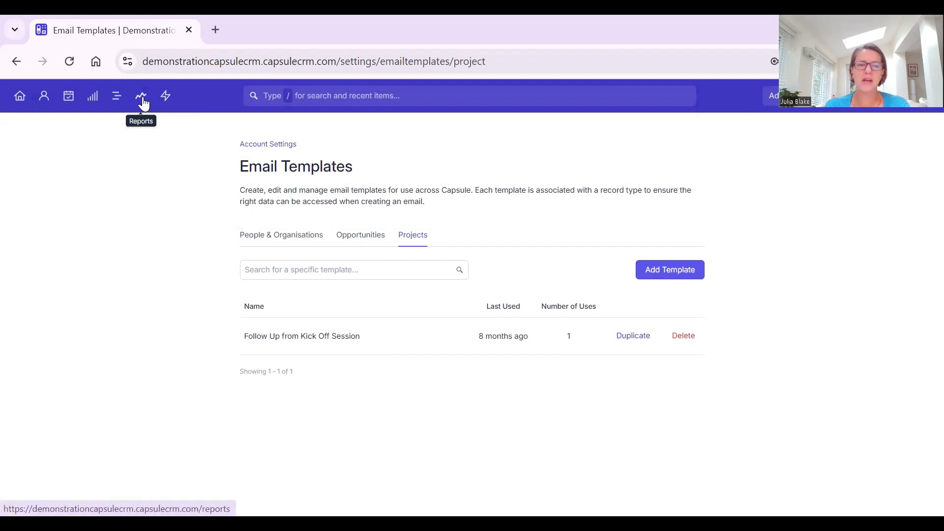
pyautogui.moveTo(149, 148)
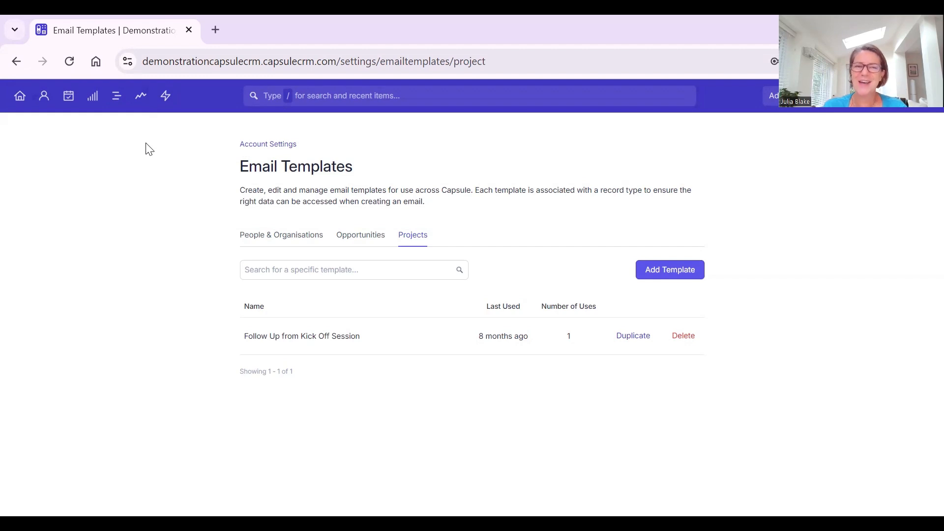
pyautogui.moveTo(687, 124)
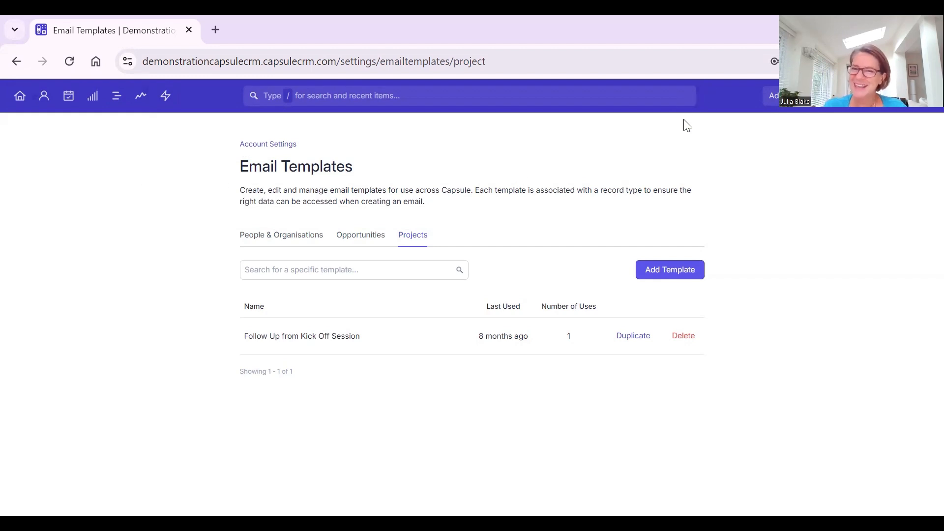